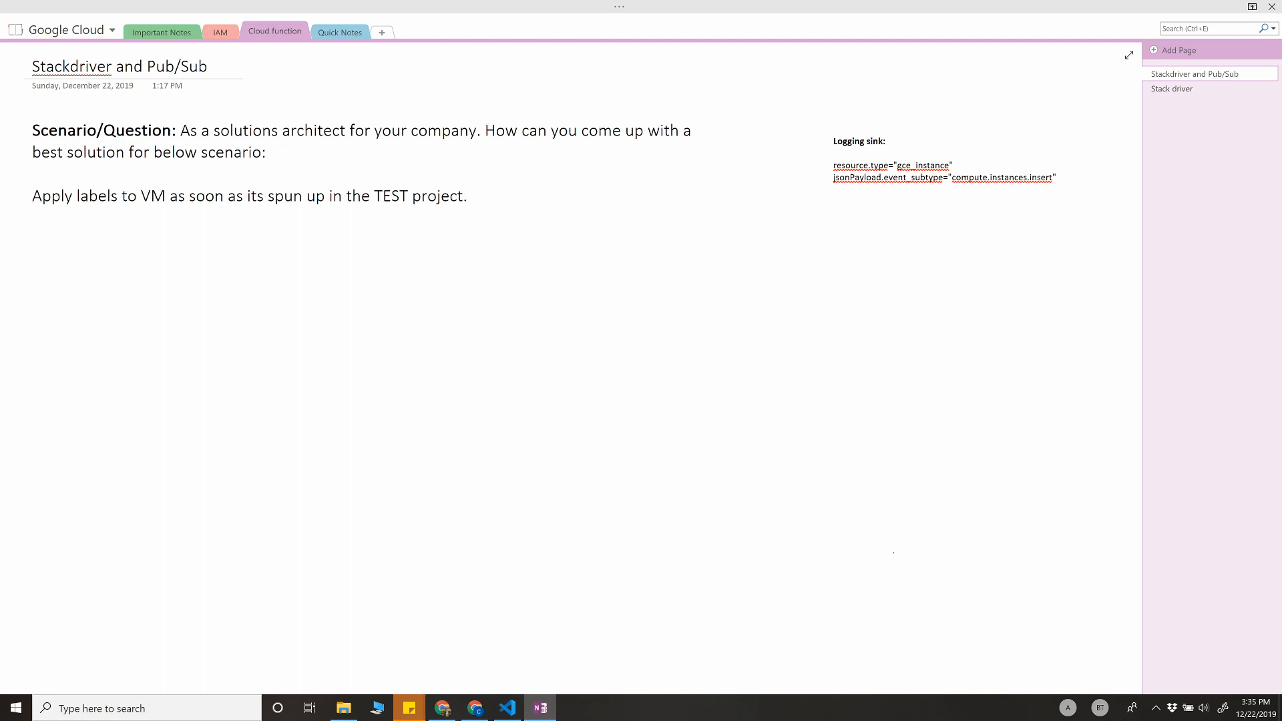
# Bring up the youtube-demo dashboard in Chrome and search the console for 'log'.
pyautogui.click(881, 493)
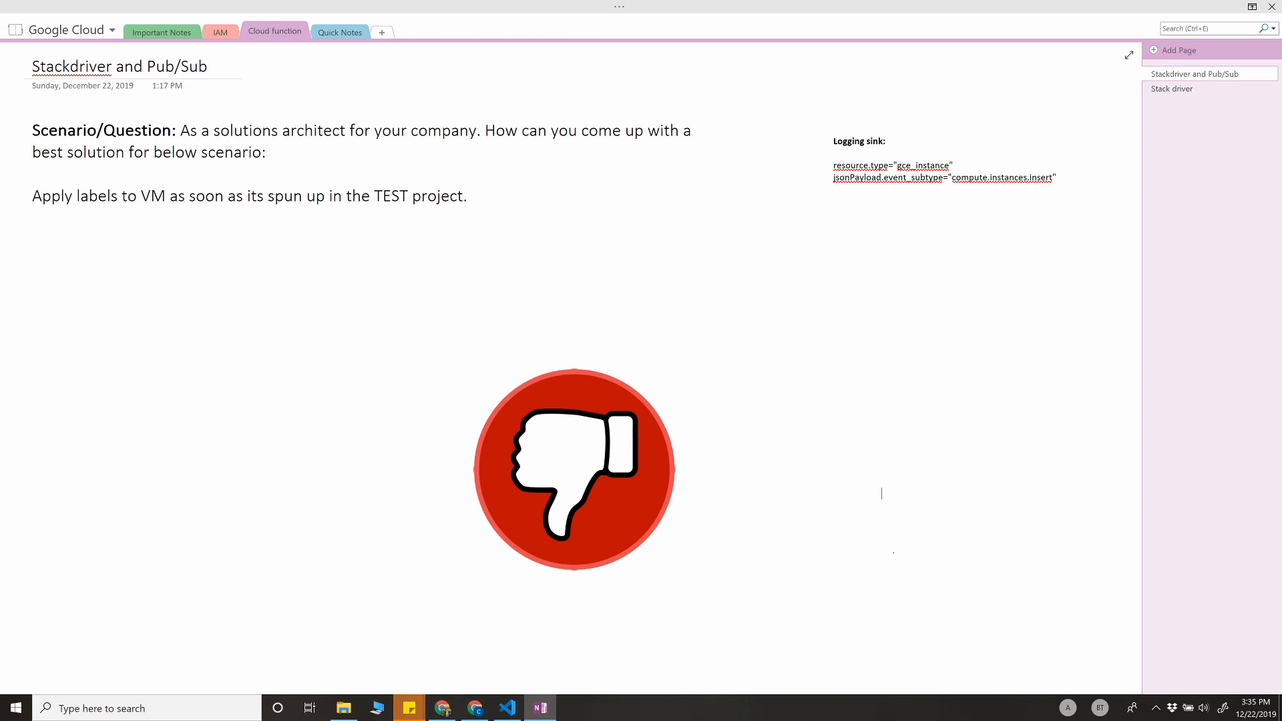
pyautogui.moveTo(572, 470); pyautogui.dragTo(1150, 470)
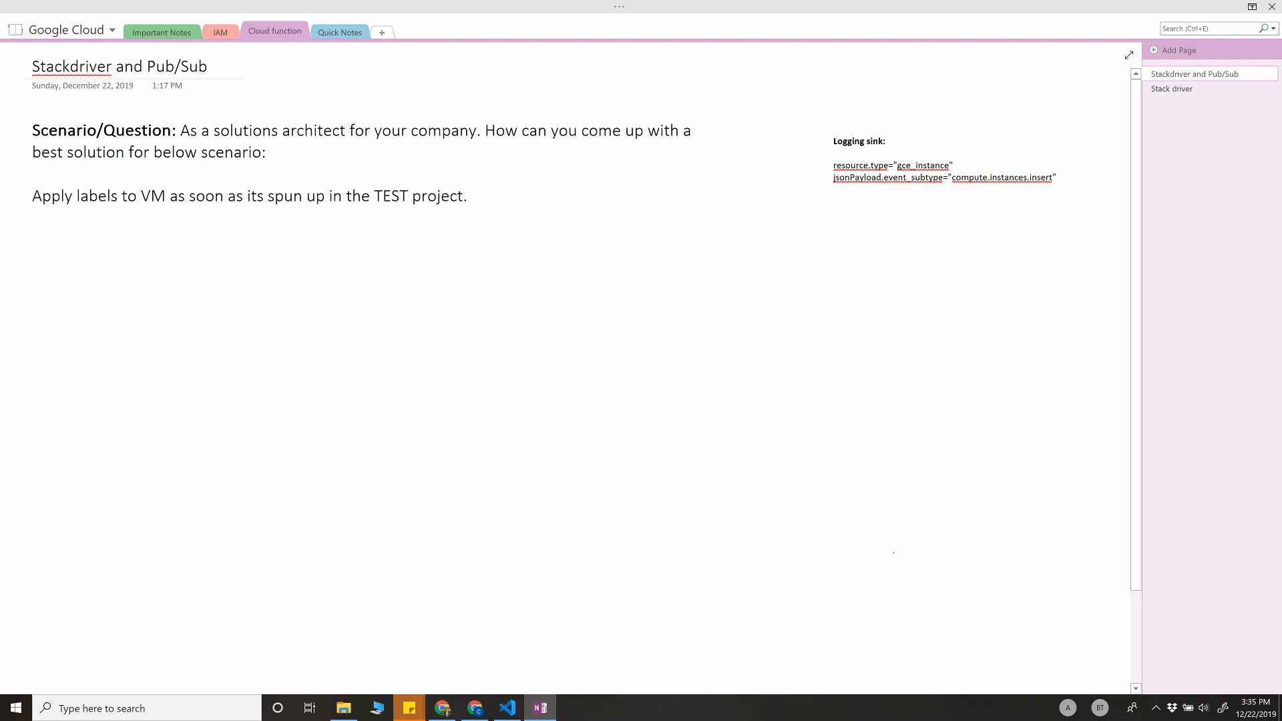
pyautogui.click(881, 493)
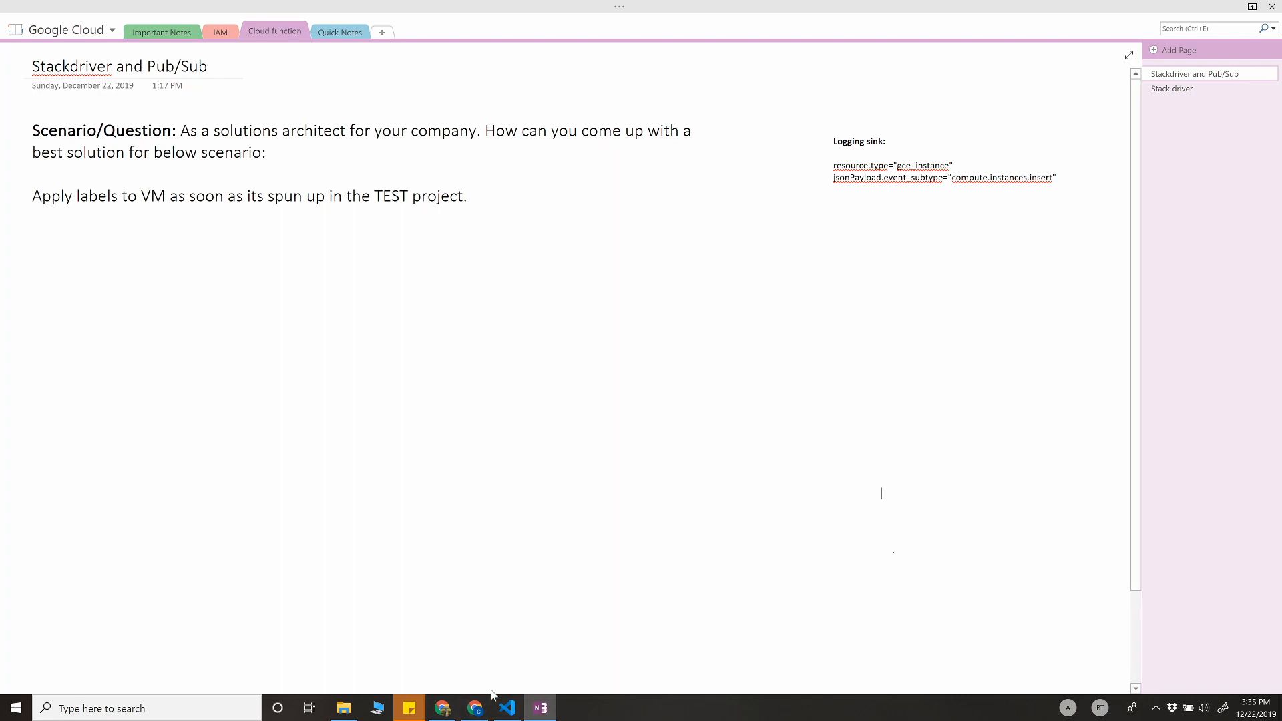
pyautogui.click(441, 708)
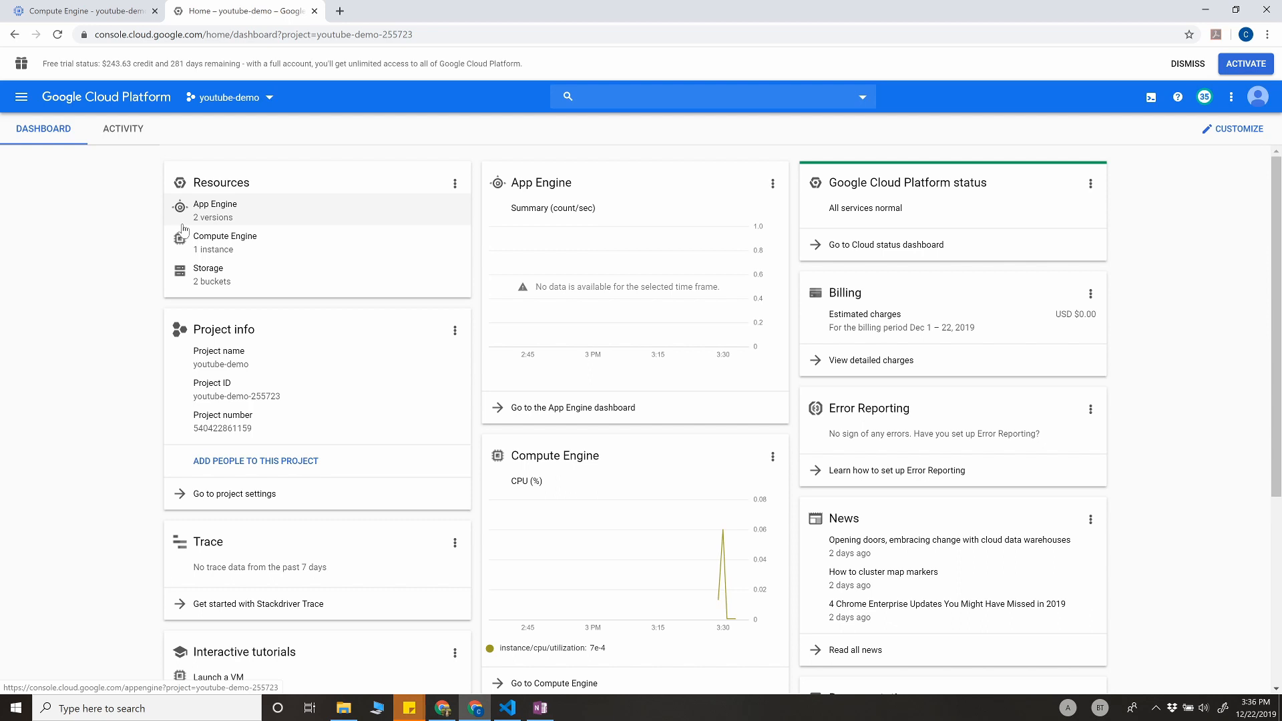
pyautogui.moveTo(213, 250)
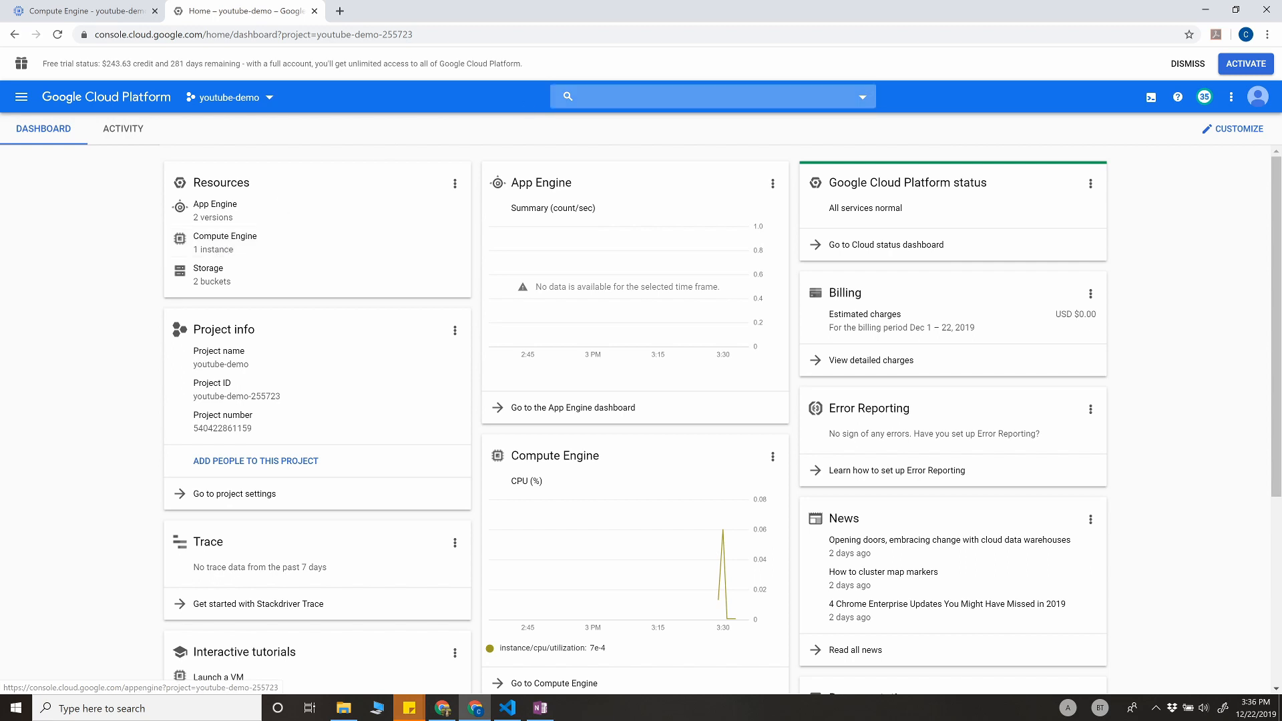
pyautogui.write('log')
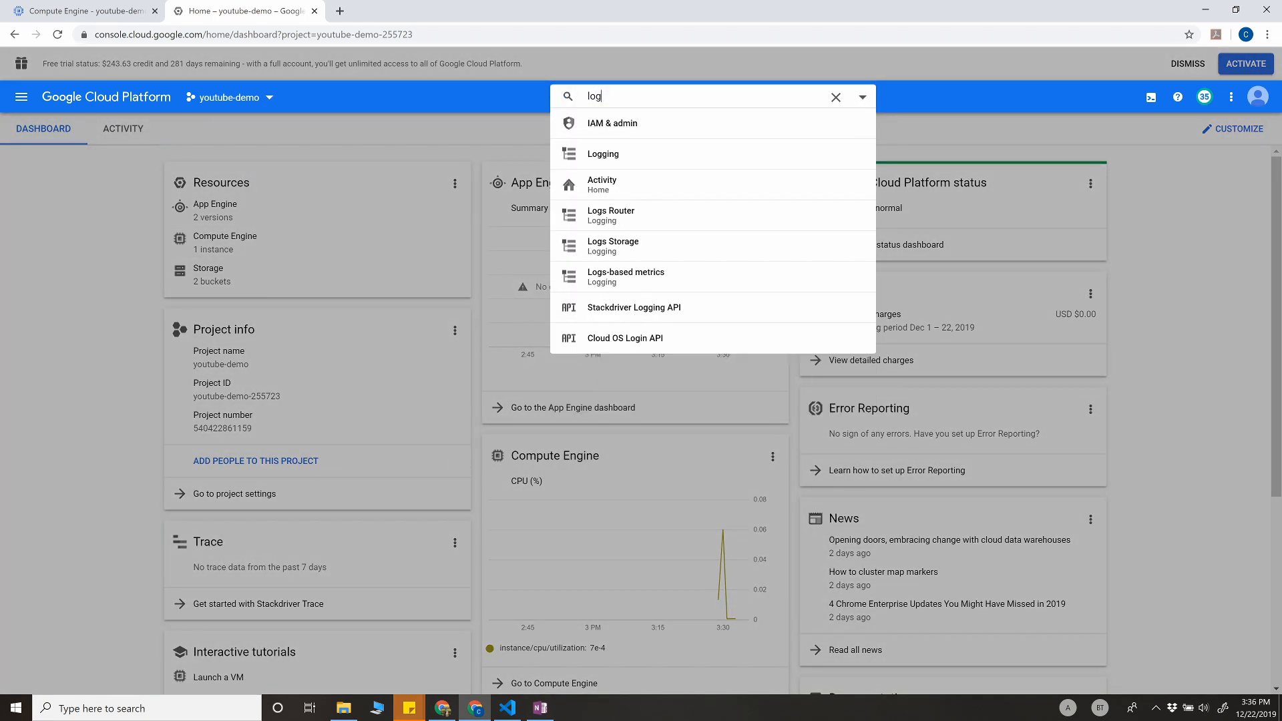
# Open Logging, review the resource and severity filters, and glance at VM instances.
pyautogui.click(603, 154)
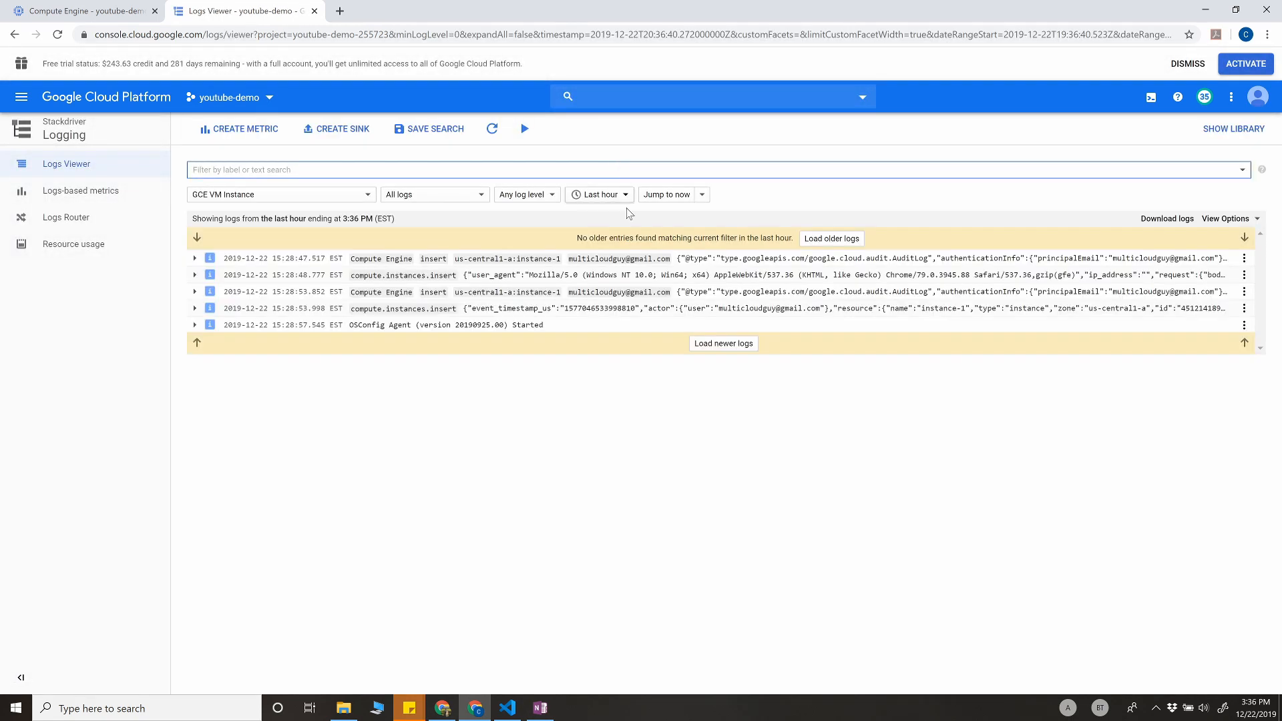
pyautogui.click(280, 194)
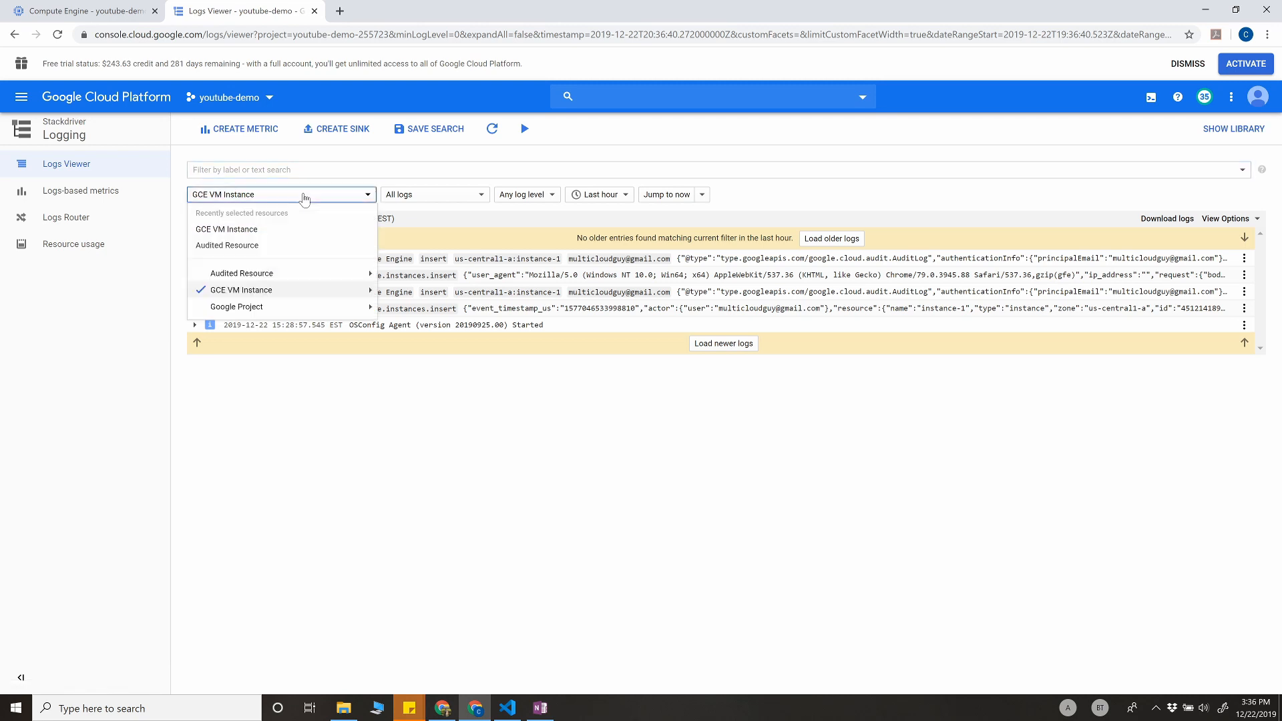
pyautogui.moveTo(227, 306)
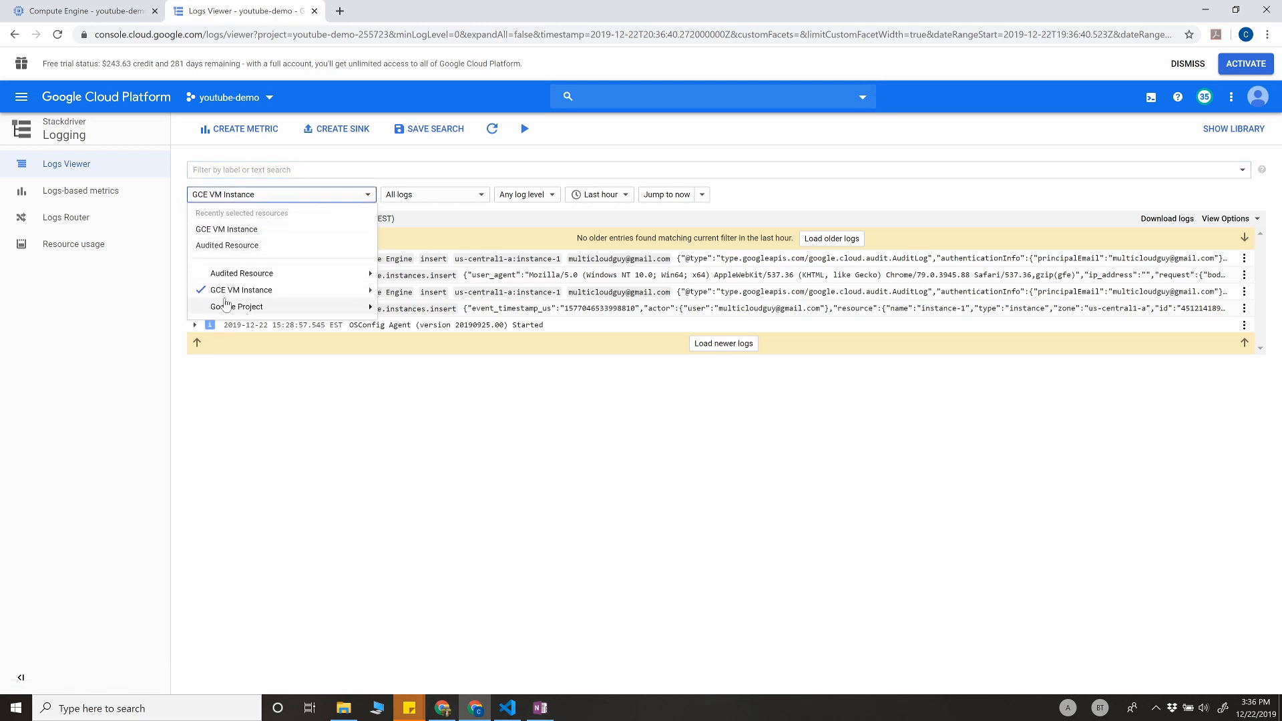
pyautogui.click(241, 289)
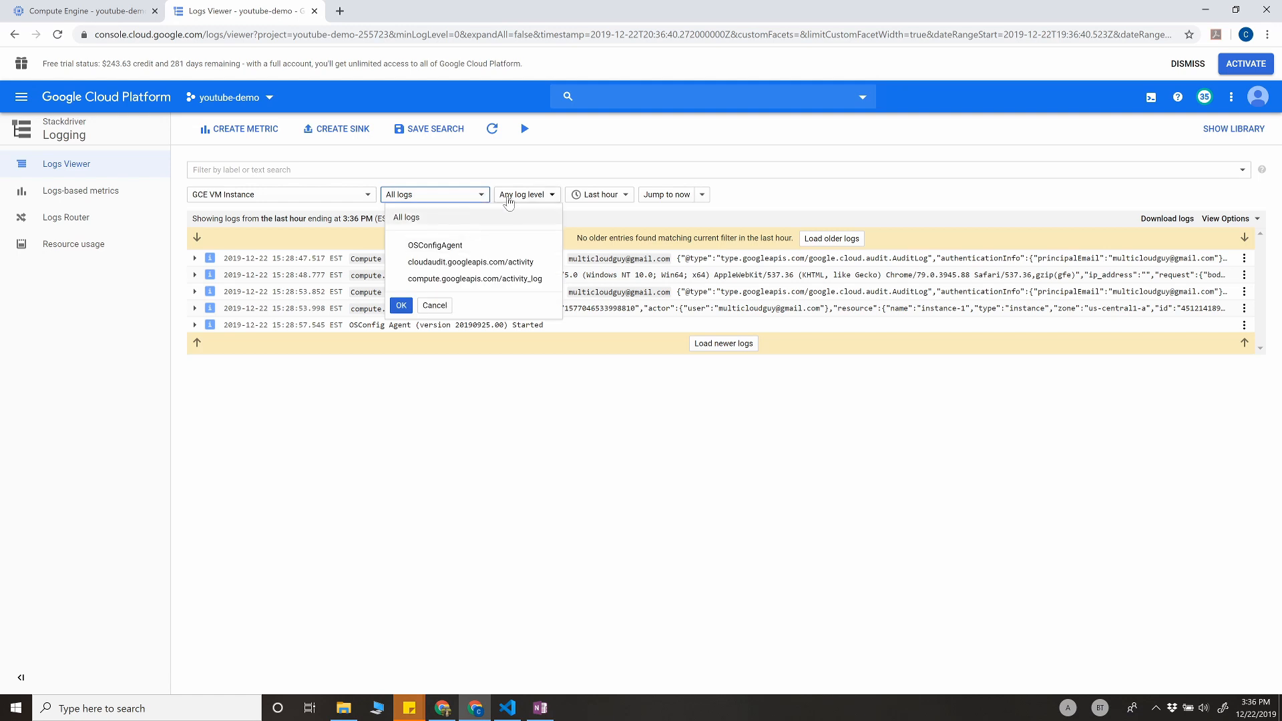
pyautogui.click(526, 194)
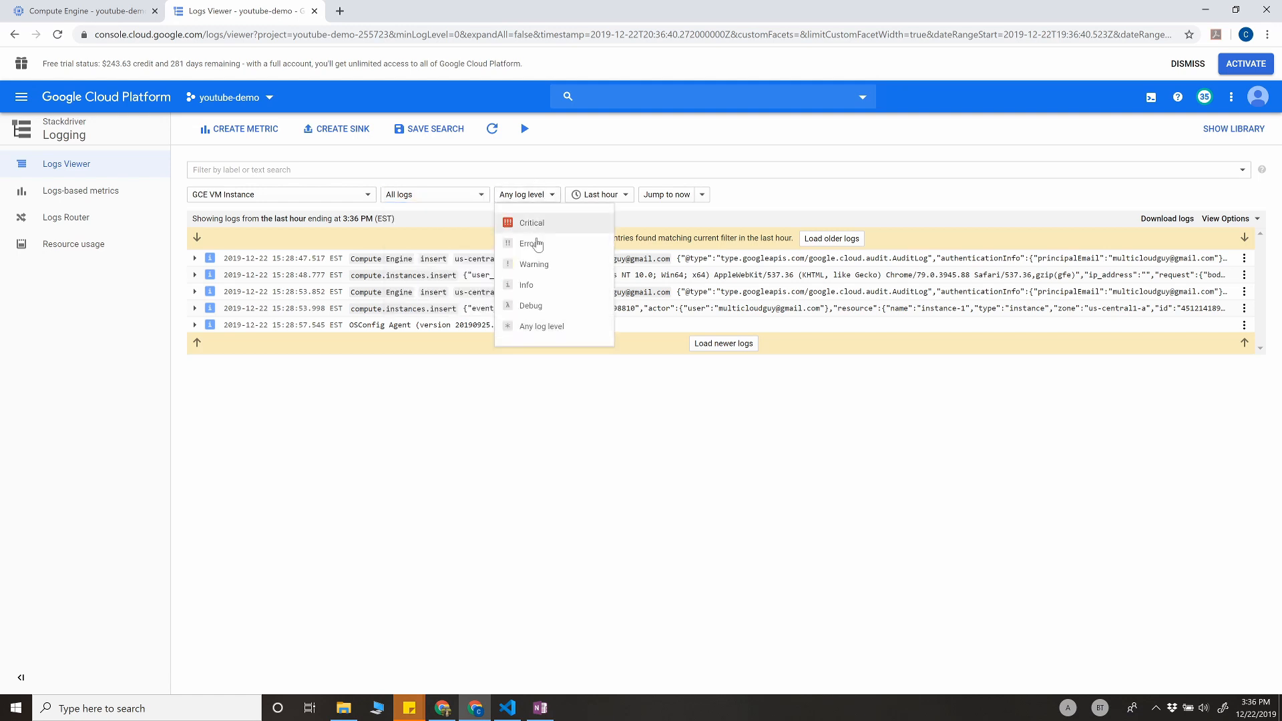
pyautogui.moveTo(757, 195)
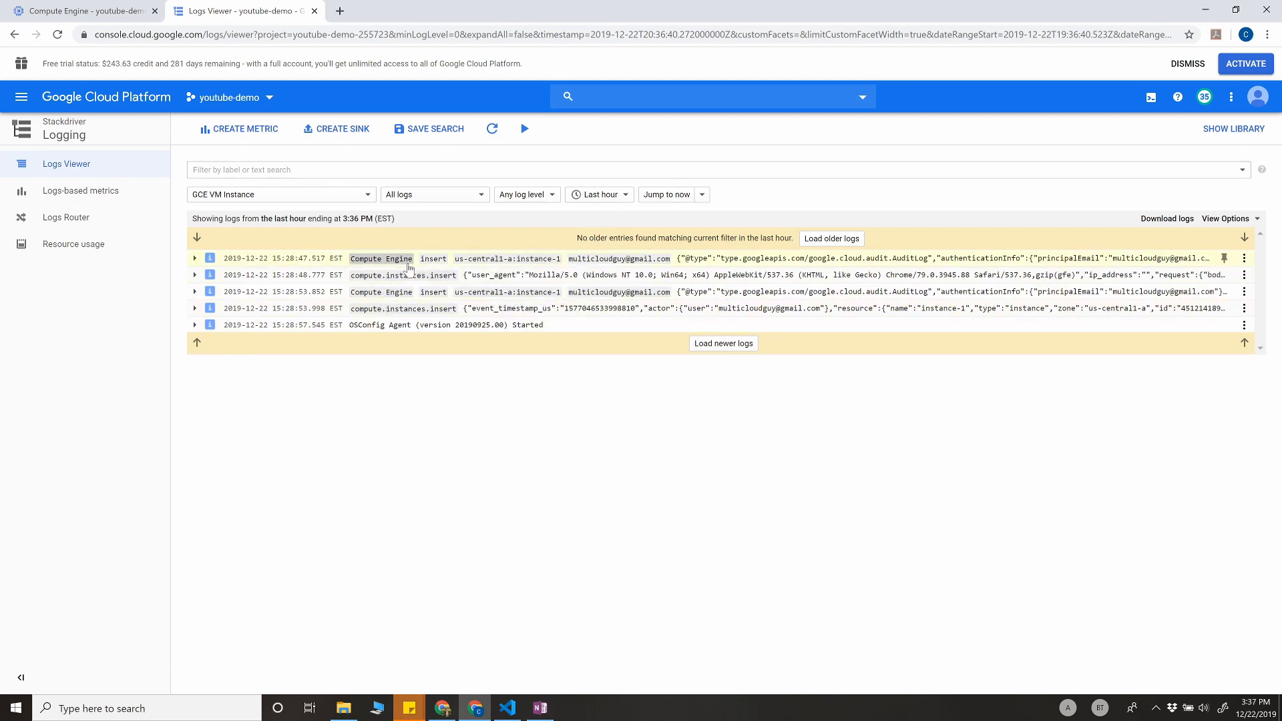
pyautogui.moveTo(391, 275)
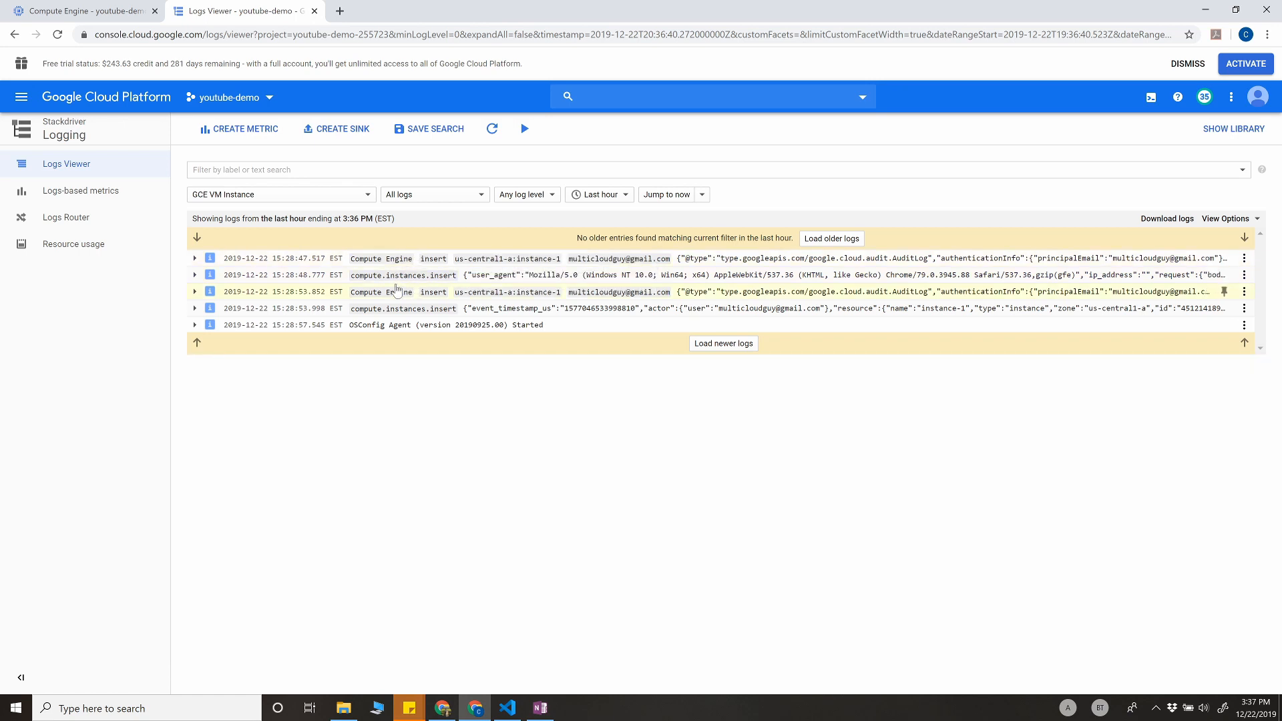
pyautogui.click(87, 15)
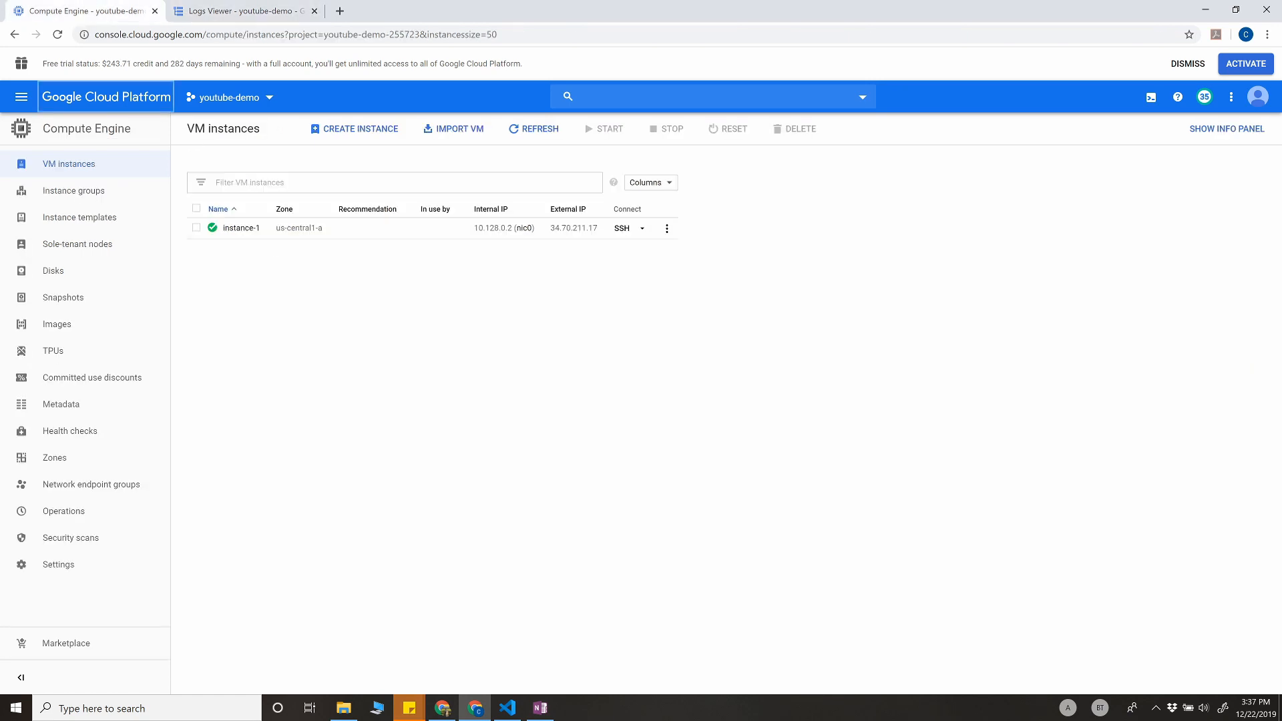
pyautogui.click(229, 11)
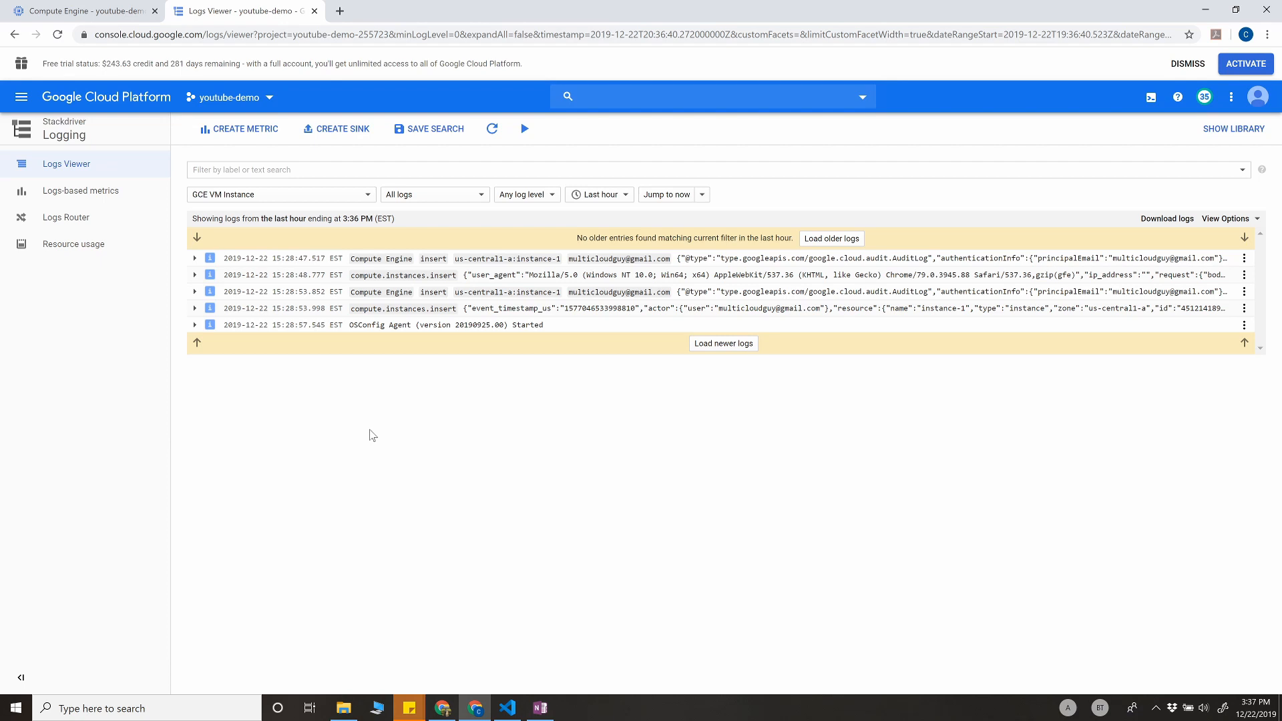
pyautogui.moveTo(370, 439)
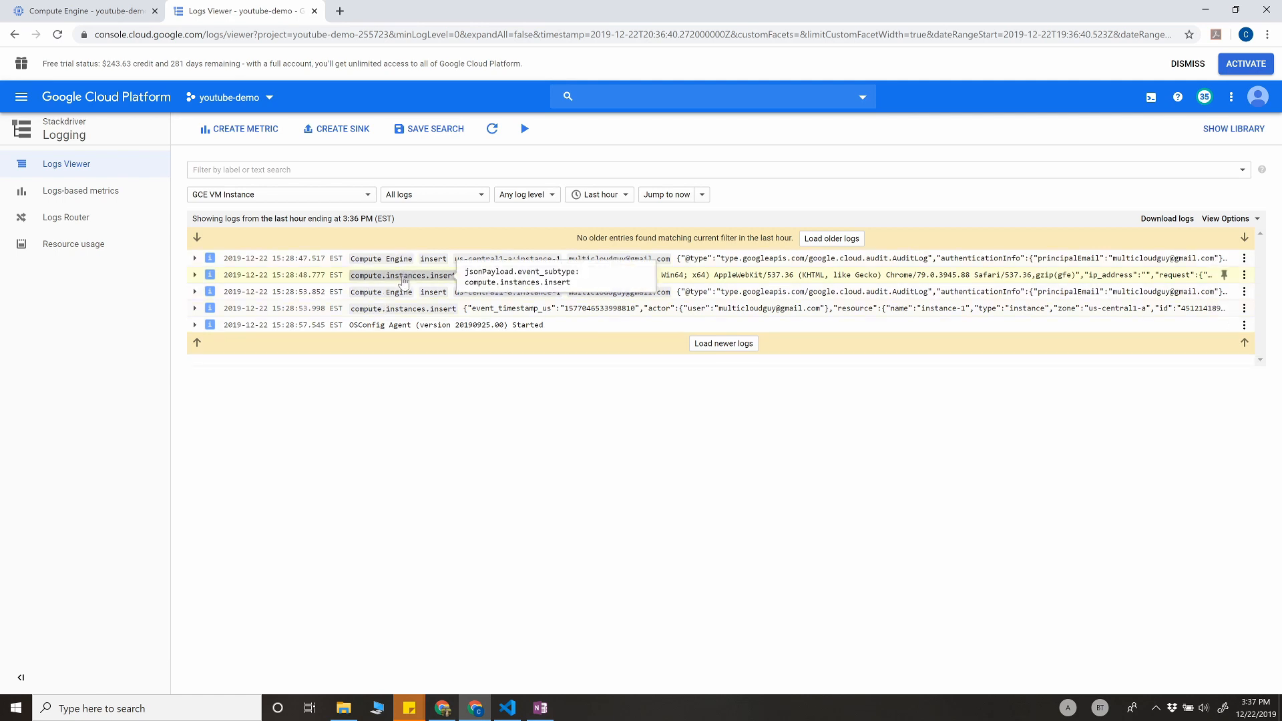
pyautogui.moveTo(420, 318)
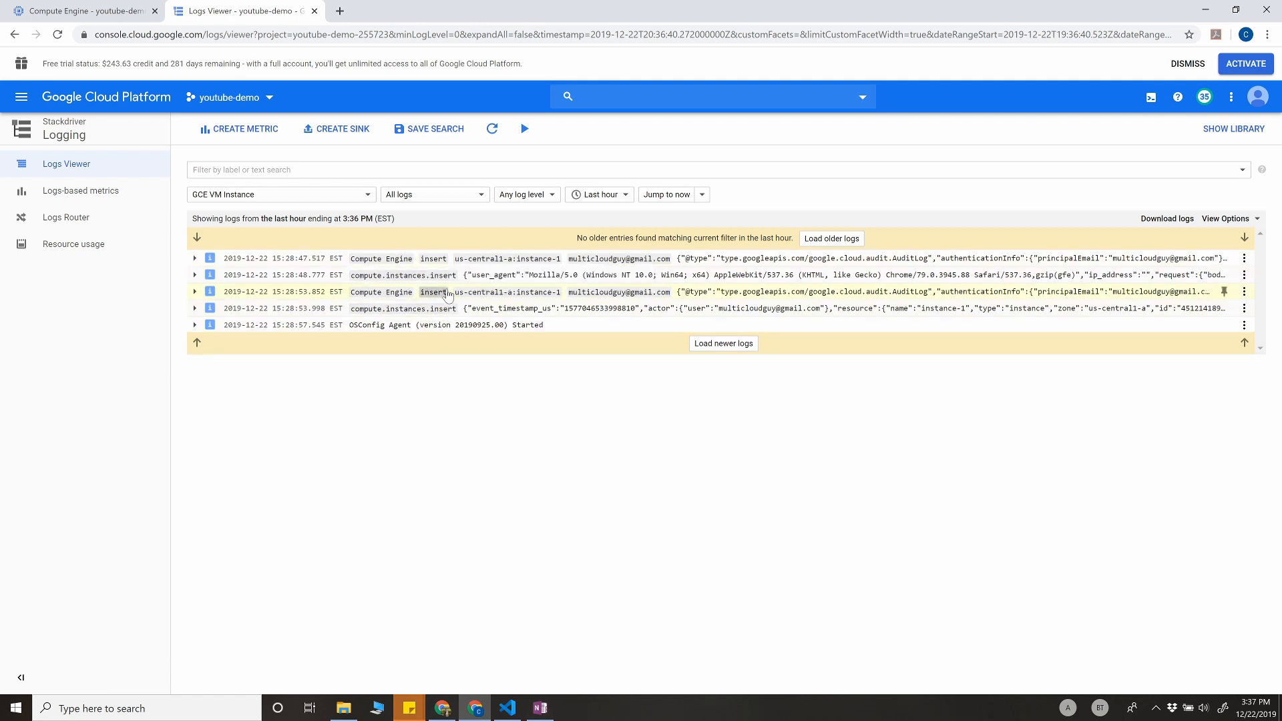
# Show only entries matching event_subtype compute.instances.insert and submit the filter.
pyautogui.click(403, 275)
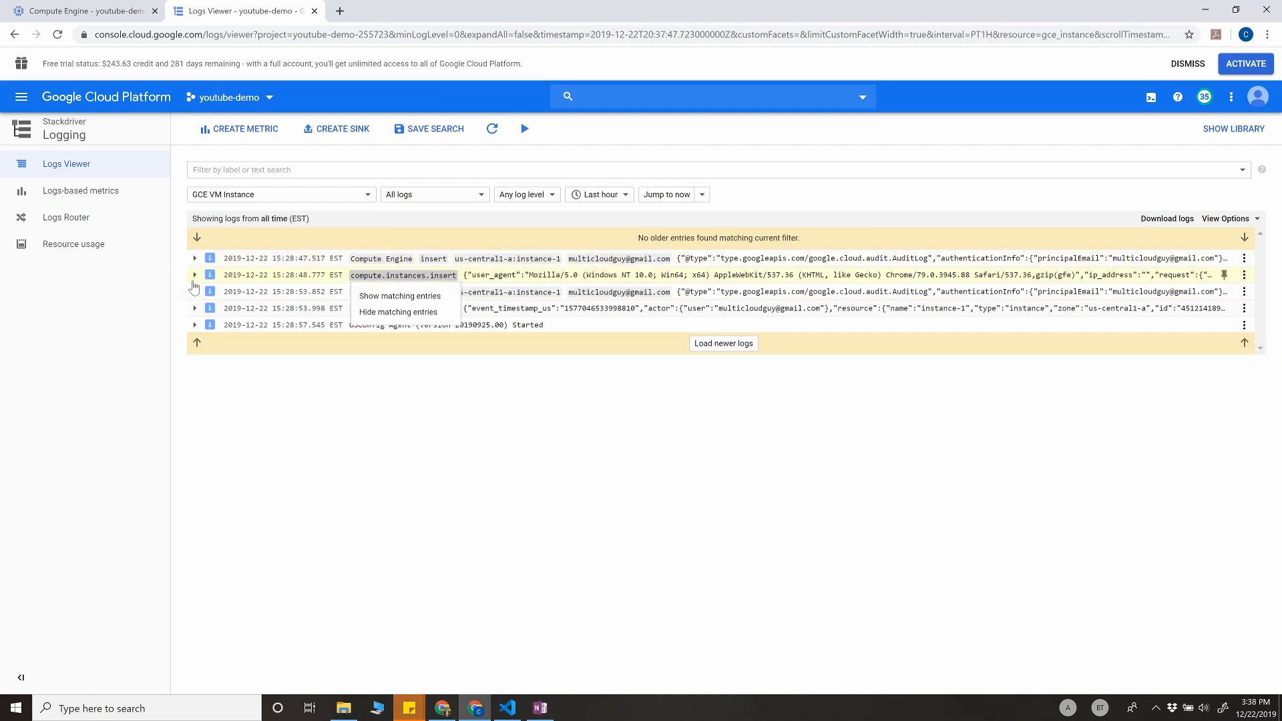
pyautogui.click(195, 275)
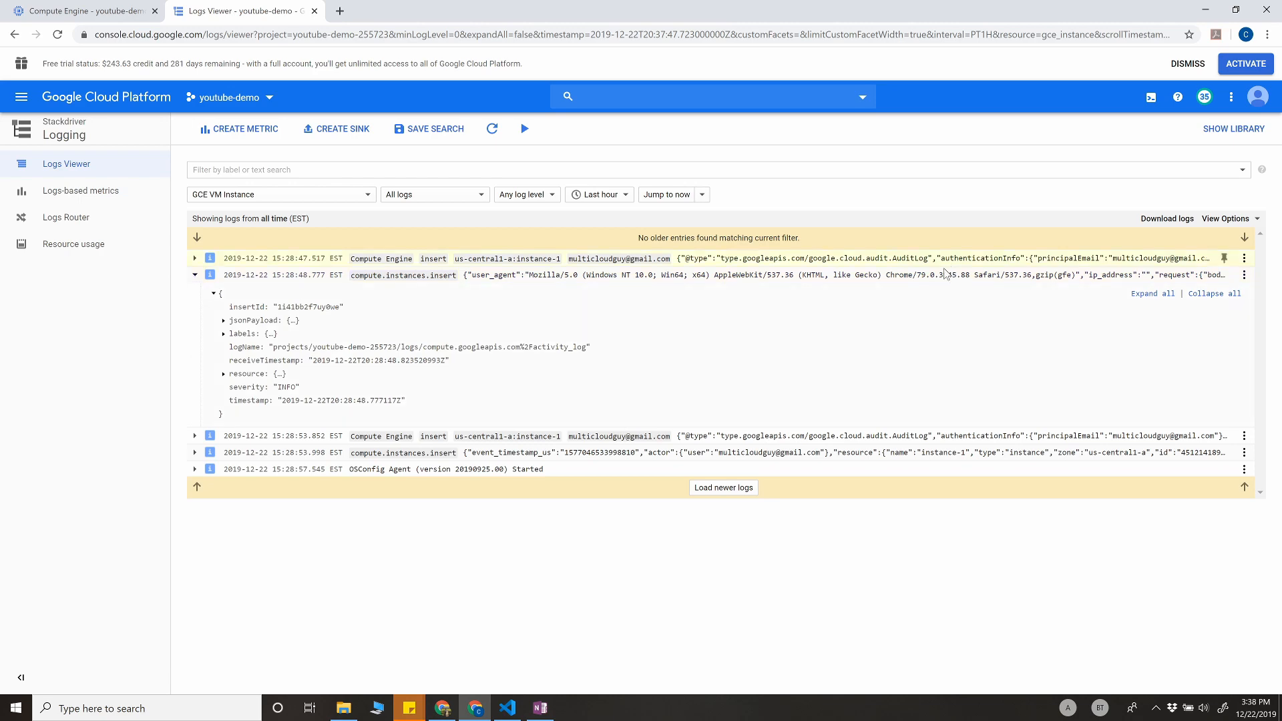
pyautogui.click(1153, 293)
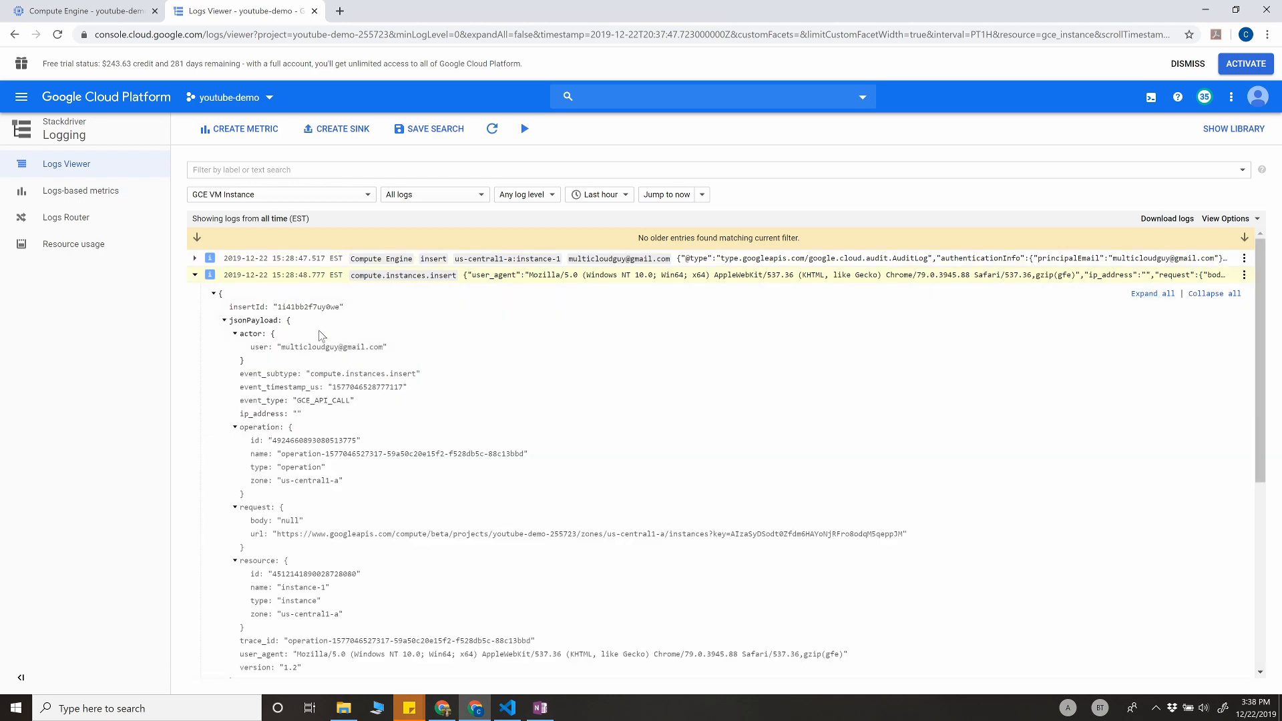
pyautogui.scroll(-3)
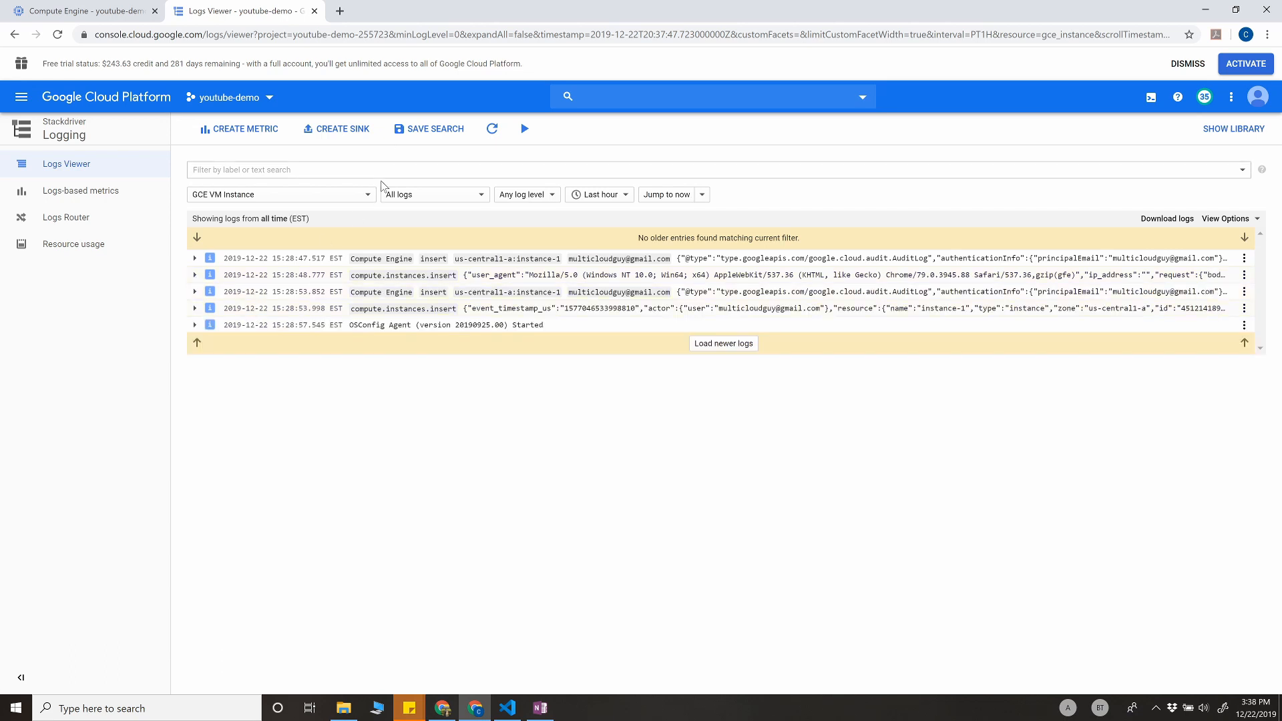
pyautogui.click(403, 275)
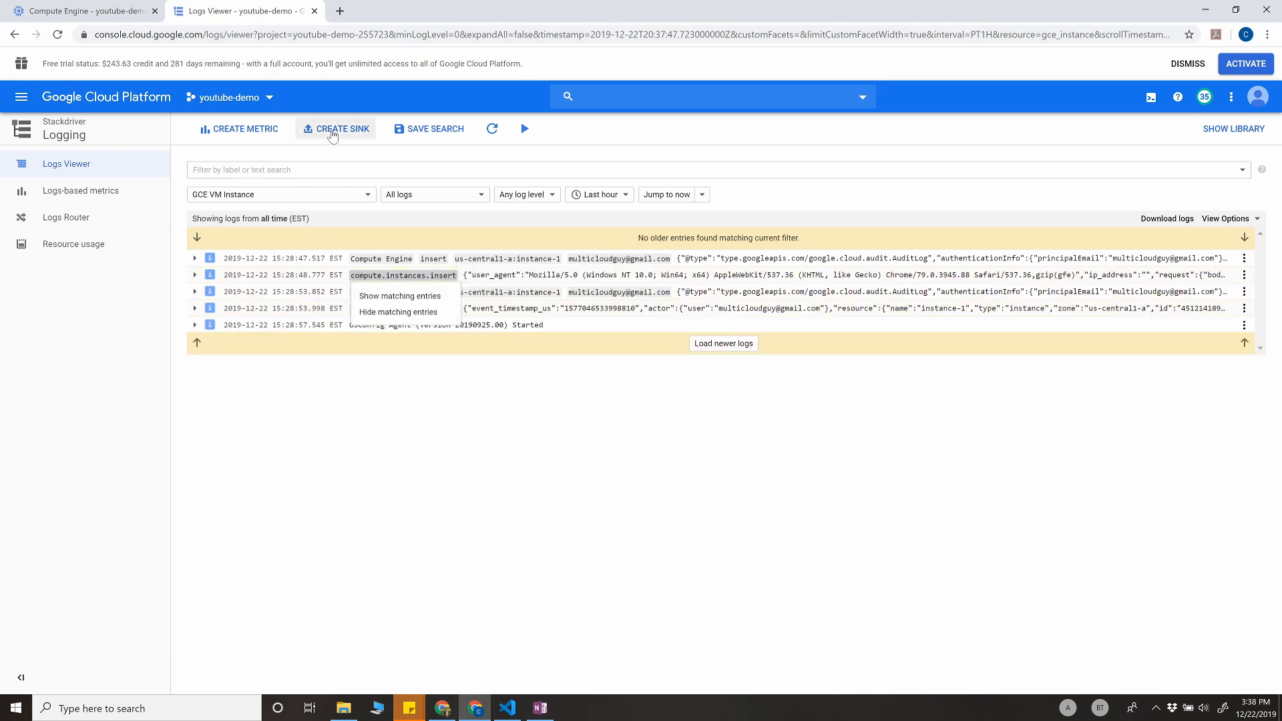
pyautogui.click(400, 296)
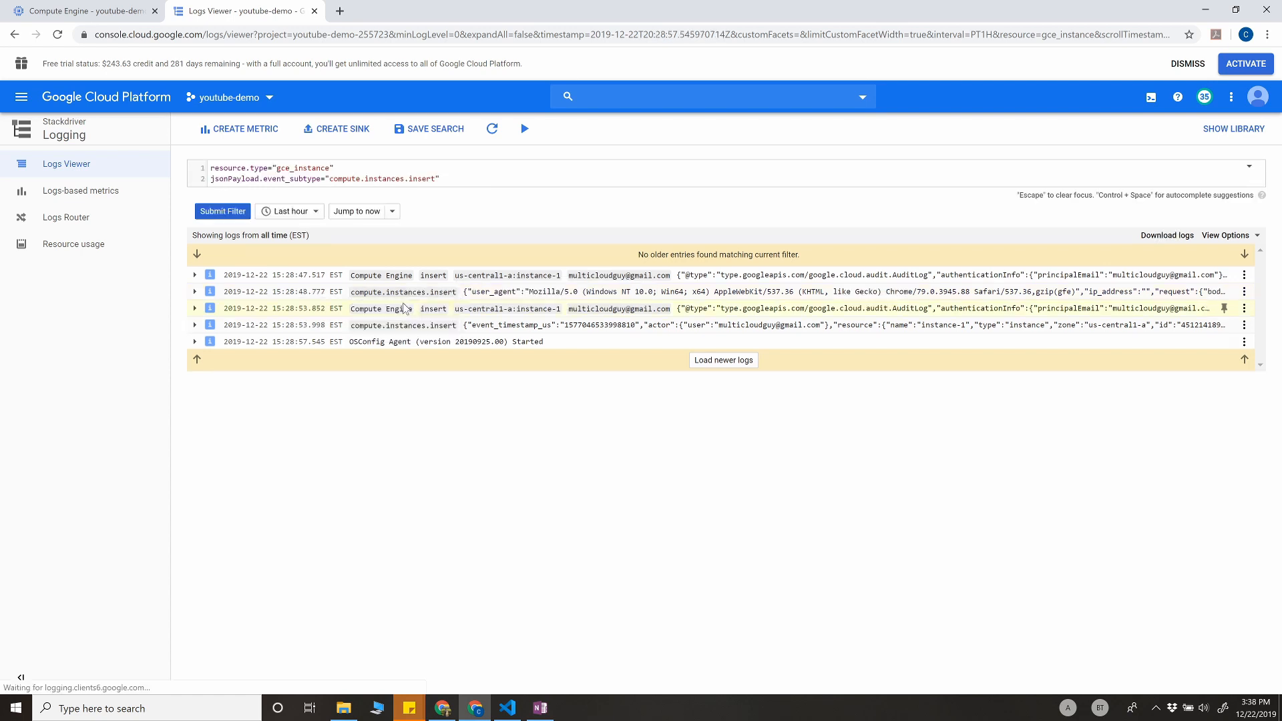
pyautogui.click(222, 211)
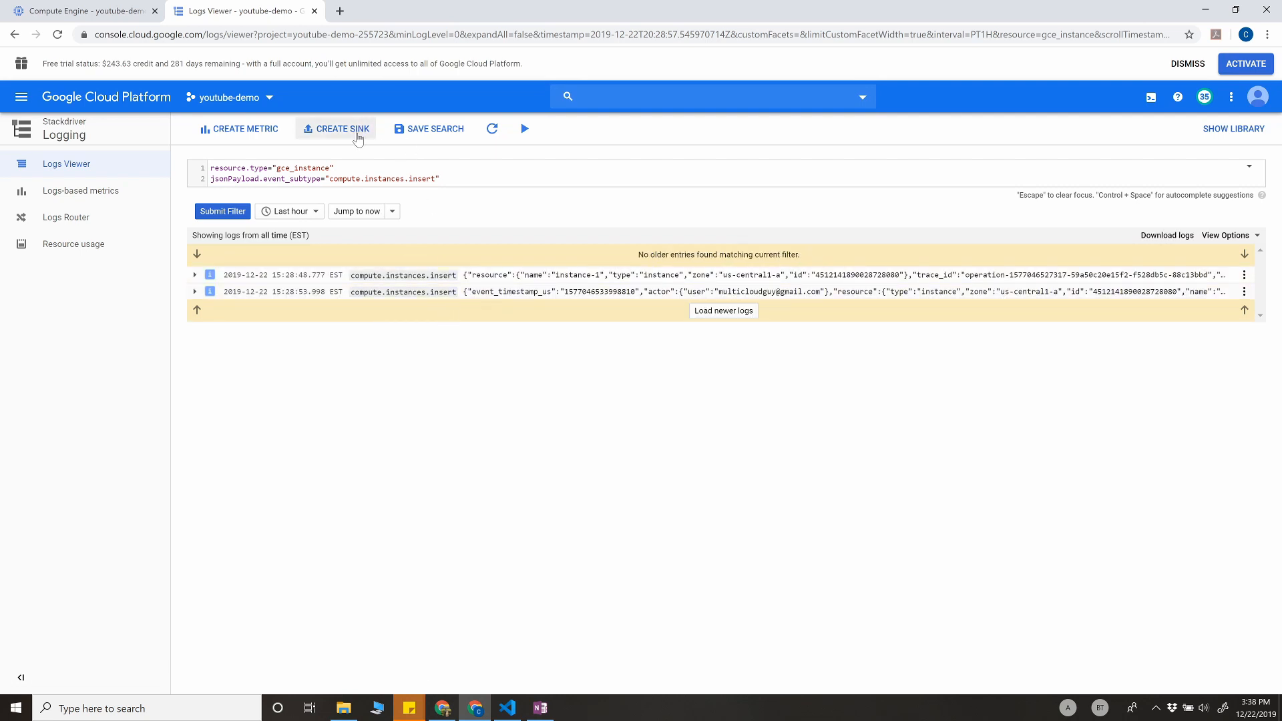
# Start a log sink named compute_cr8 with Cloud Pub/Sub as its destination.
pyautogui.click(341, 129)
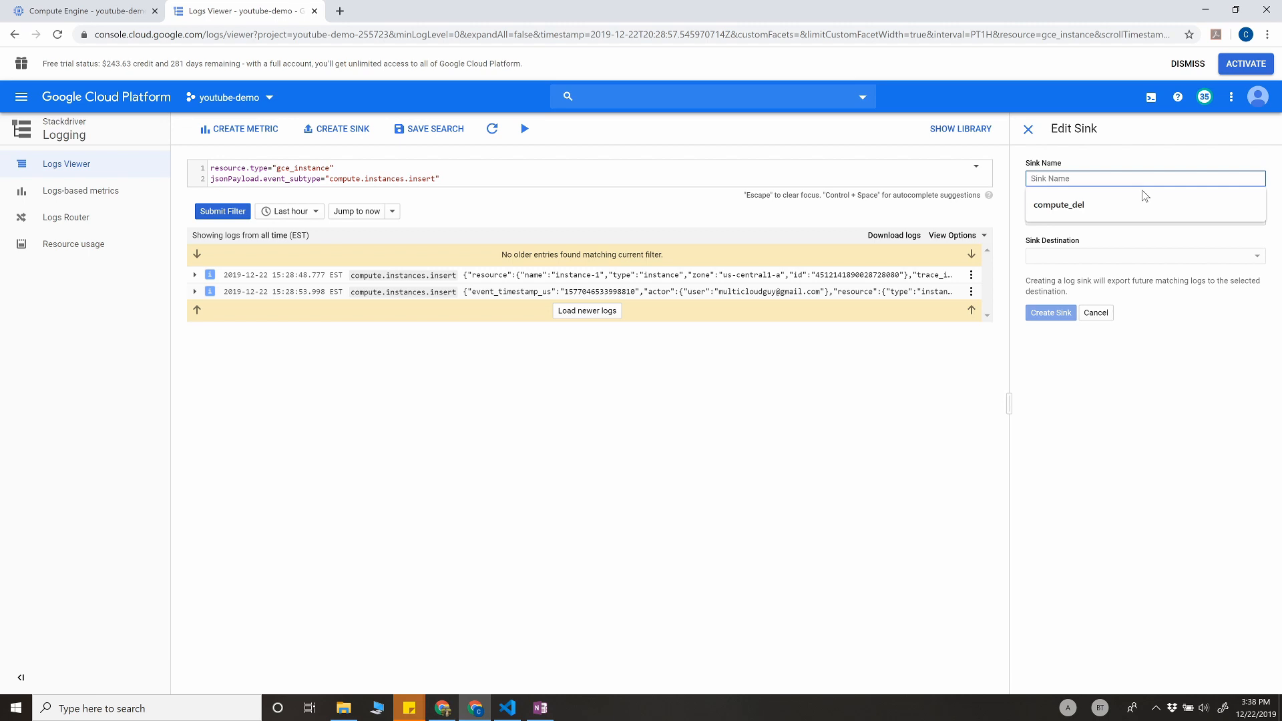
pyautogui.write('compute_cr8')
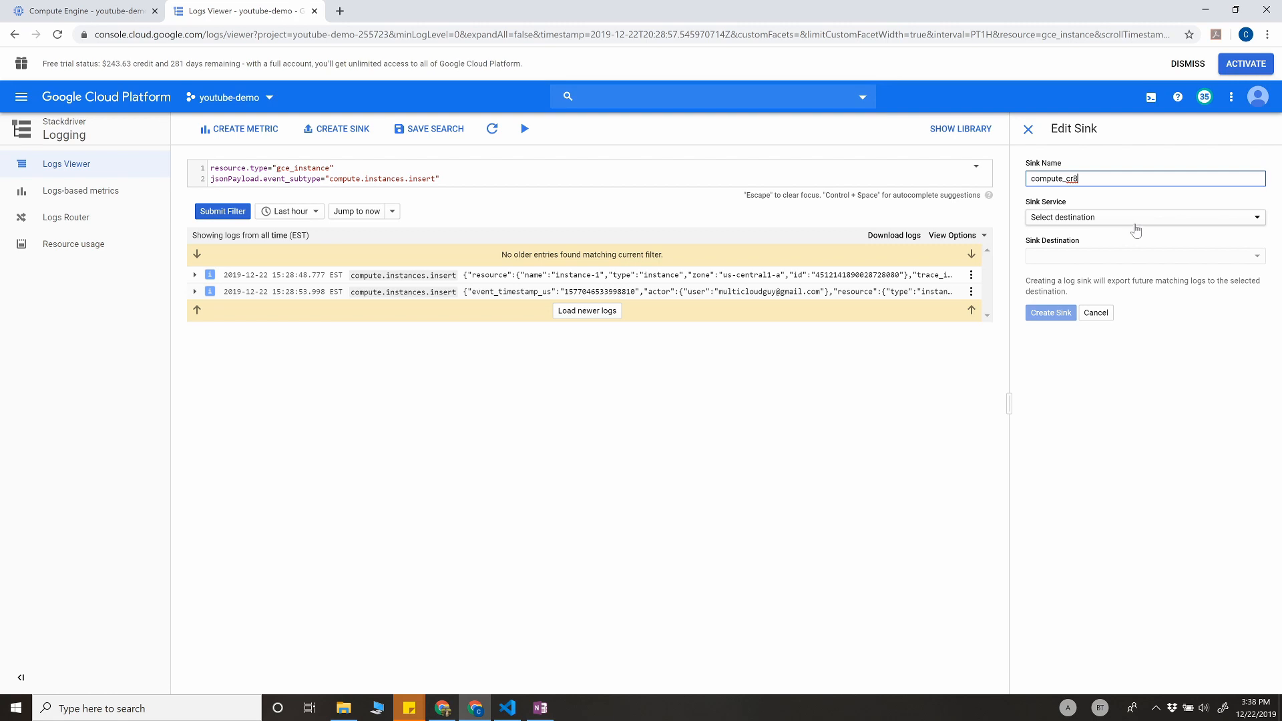
pyautogui.click(1145, 217)
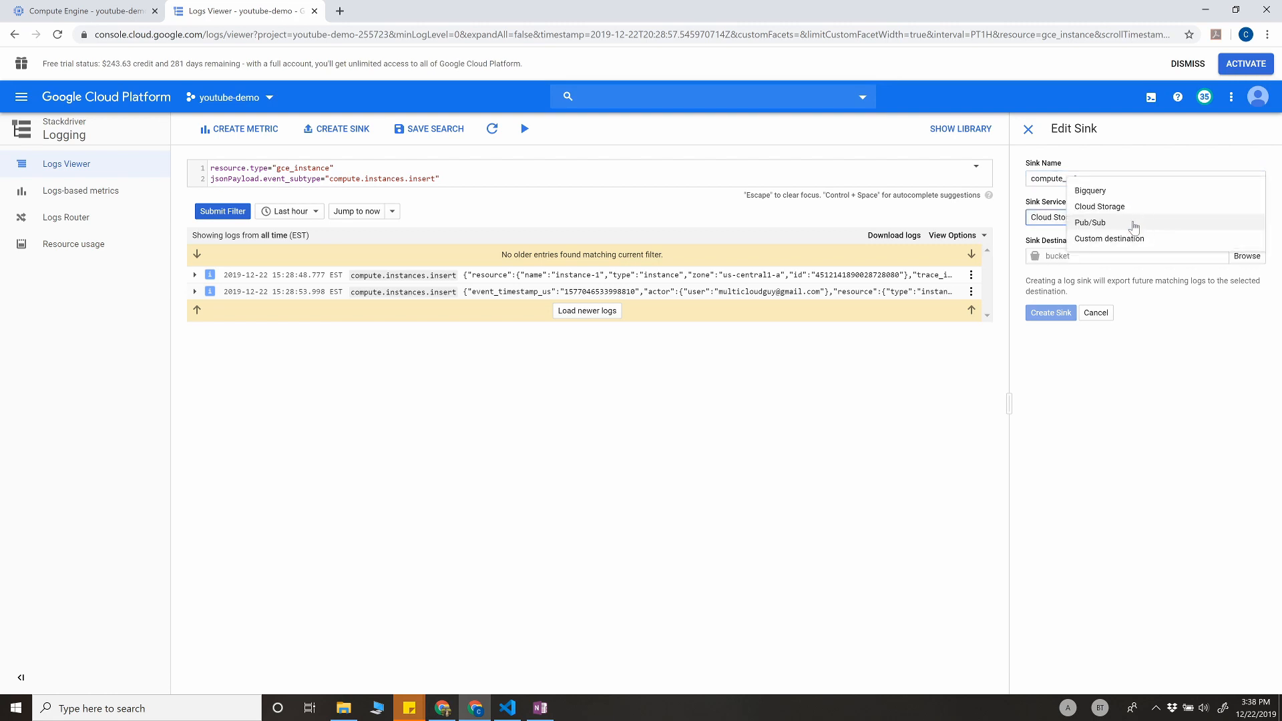
pyautogui.click(1089, 222)
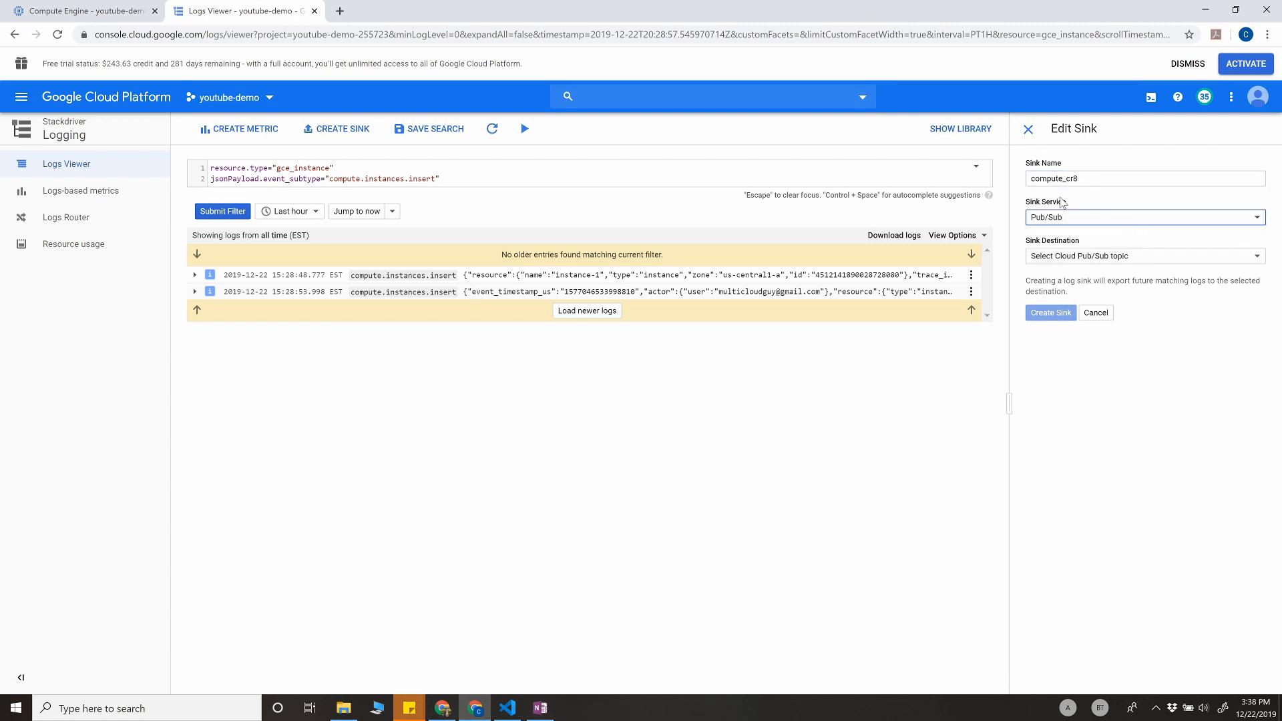
pyautogui.moveTo(1135, 268)
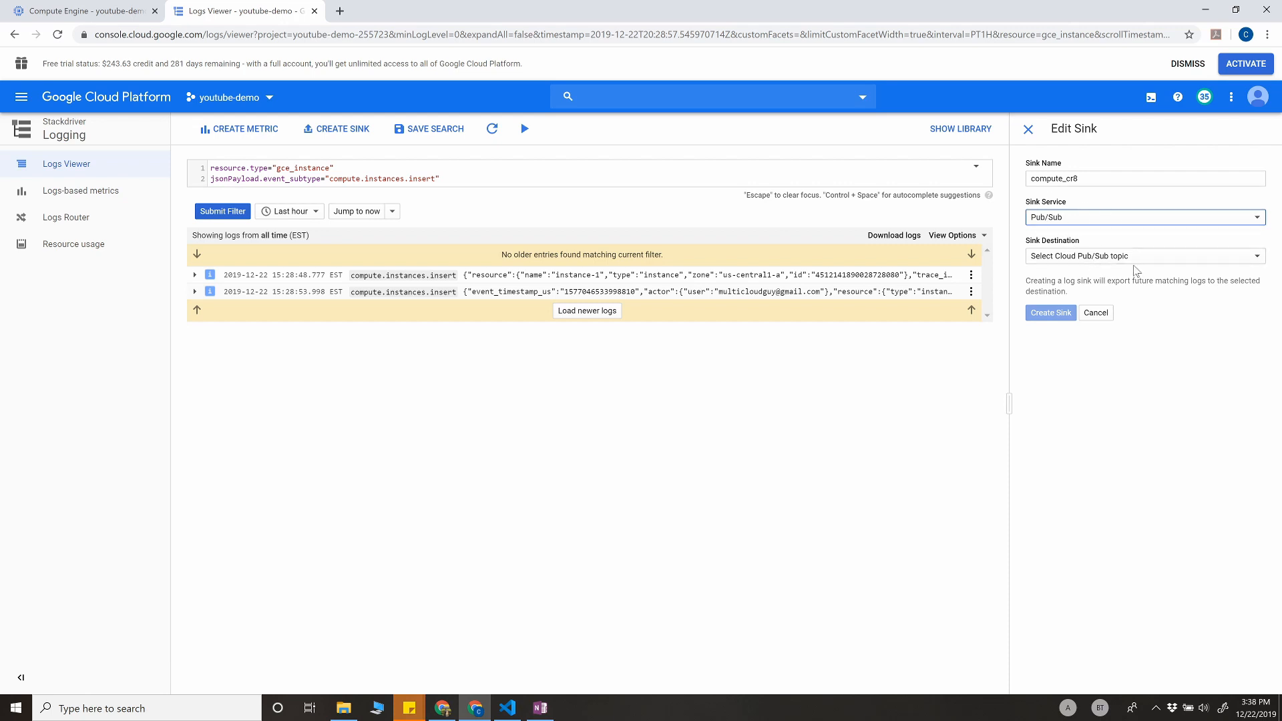
pyautogui.click(1145, 256)
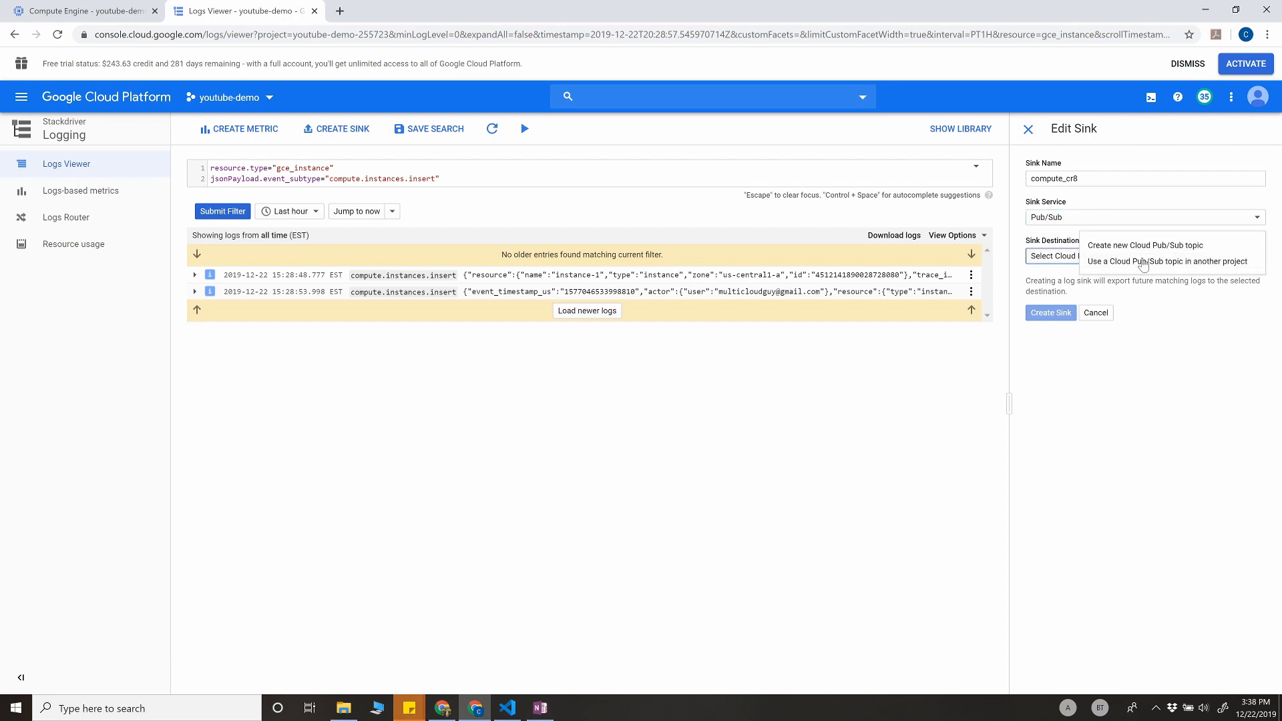
pyautogui.moveTo(1160, 281)
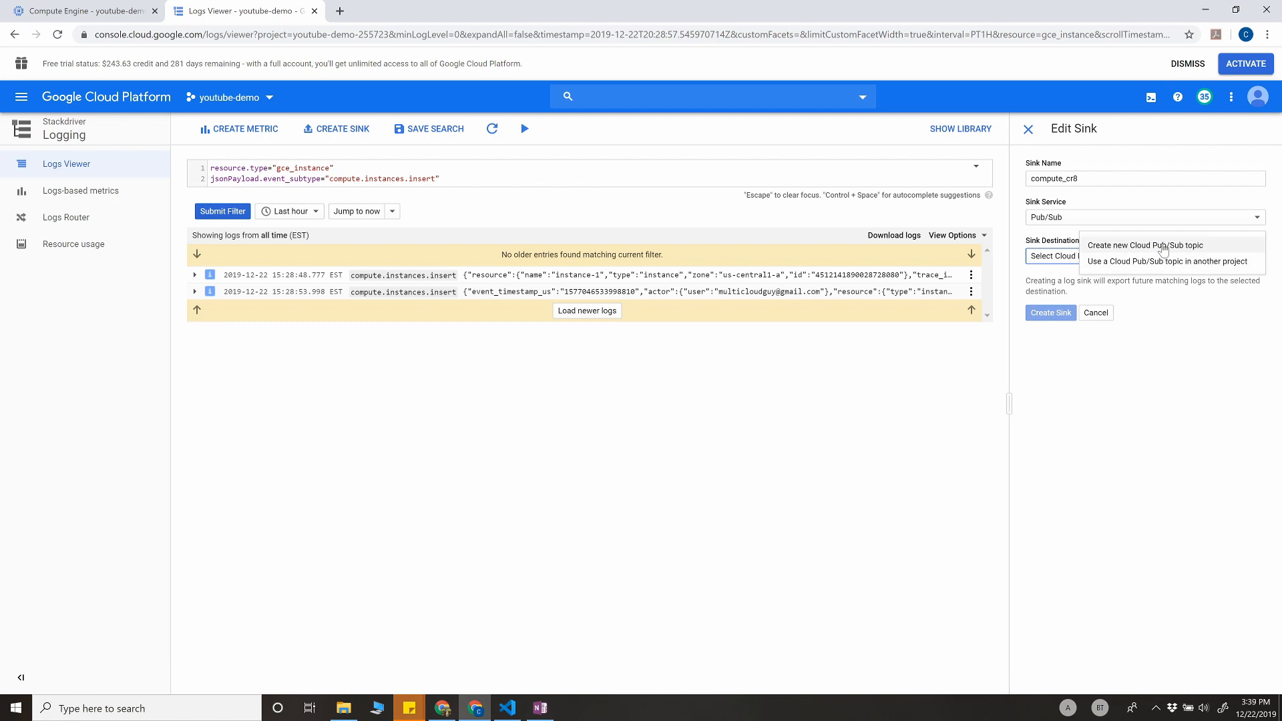
# Create the new instance_label topic as destination, create the sink, and dismiss the confirmation.
pyautogui.click(1151, 245)
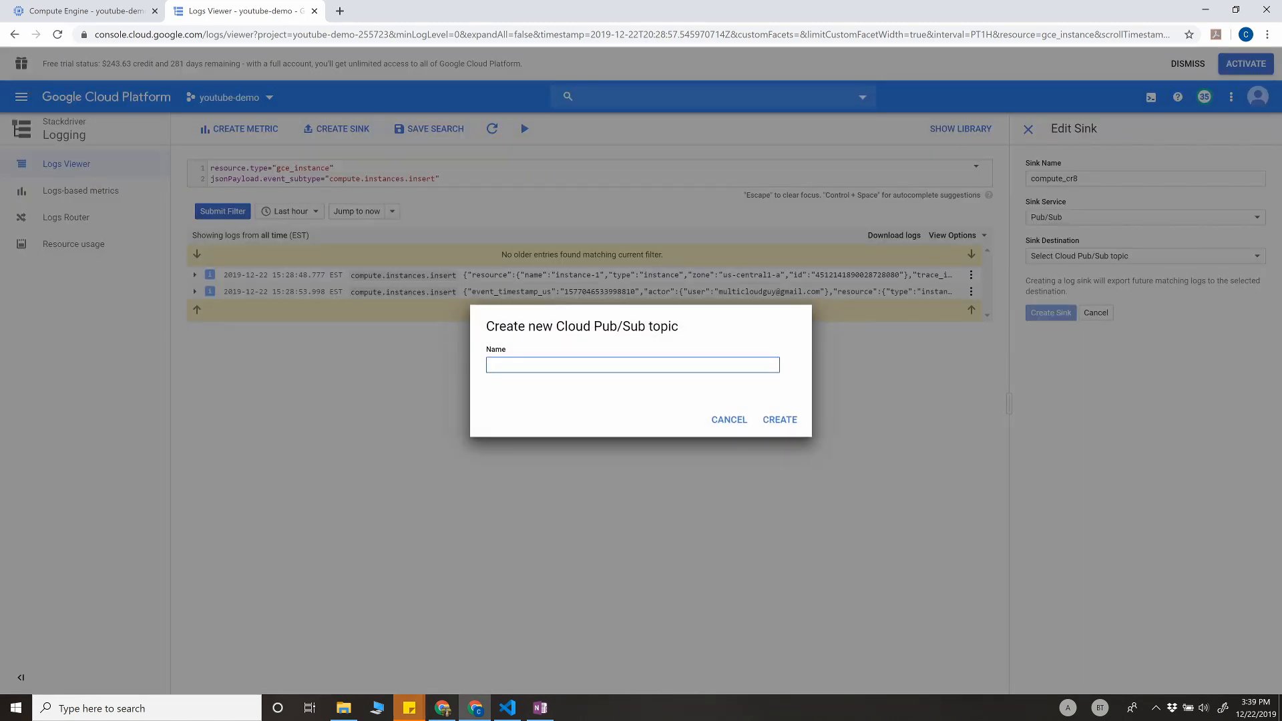
pyautogui.moveTo(632, 349)
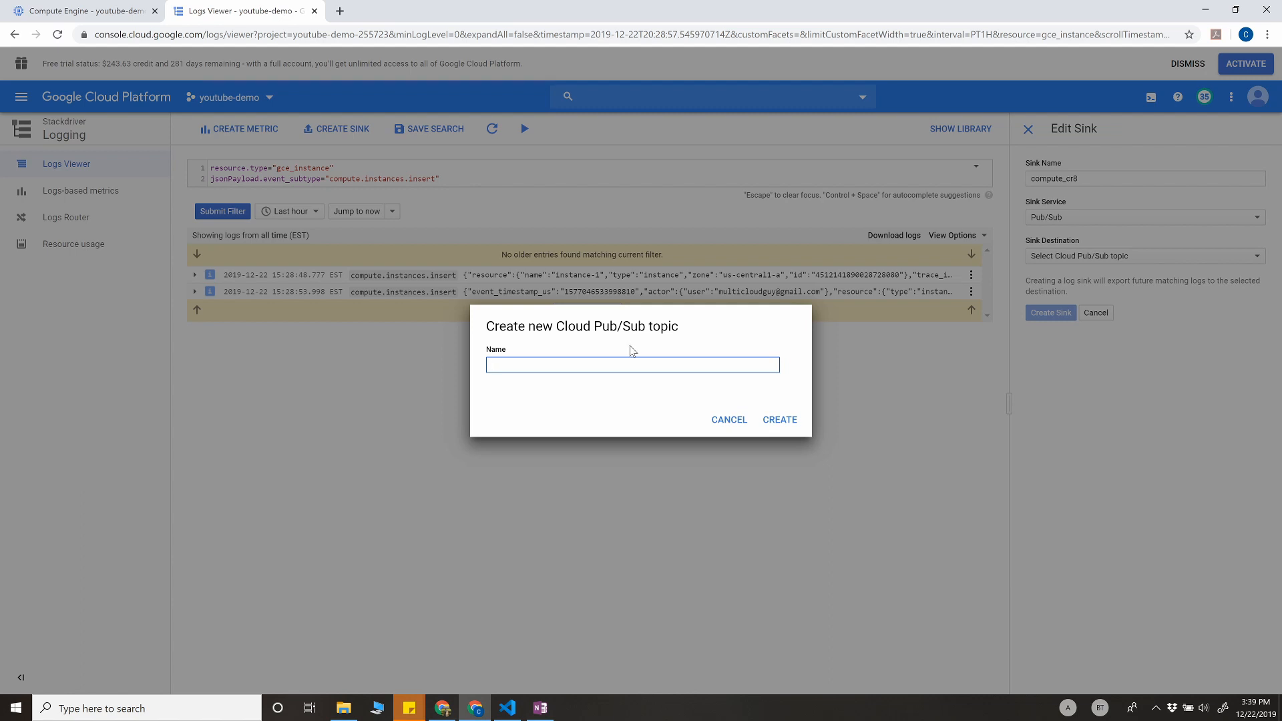
pyautogui.write('instance')
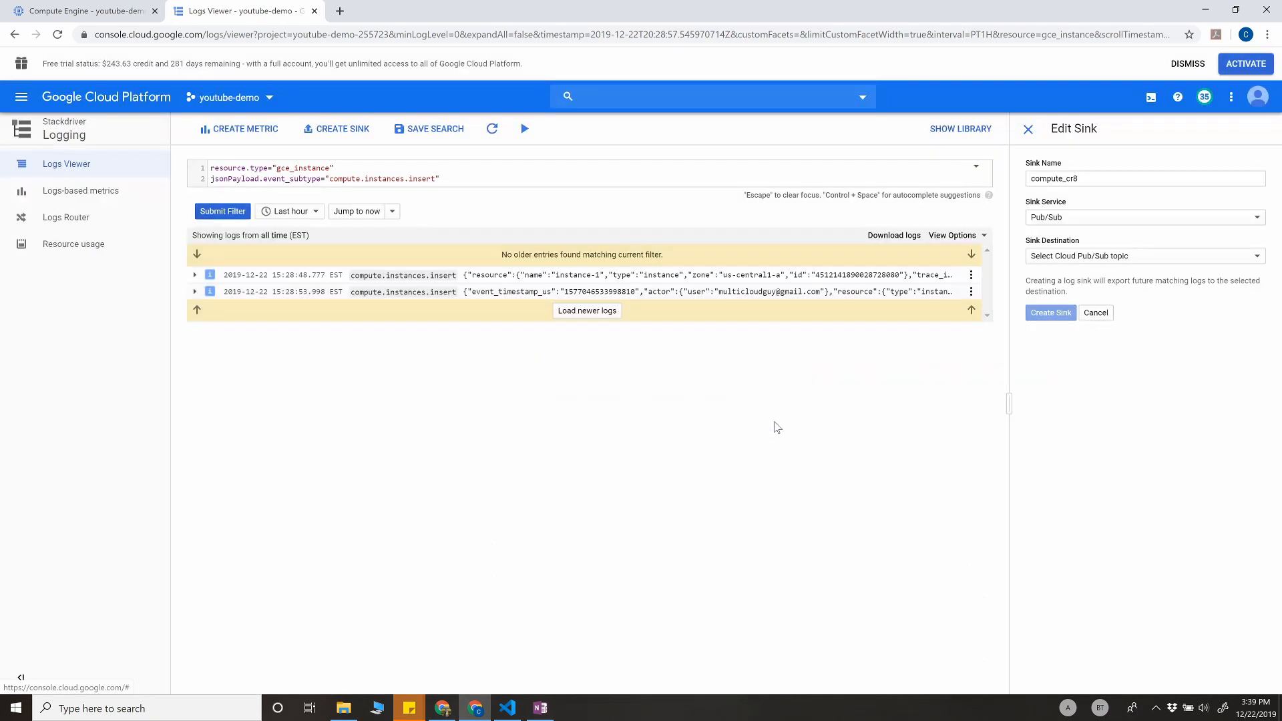
pyautogui.click(1145, 256)
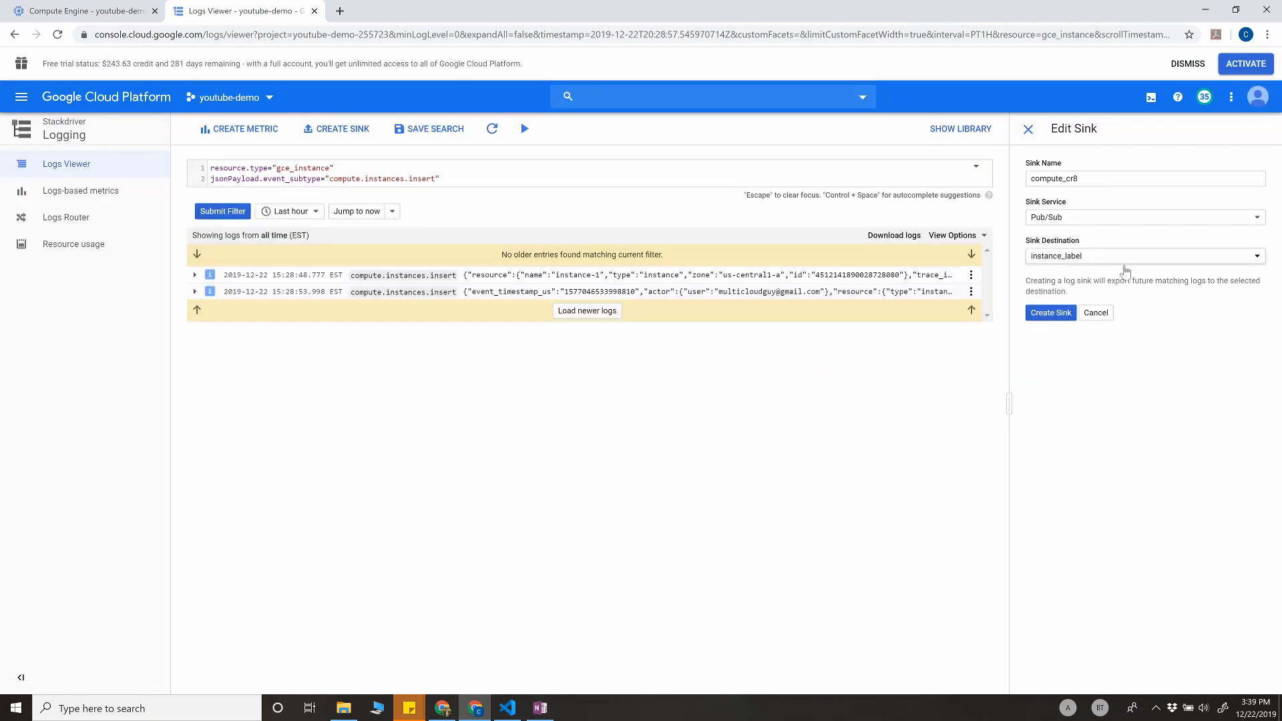
pyautogui.click(1051, 312)
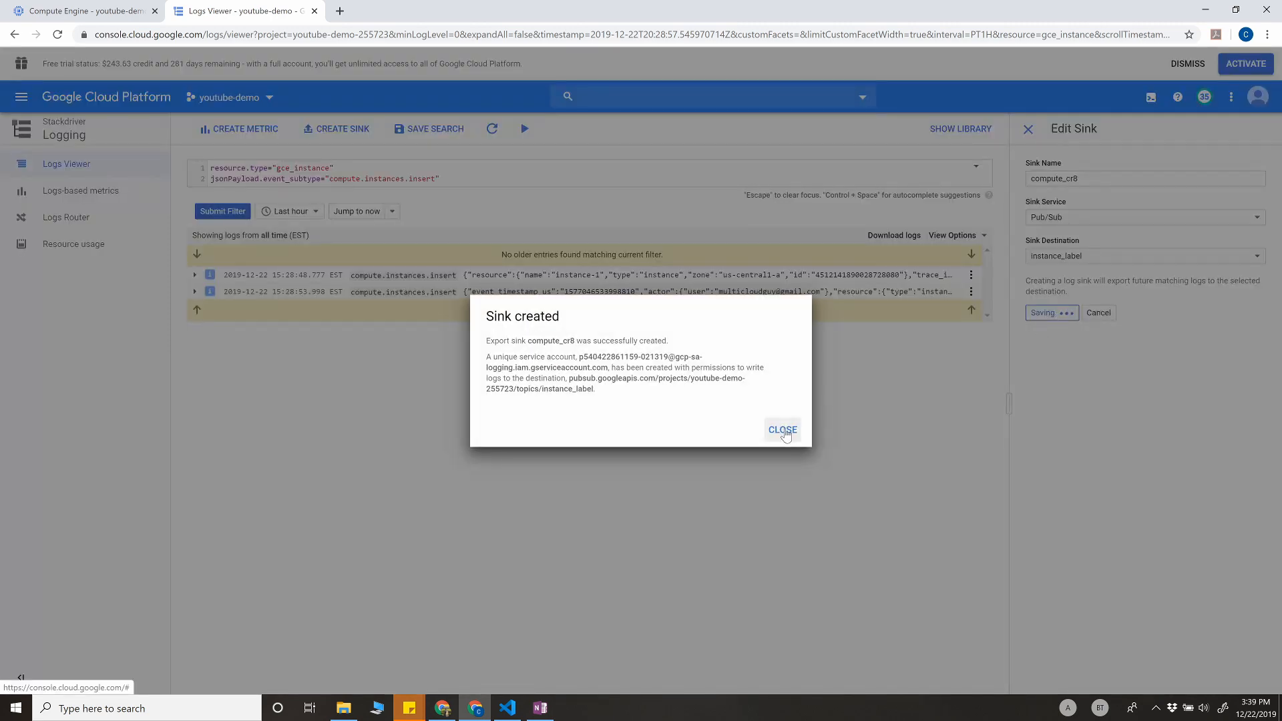
pyautogui.click(782, 430)
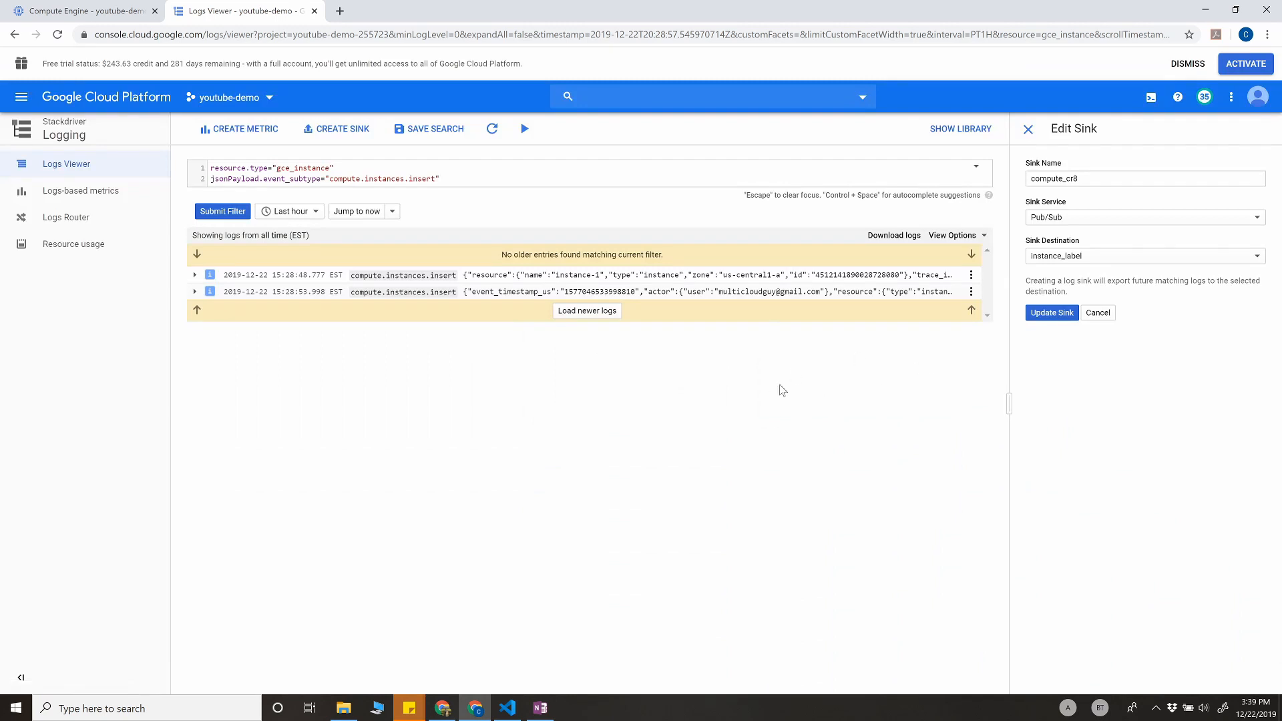
# View the compute_cr8 sink on the Logs Router page and check its options menu.
pyautogui.click(81, 191)
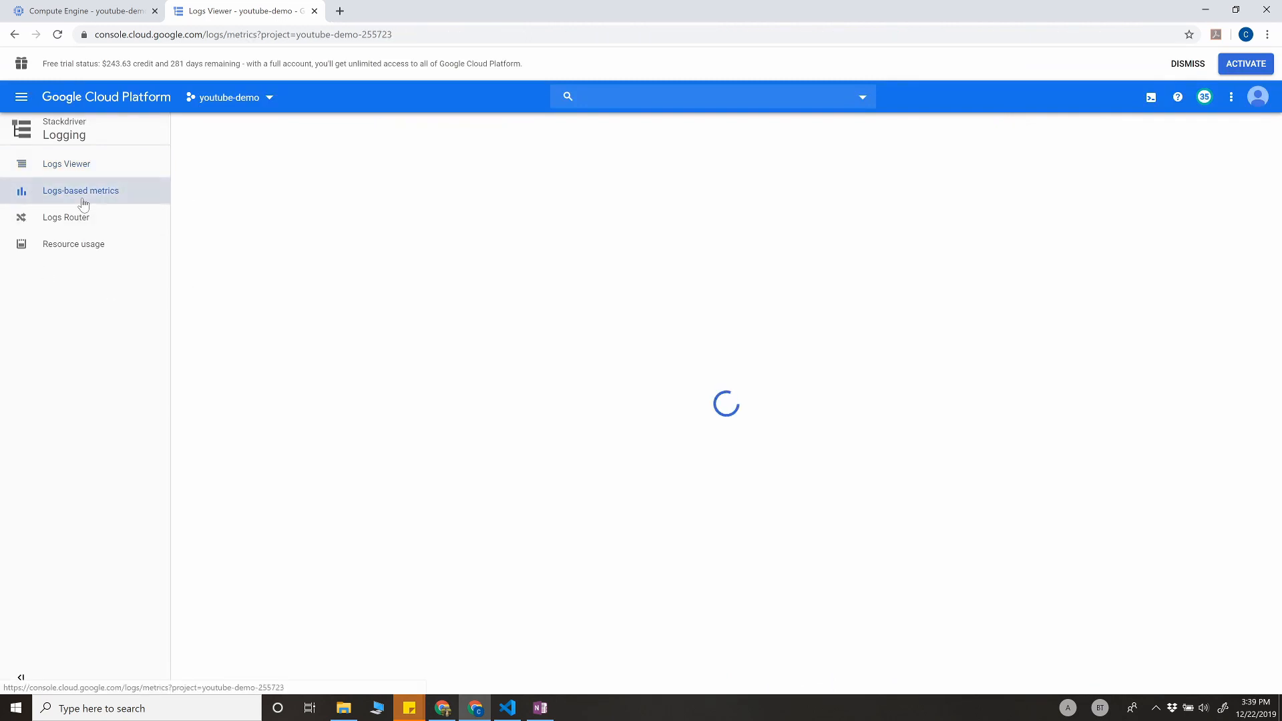
pyautogui.click(66, 217)
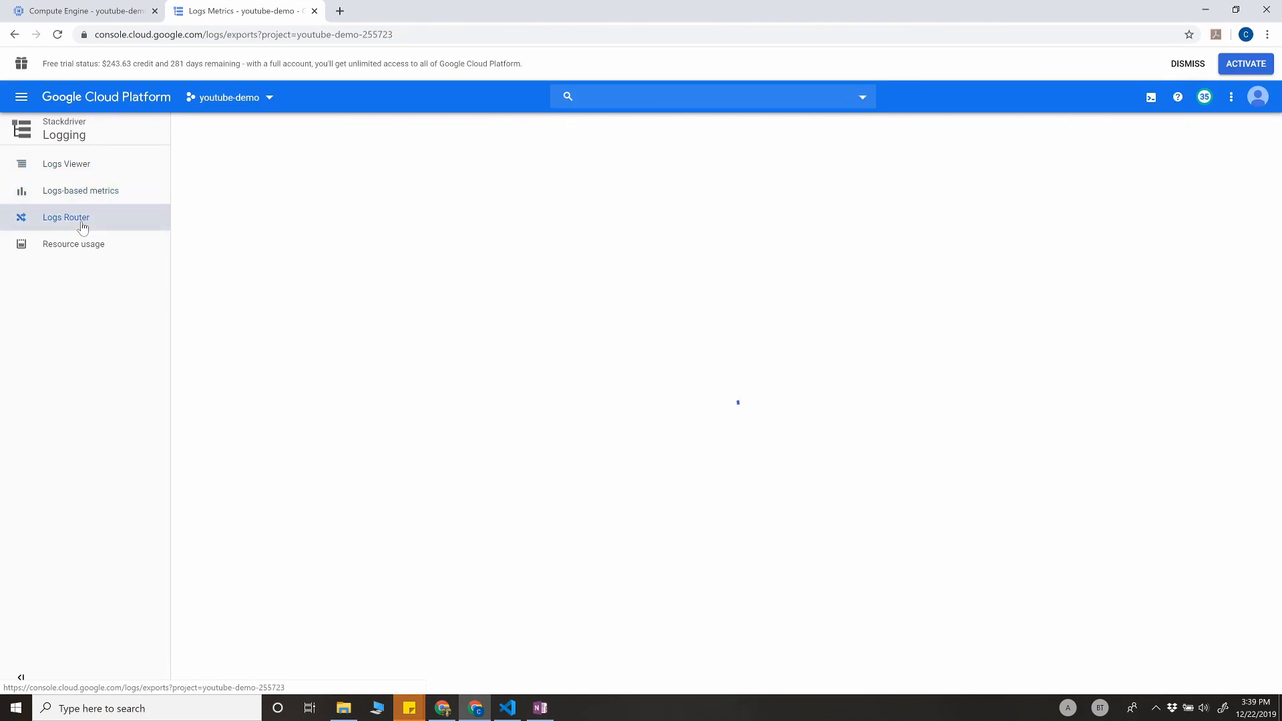
pyautogui.click(65, 217)
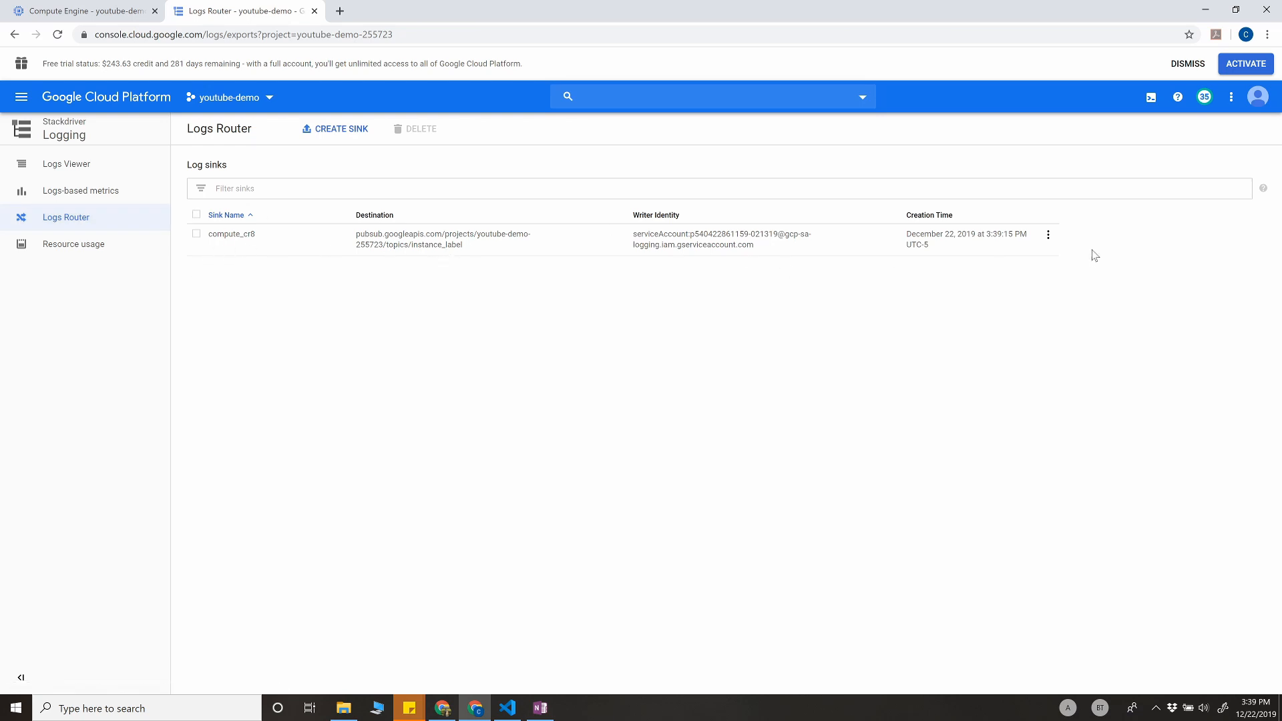
pyautogui.click(1048, 234)
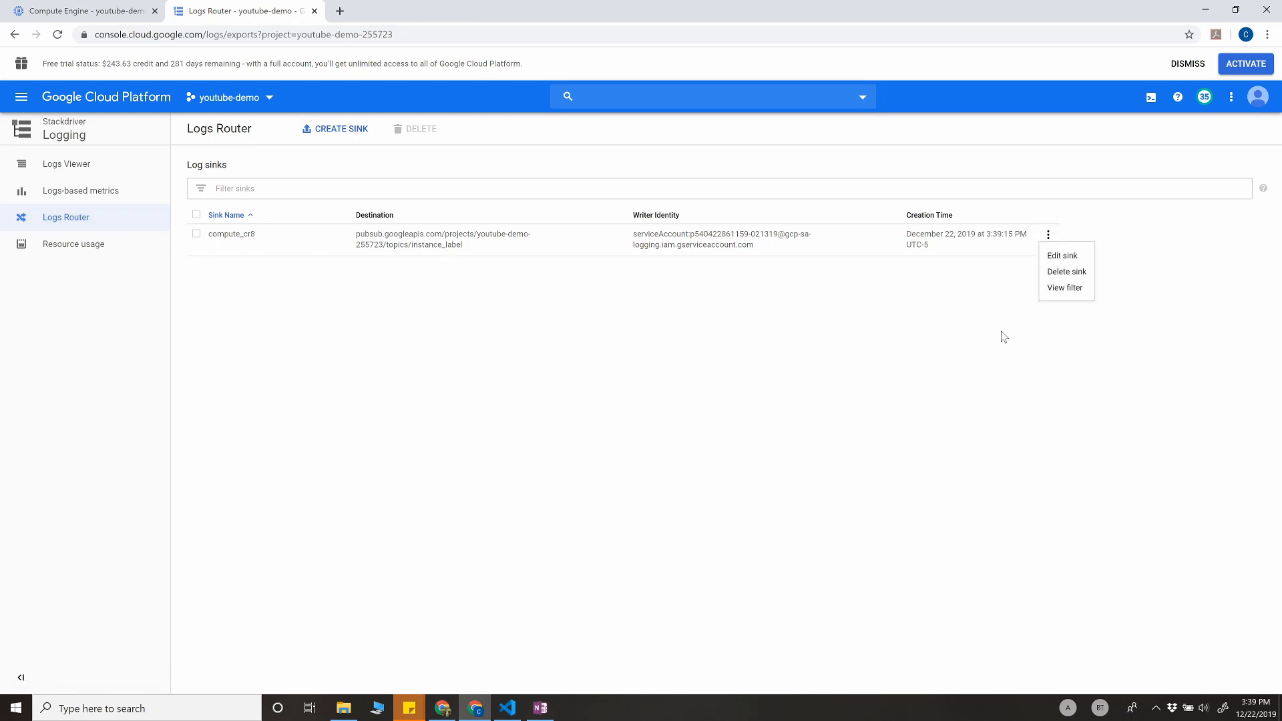
pyautogui.click(285, 181)
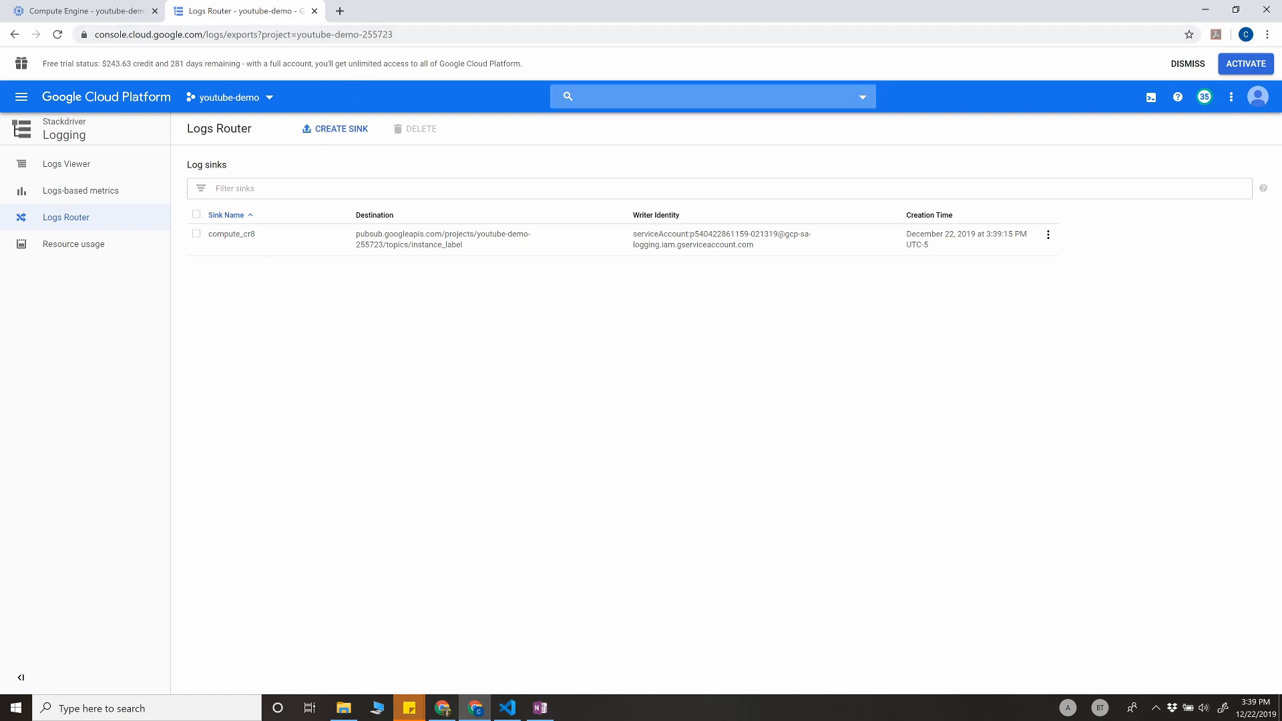
# Find the instance_label topic in Pub/Sub and trigger a Cloud Function from it.
pyautogui.write('pubsub')
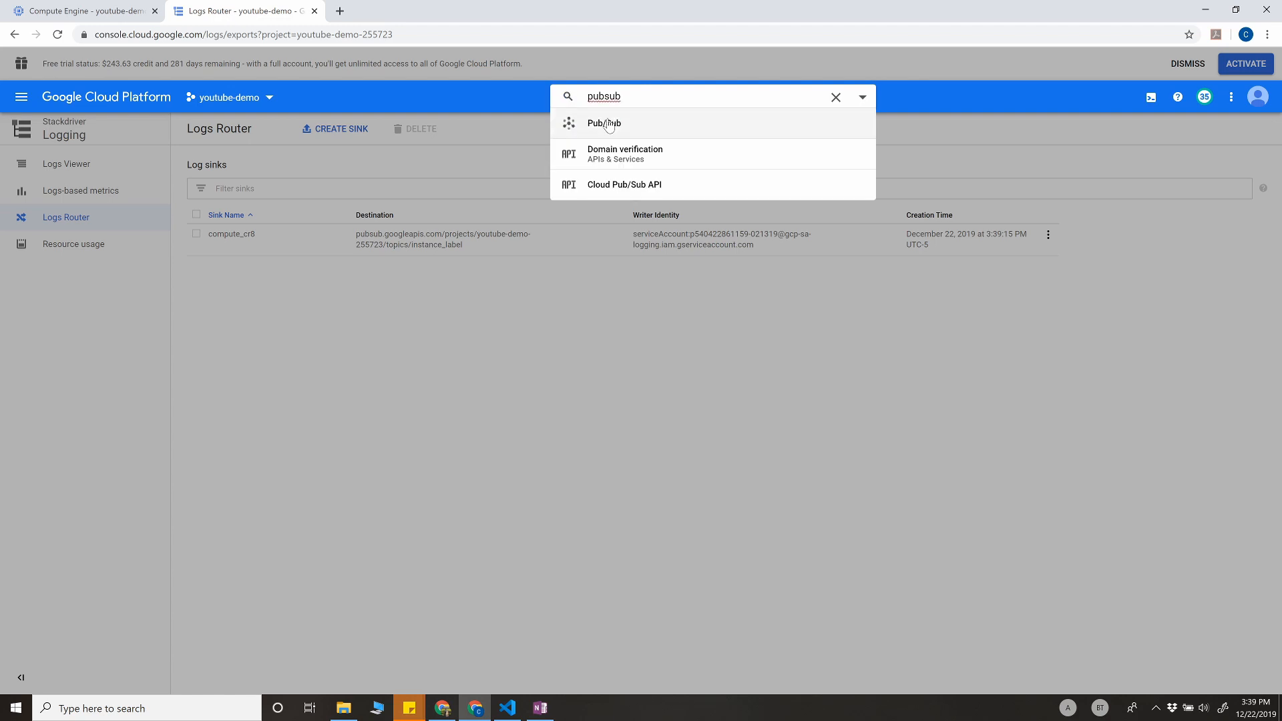
pyautogui.click(604, 124)
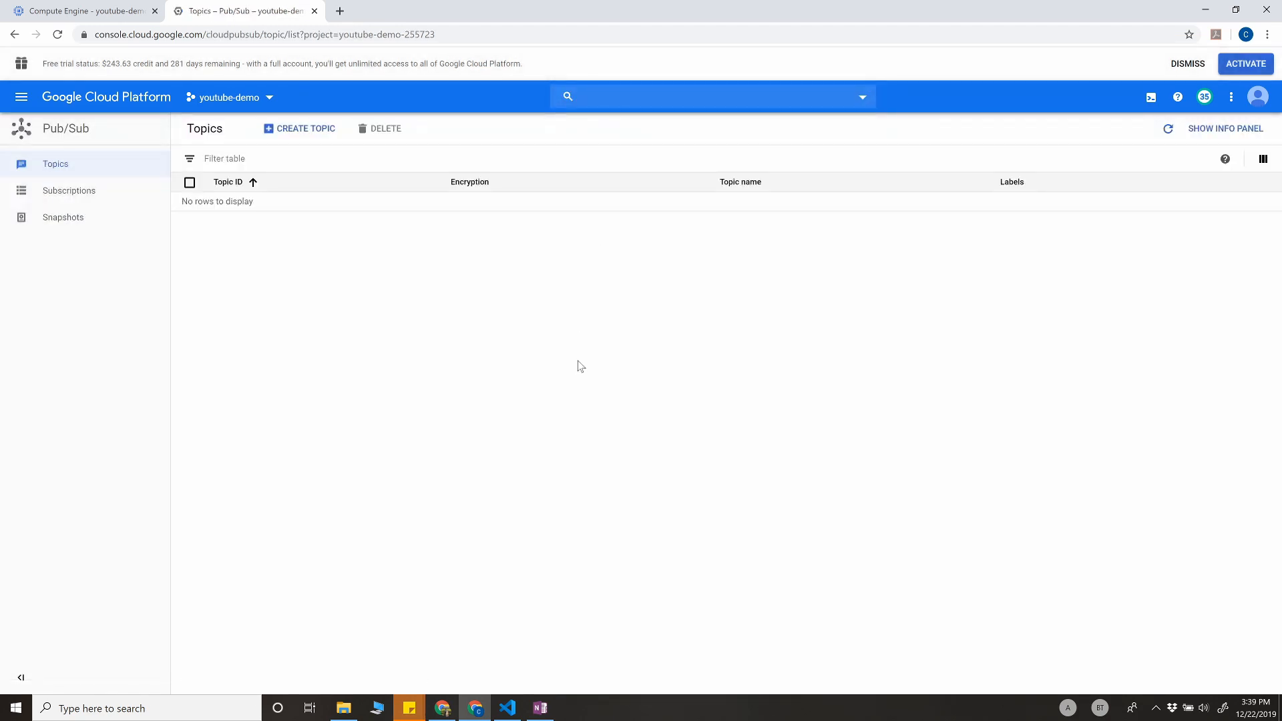
pyautogui.moveTo(59, 173)
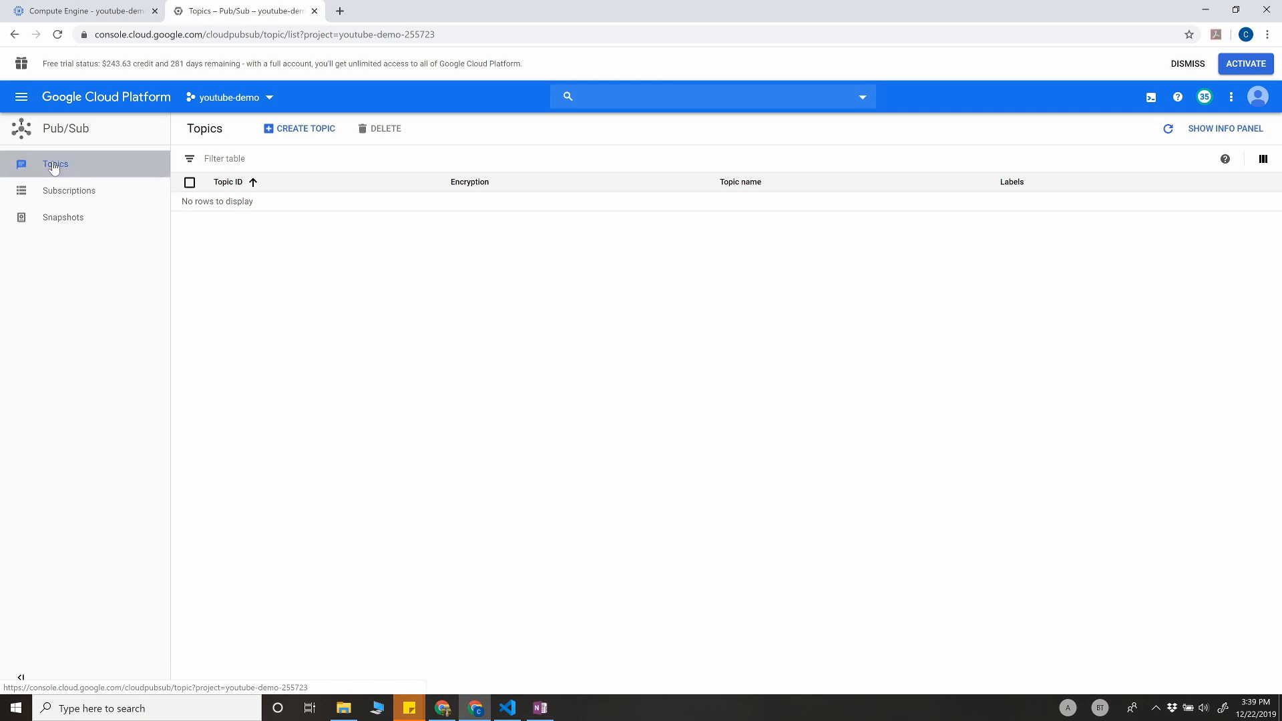
pyautogui.click(1168, 128)
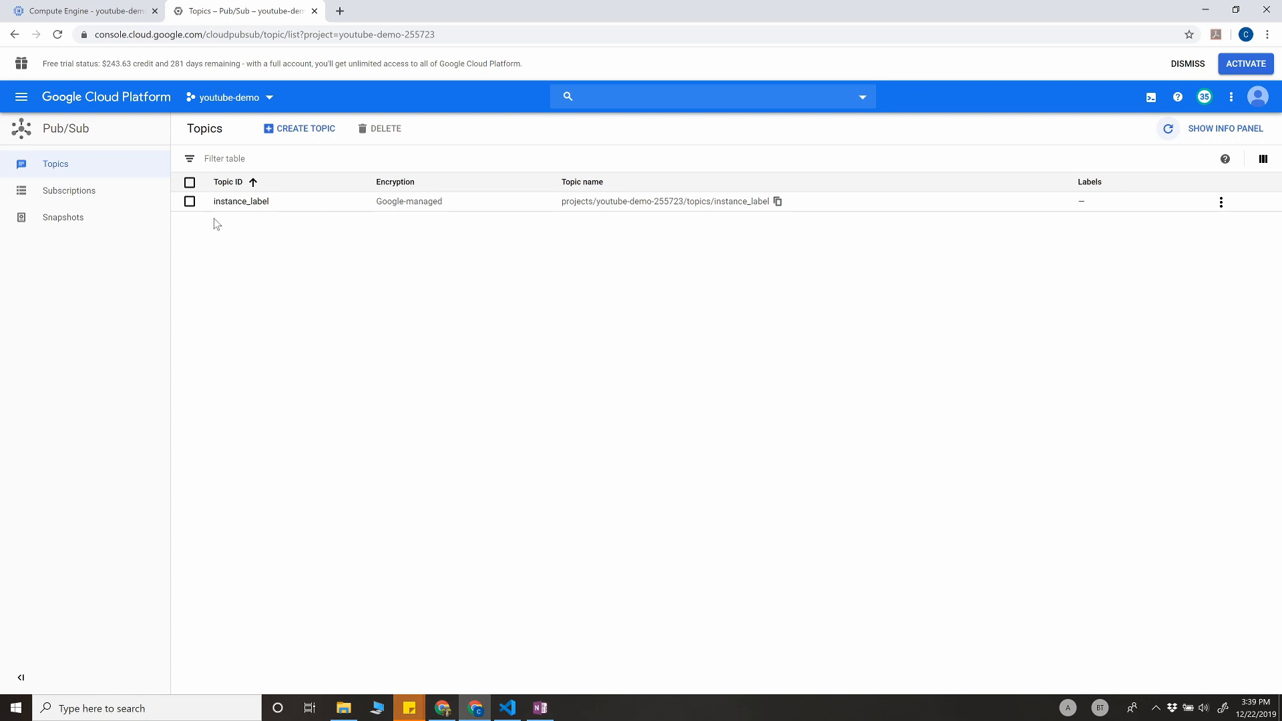
pyautogui.moveTo(308, 210)
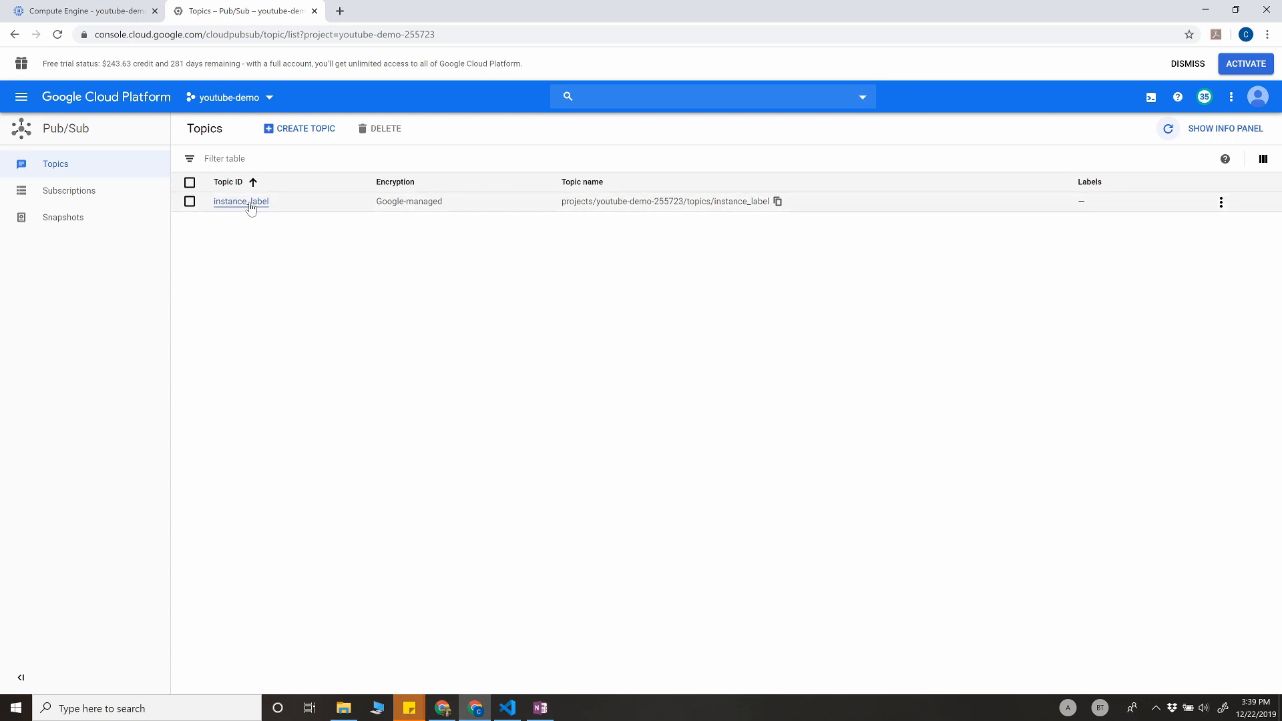
pyautogui.moveTo(259, 207)
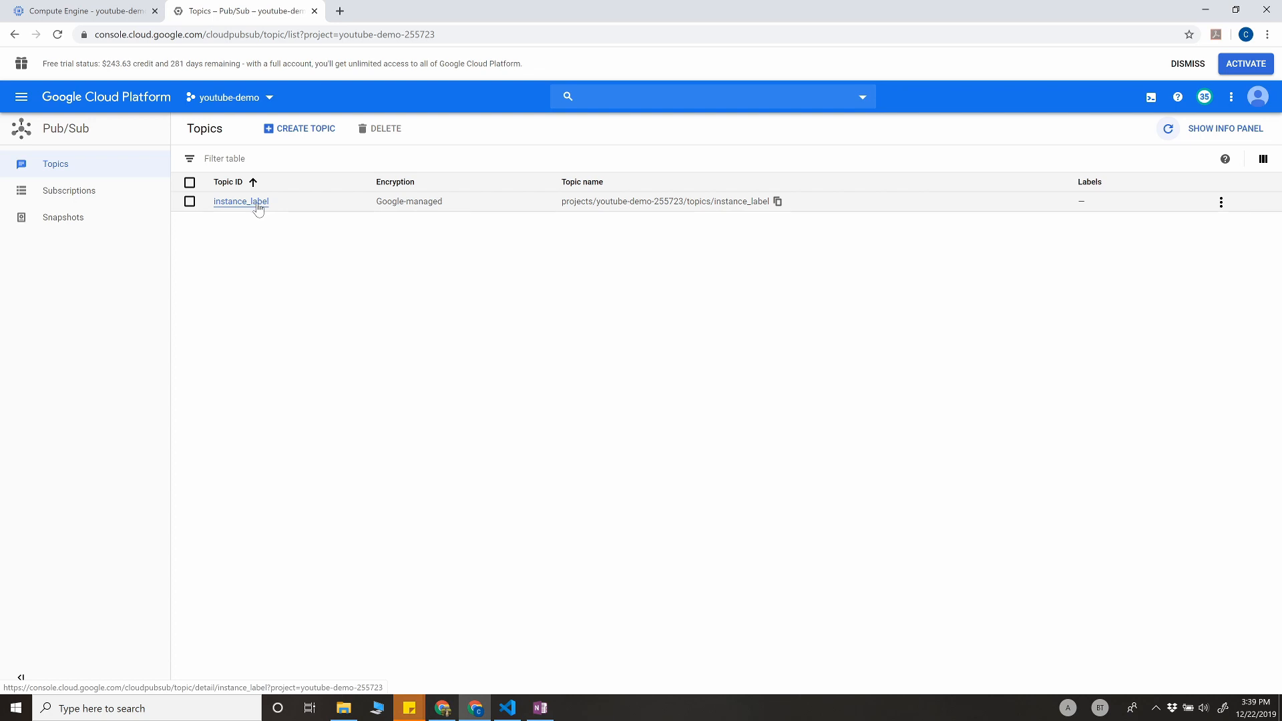
pyautogui.click(240, 201)
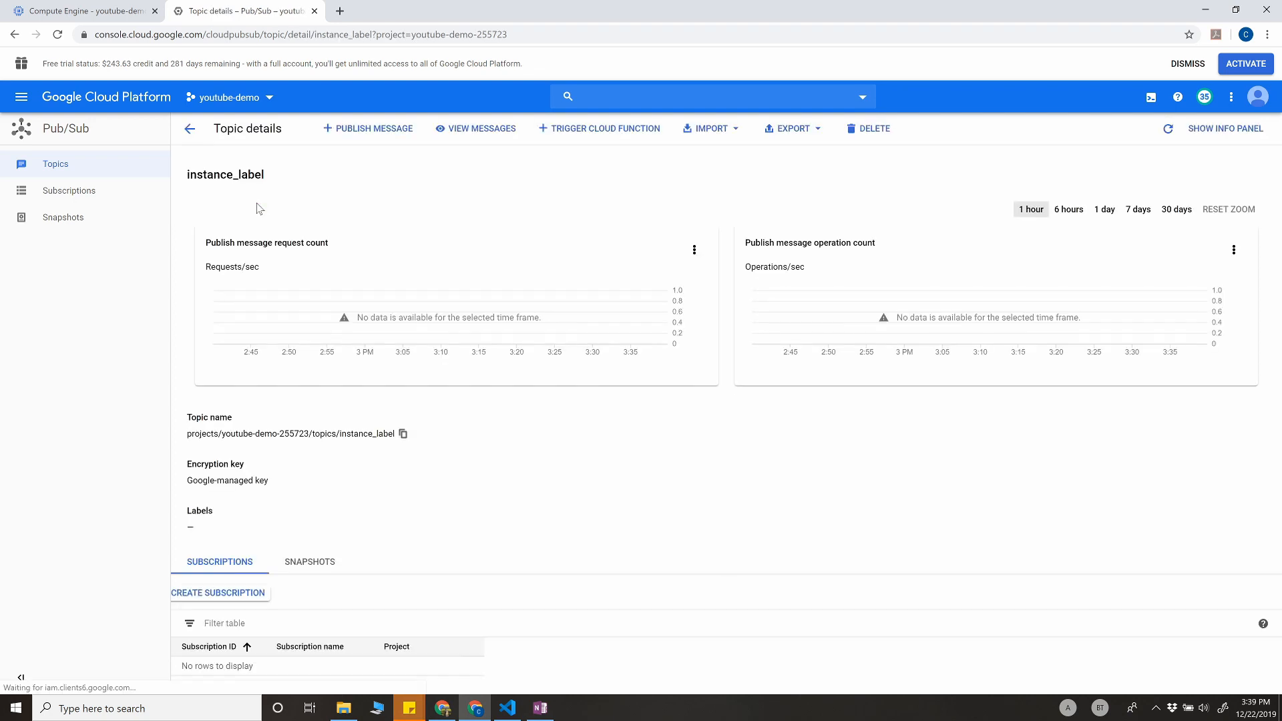
pyautogui.moveTo(534, 200)
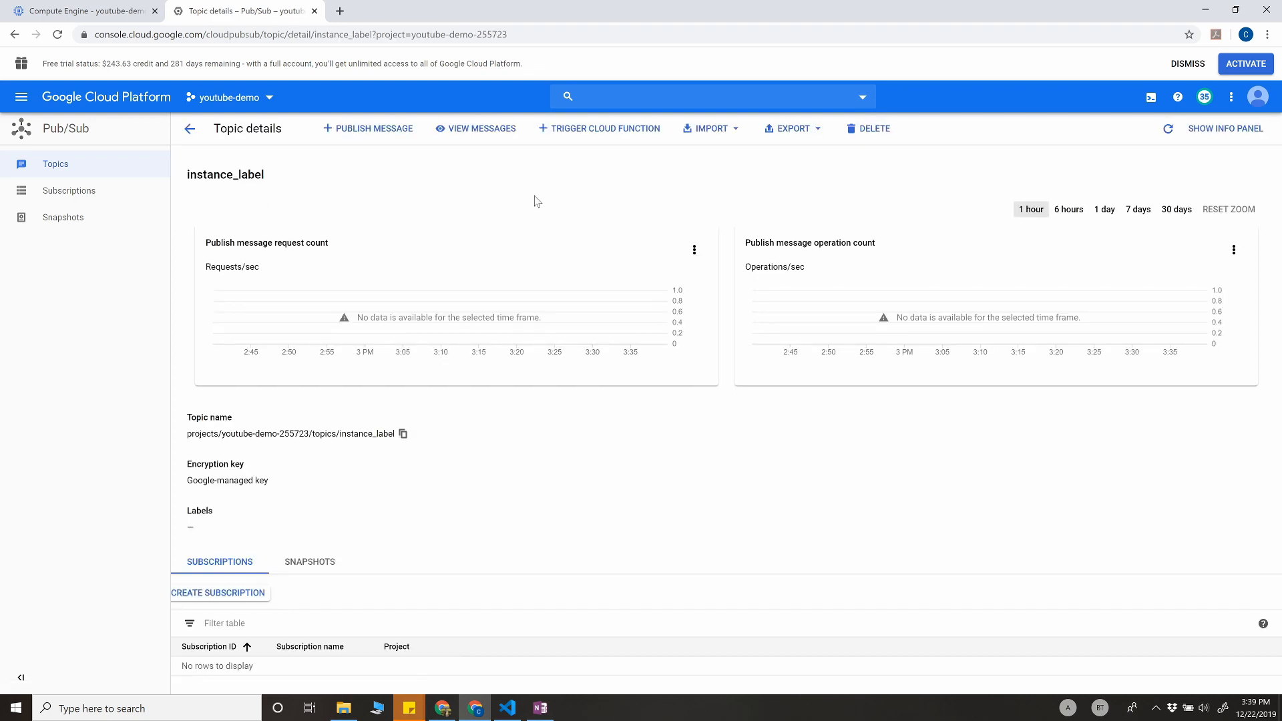
pyautogui.moveTo(598, 135)
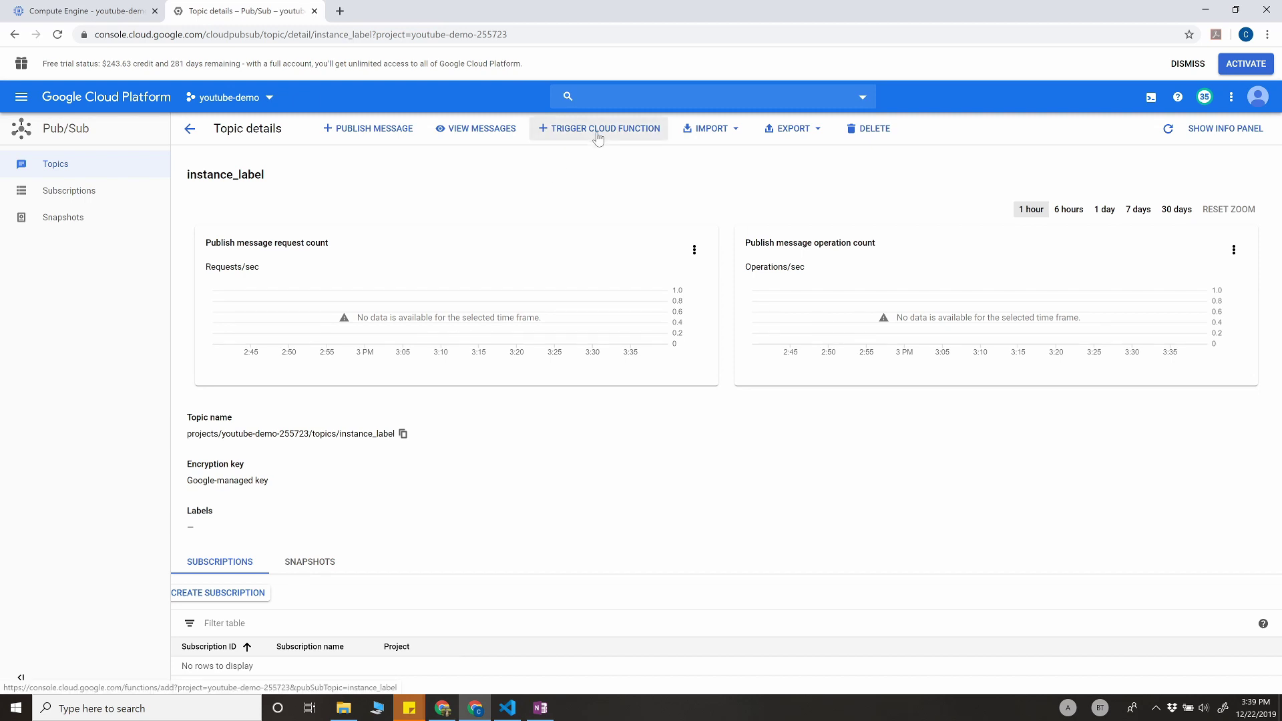
pyautogui.moveTo(607, 140)
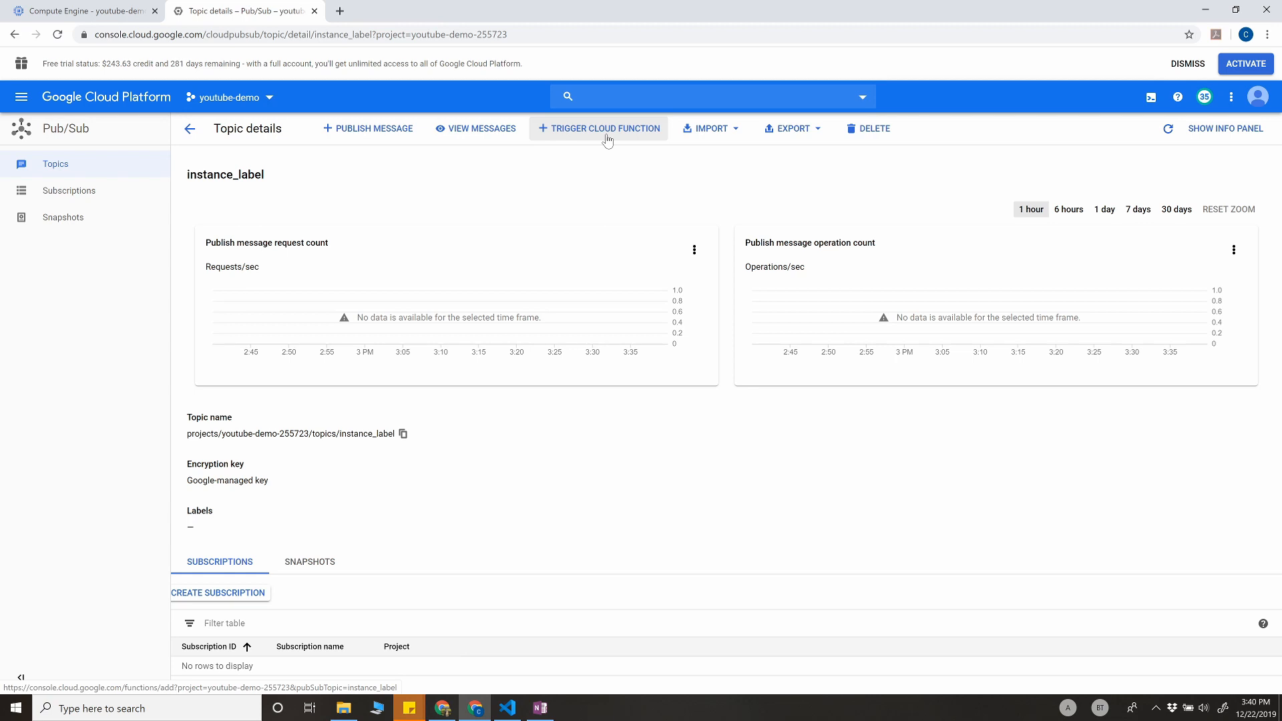
pyautogui.click(605, 128)
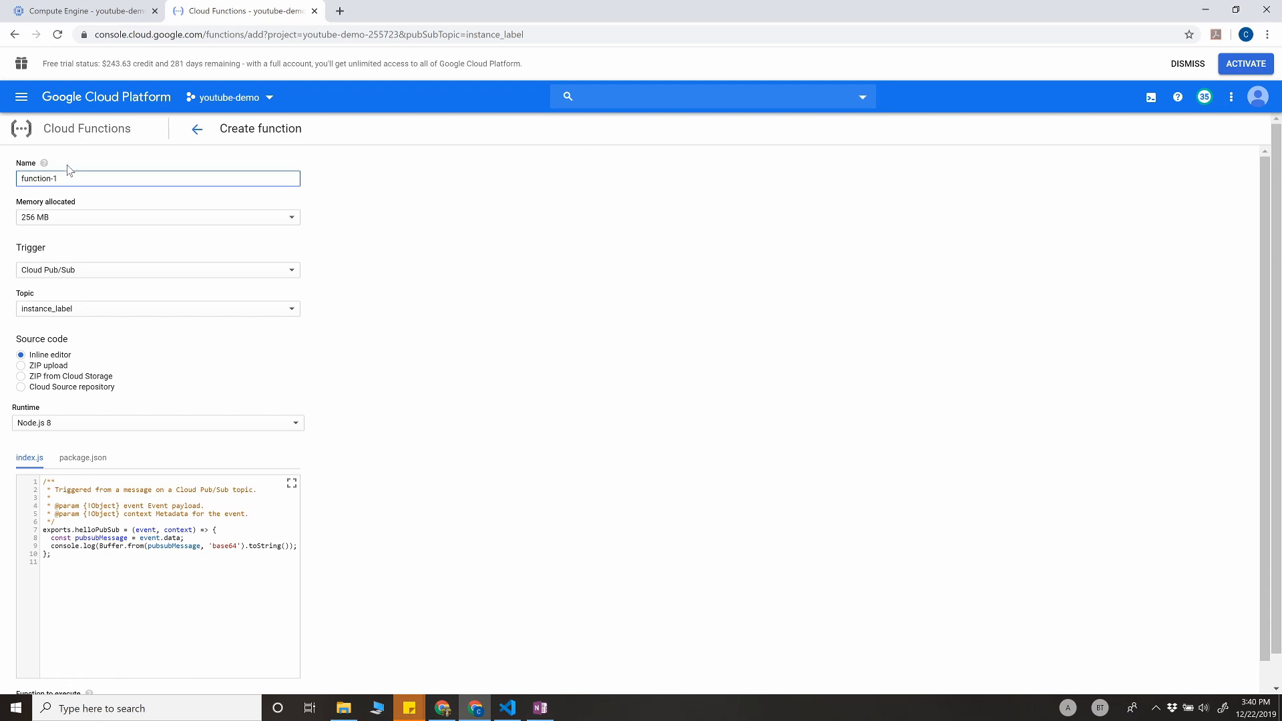
pyautogui.moveTo(210, 381)
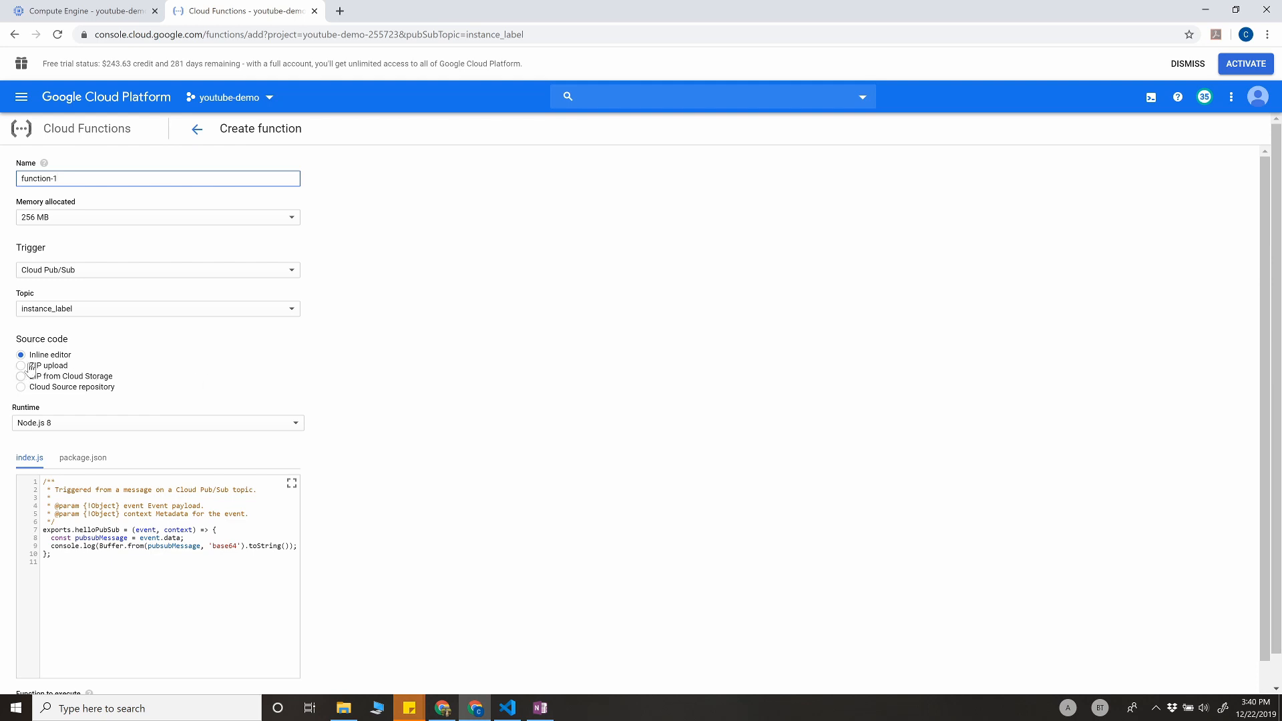
pyautogui.moveTo(79, 424)
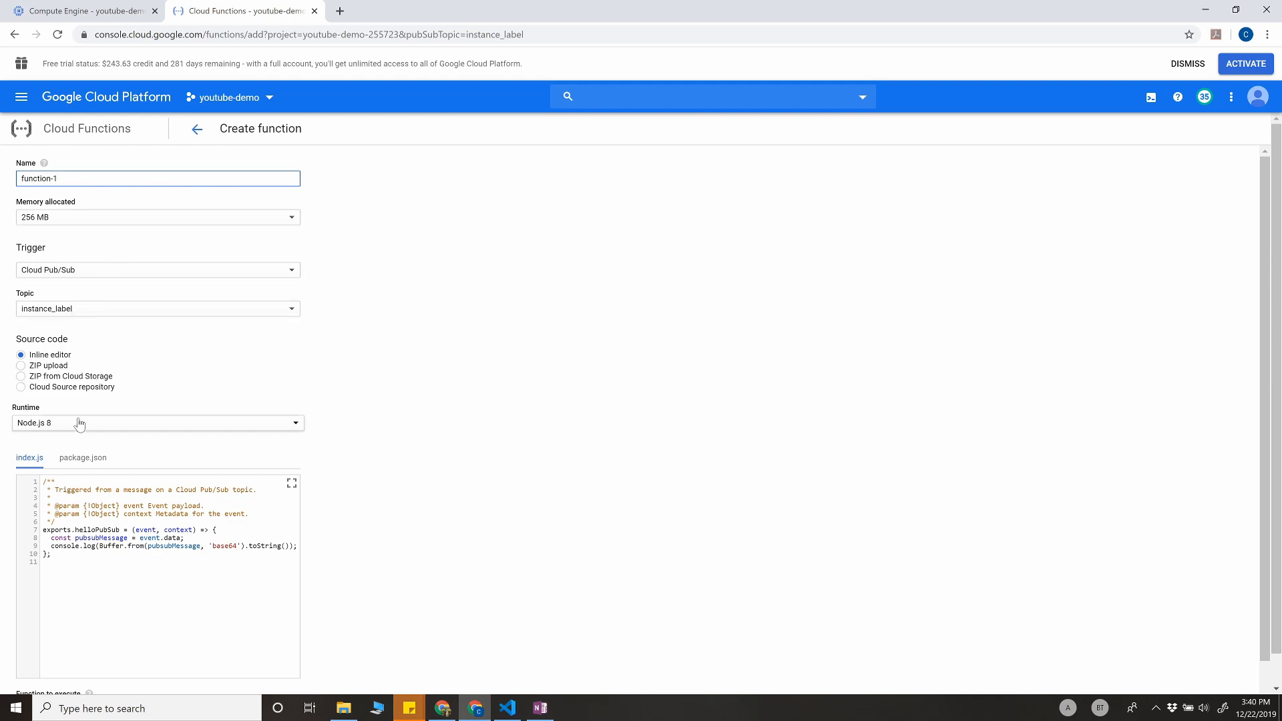
# Set the function runtime to Python 3.7 and enlarge the main.py editor.
pyautogui.click(157, 423)
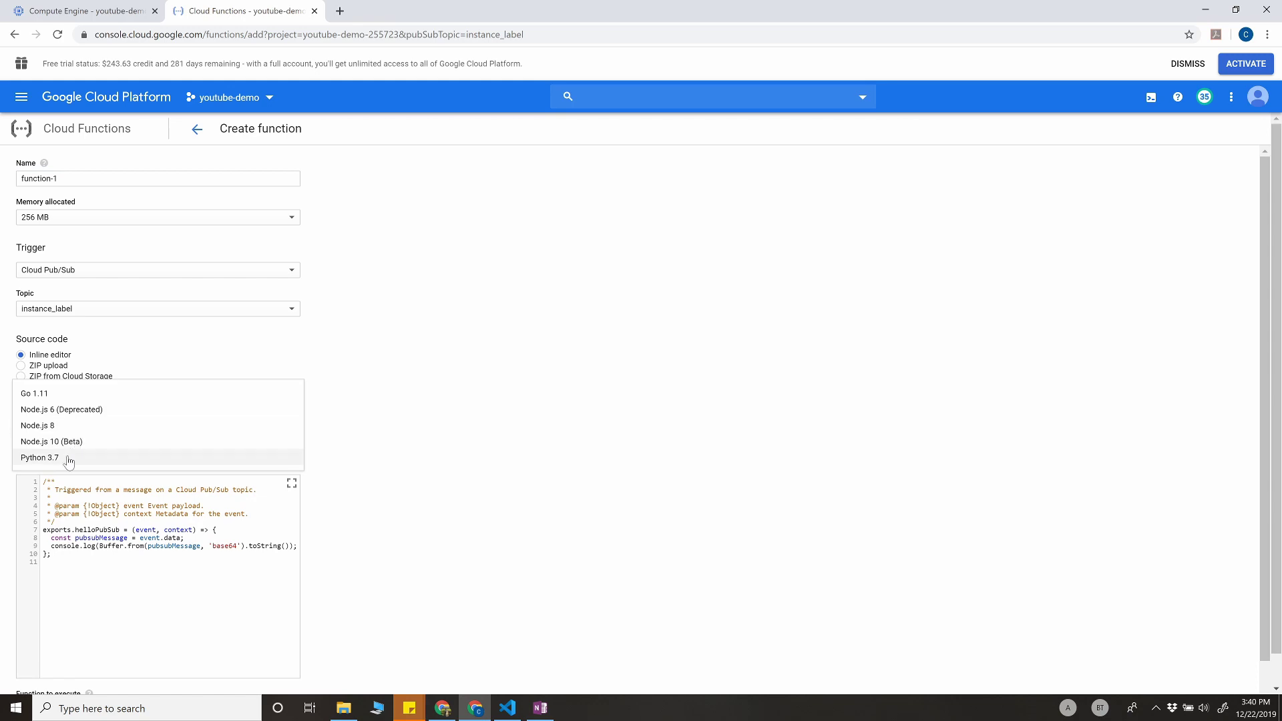
pyautogui.click(40, 457)
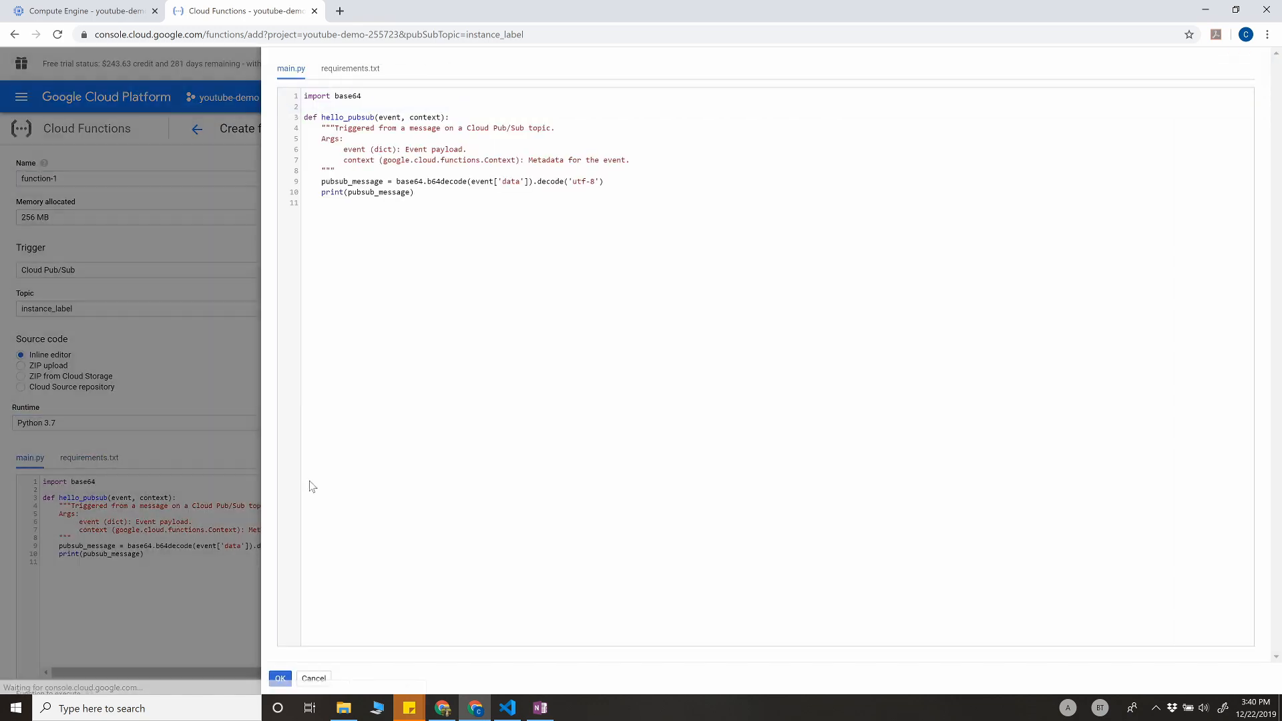
pyautogui.click(506, 708)
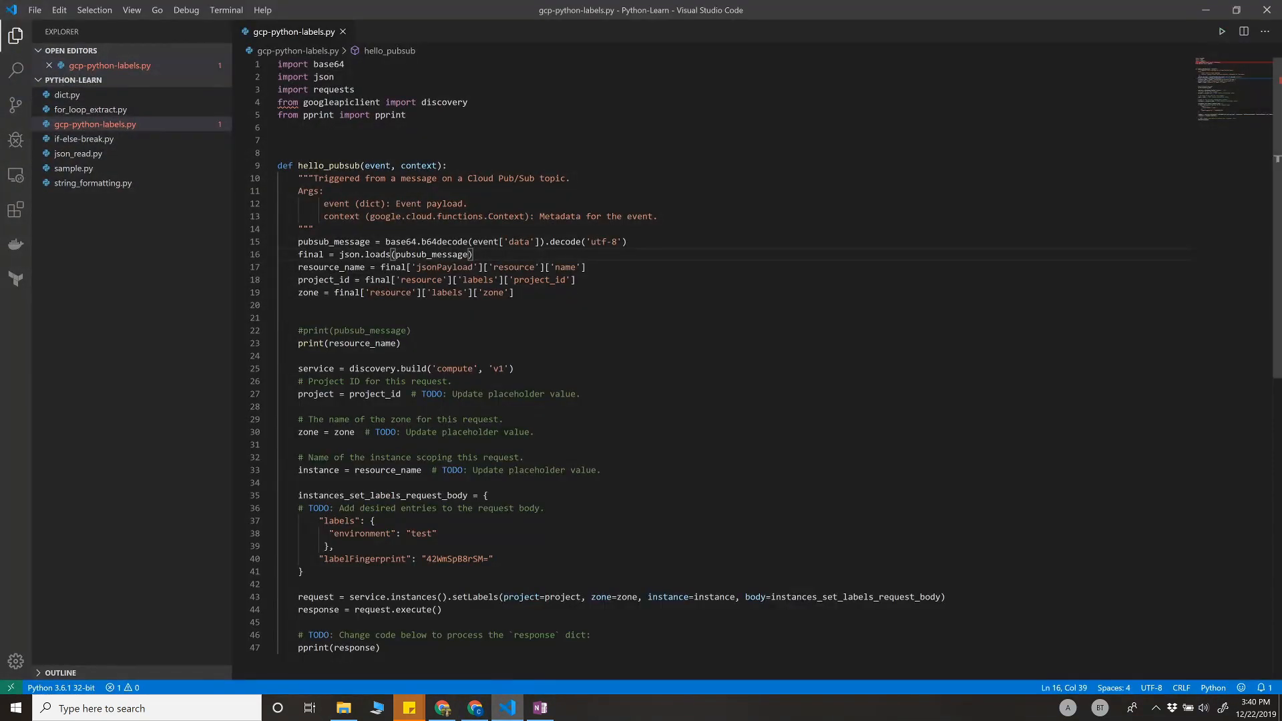
# Select the whole gcp-python-labels.py script in VS Code.
pyautogui.press('ctrl+a')
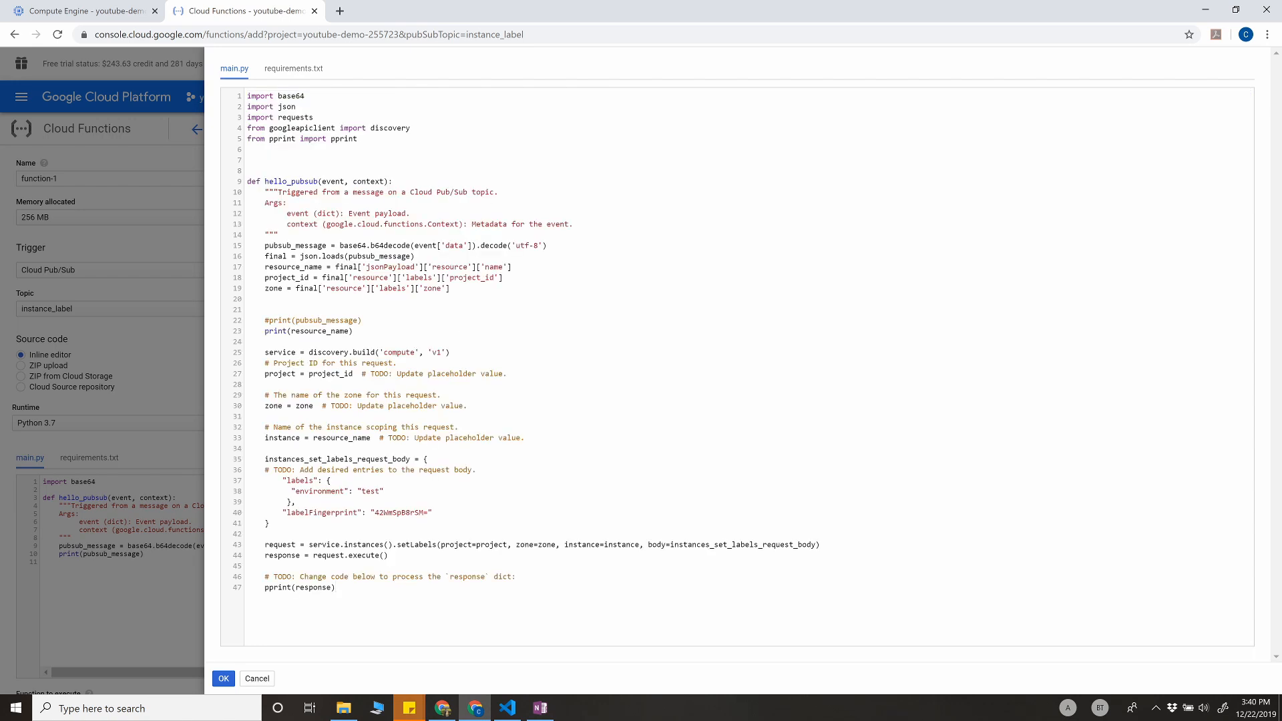
pyautogui.moveTo(51, 354)
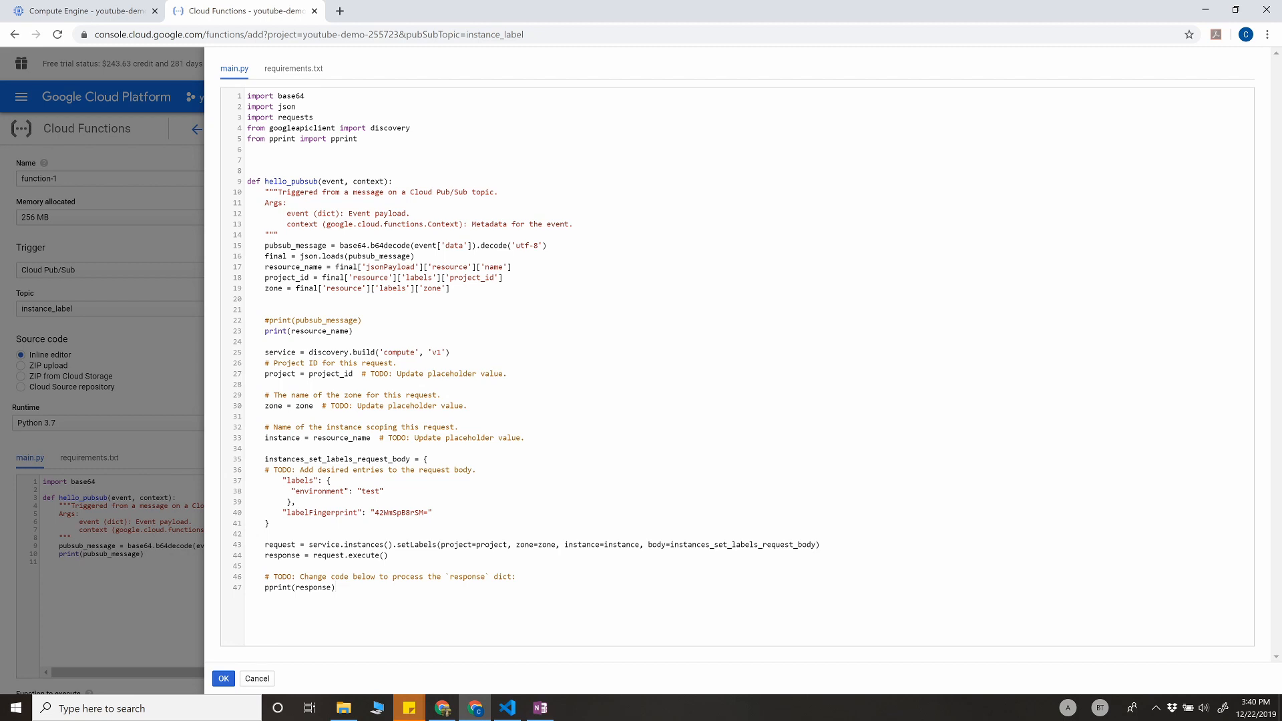
# Paste the labelling script into main.py, highlight parts to explain, and close the editor.
pyautogui.click(334, 587)
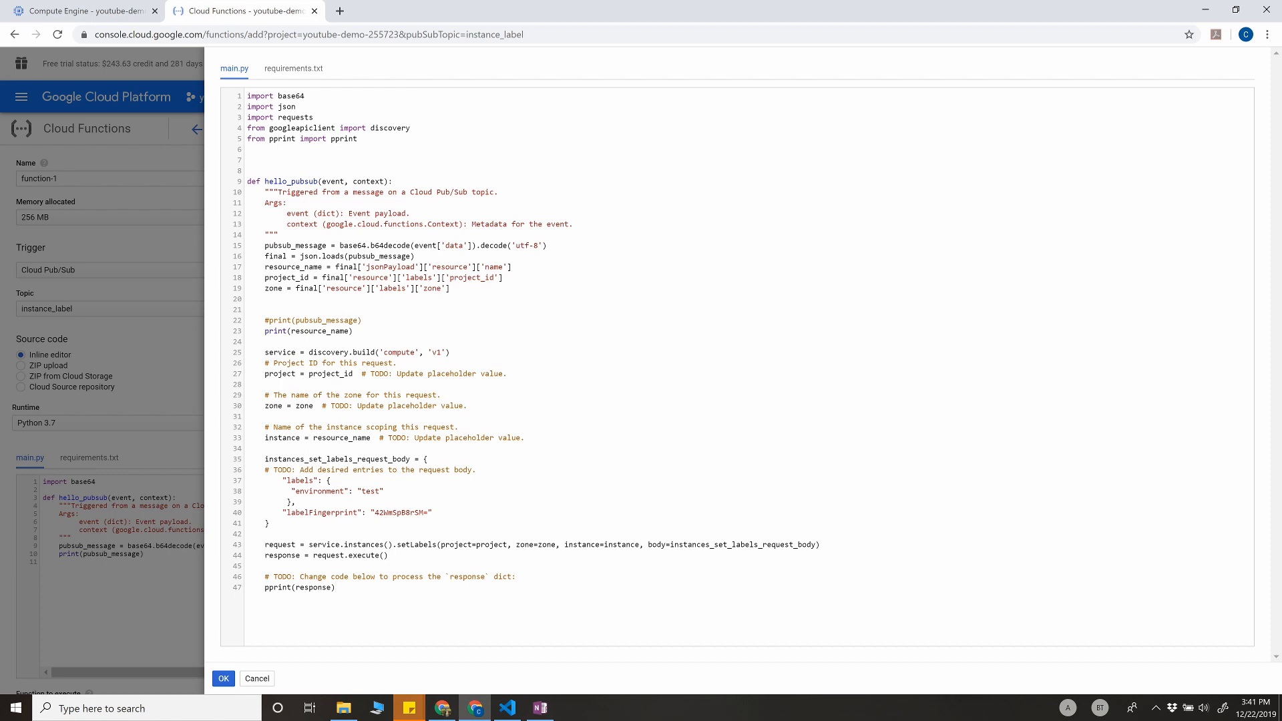
pyautogui.doubleClick(277, 255)
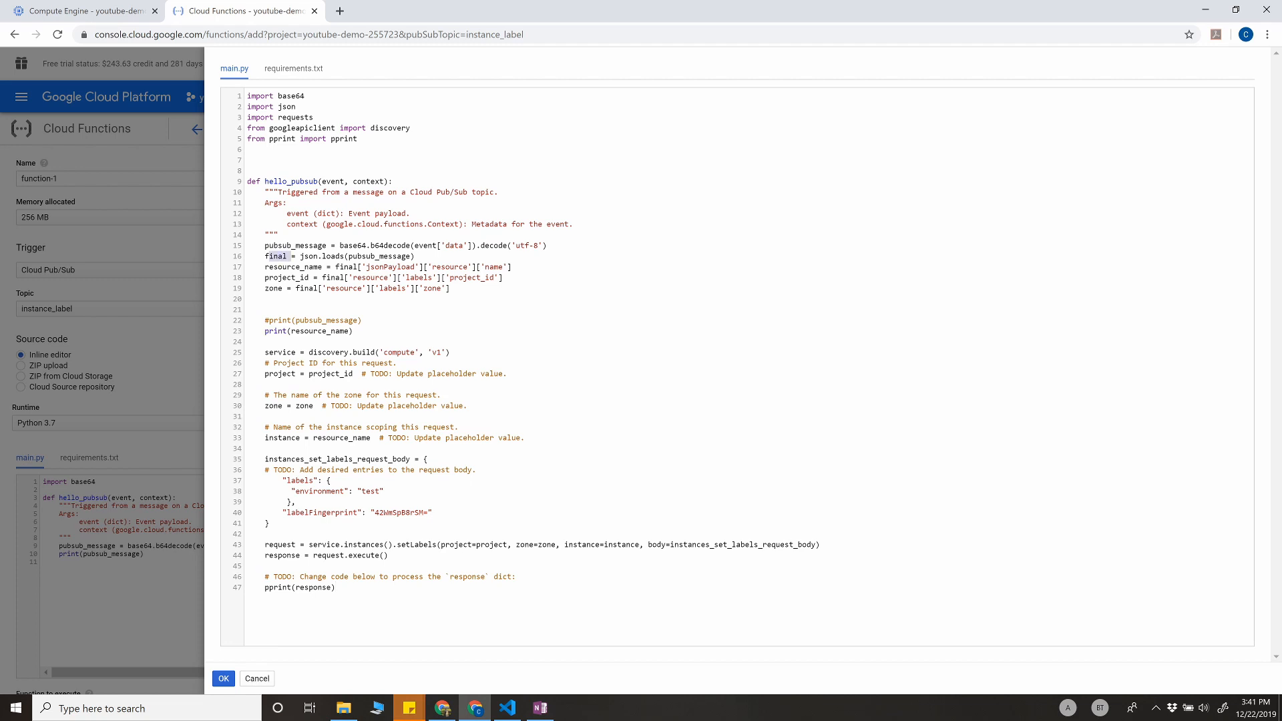
pyautogui.moveTo(265, 267); pyautogui.dragTo(449, 288)
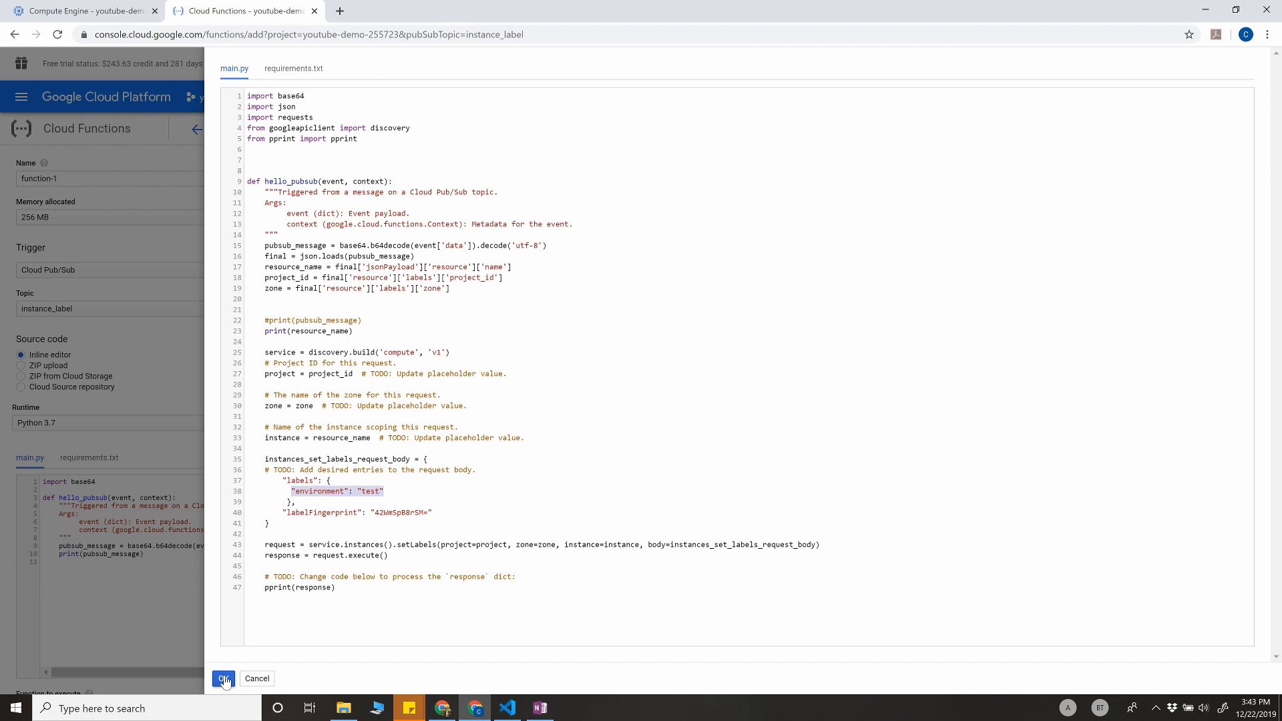
pyautogui.click(223, 678)
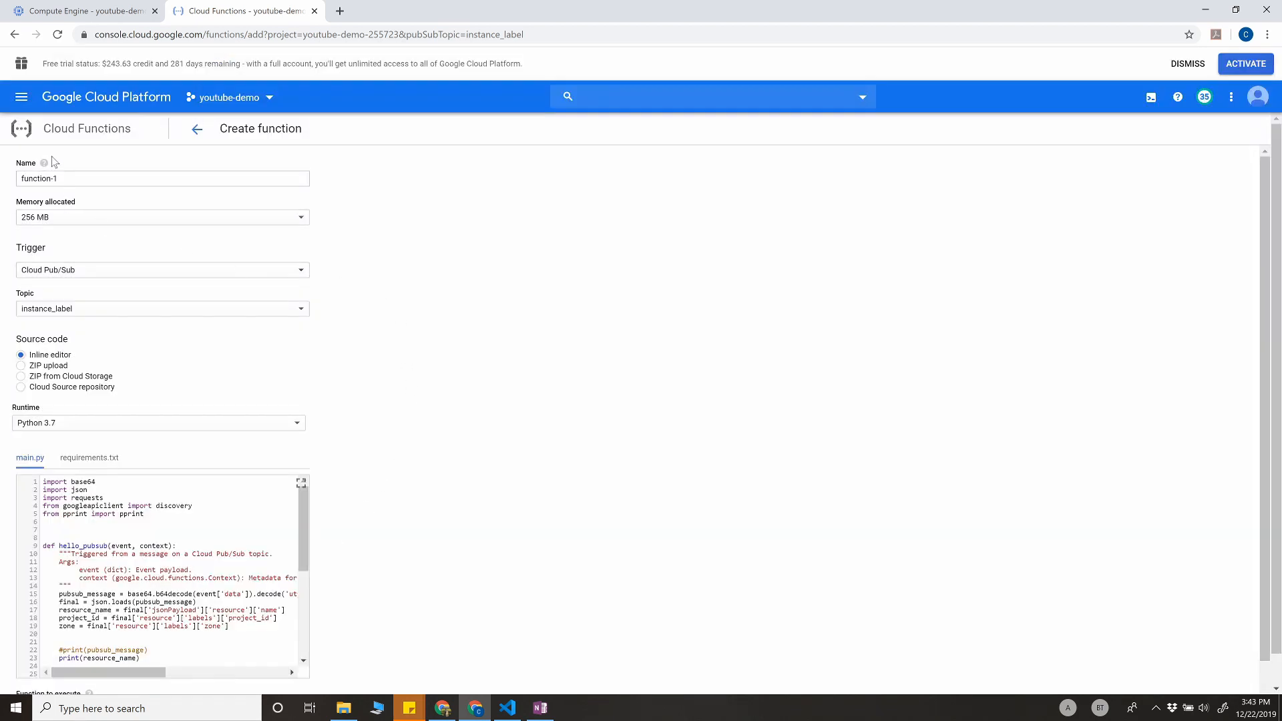
pyautogui.moveTo(95, 279)
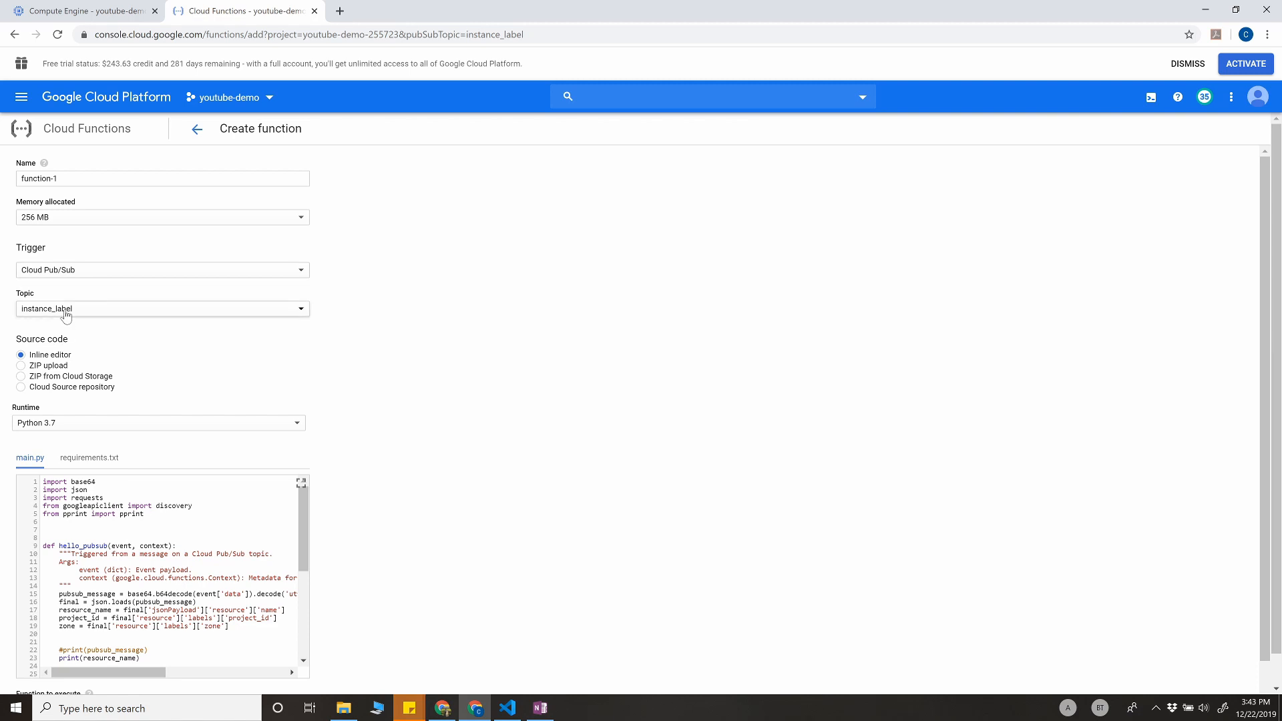
pyautogui.moveTo(423, 326)
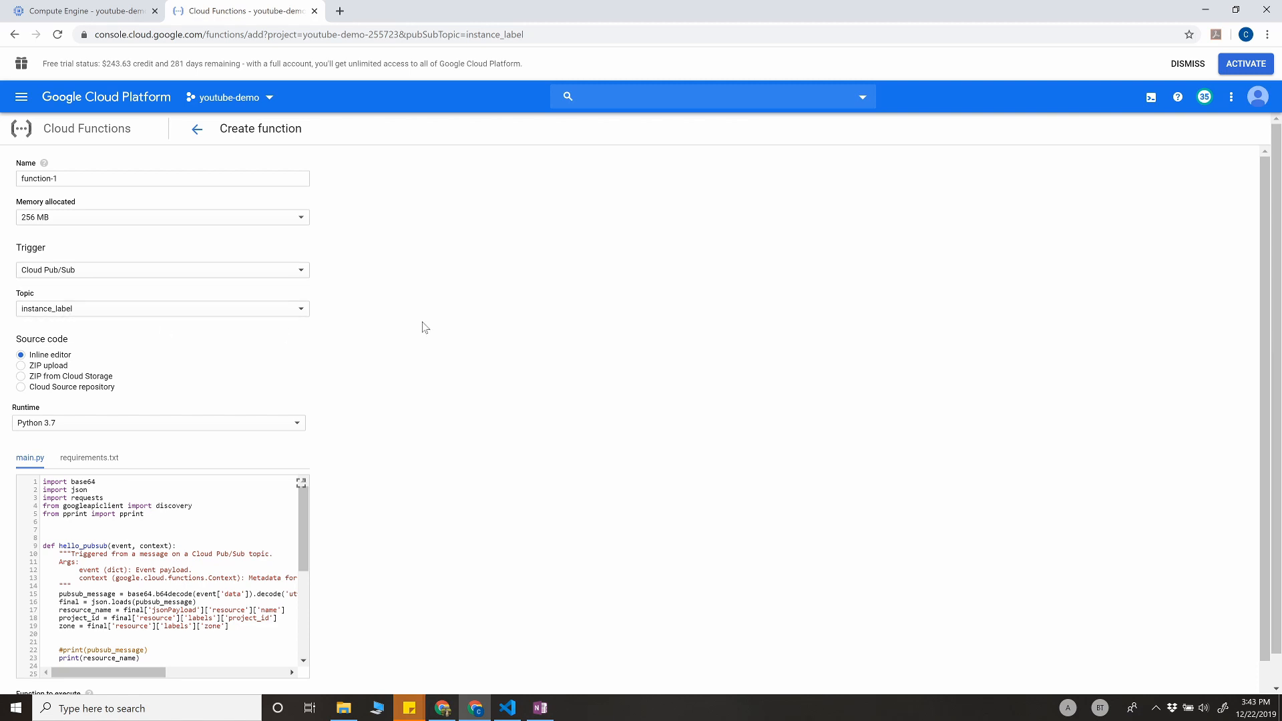
# Deploy function-1, confirm it finished deploying, and return to Compute Engine.
pyautogui.scroll(-3)
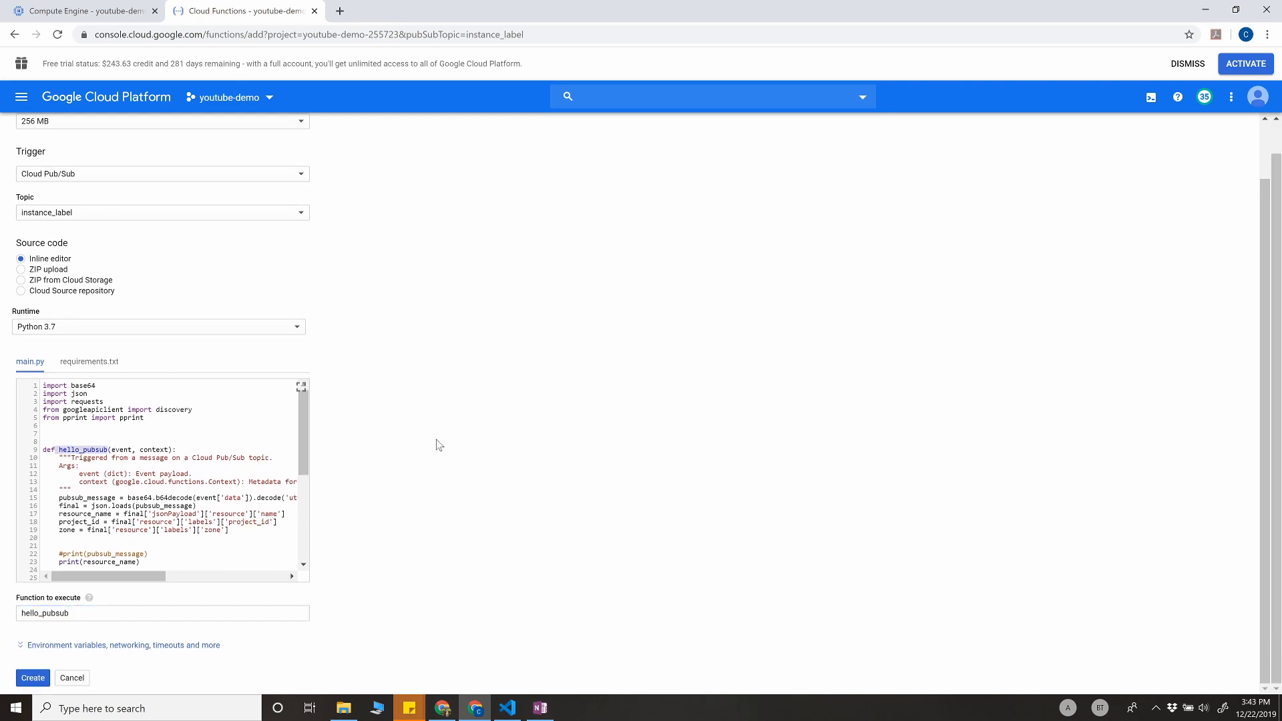
pyautogui.click(32, 678)
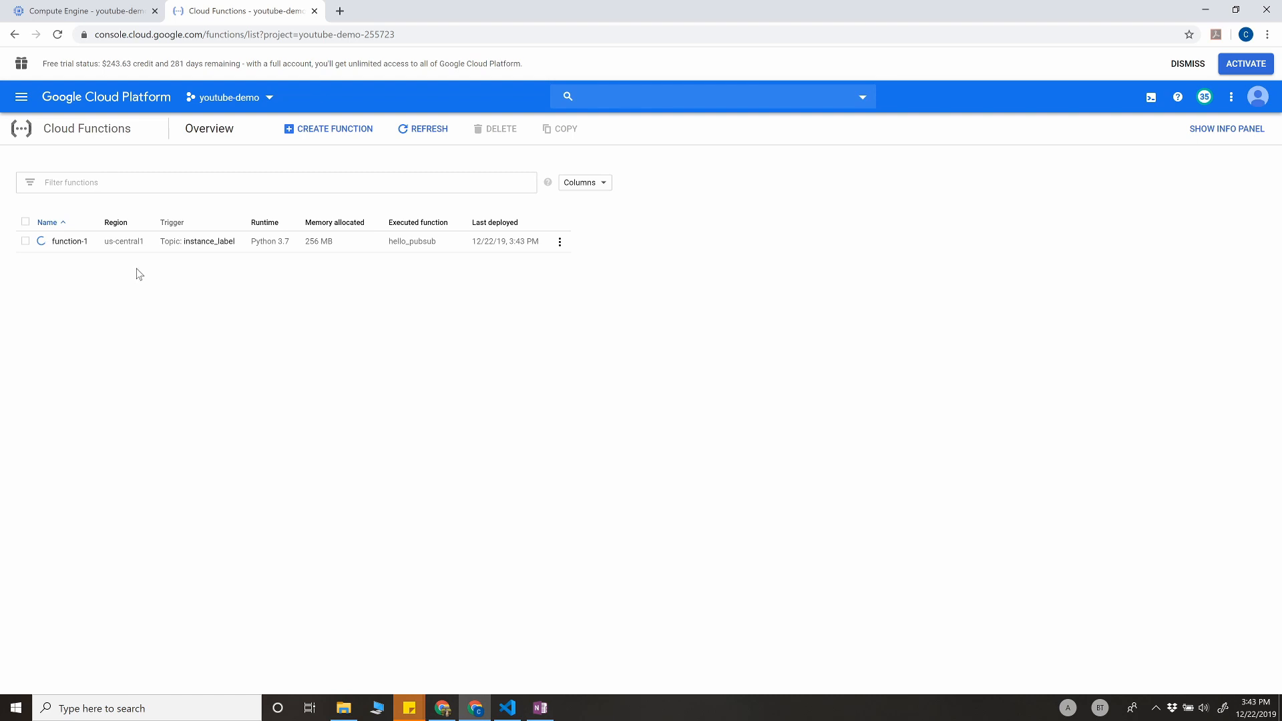
pyautogui.click(424, 129)
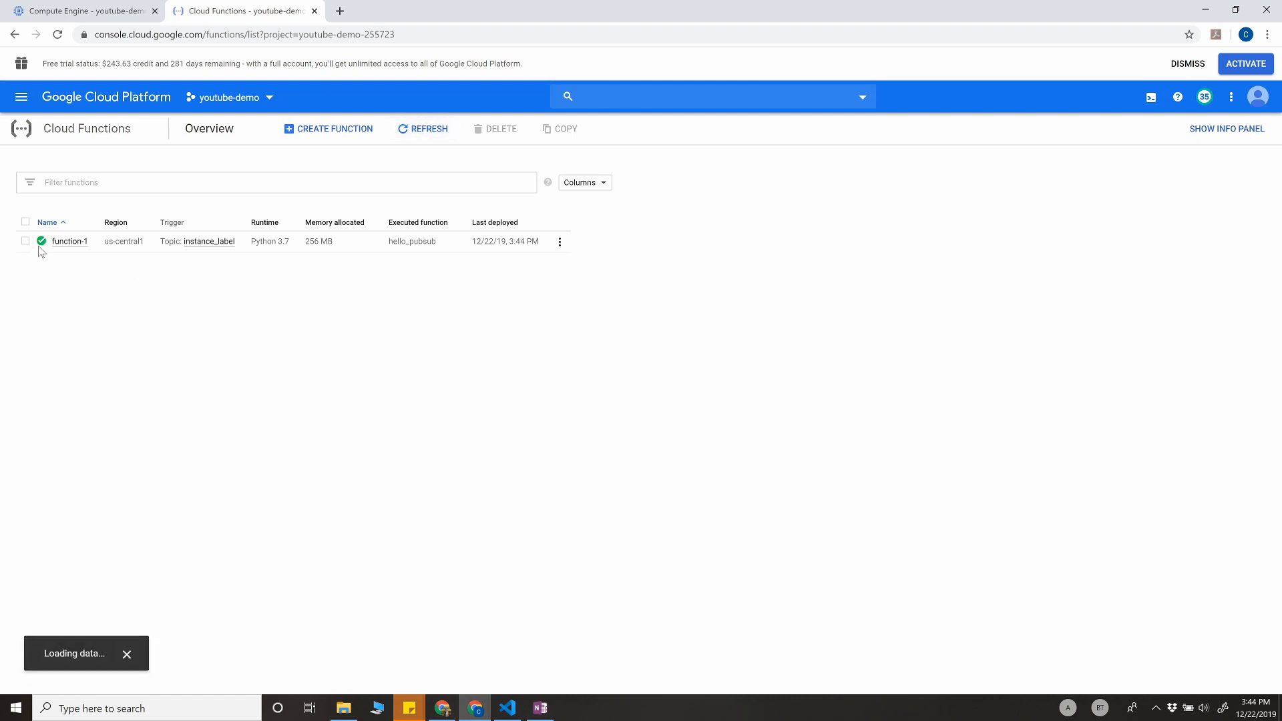
pyautogui.moveTo(42, 242)
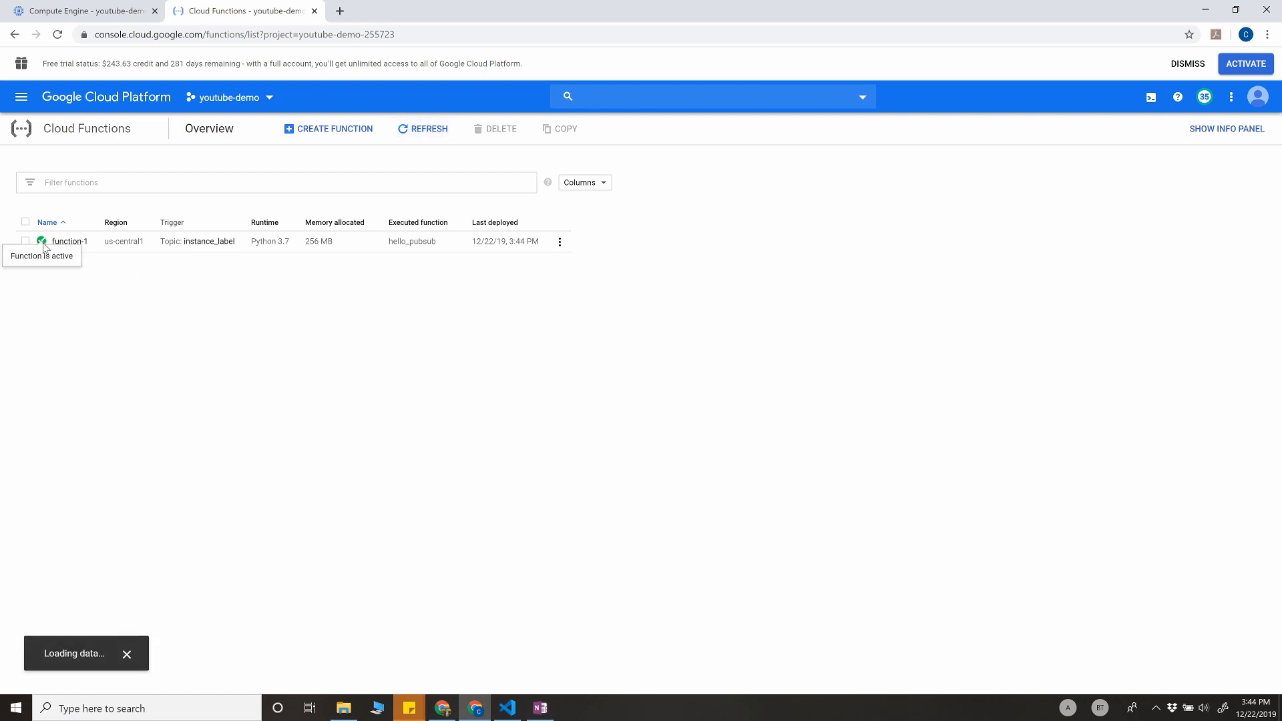
pyautogui.moveTo(115, 330)
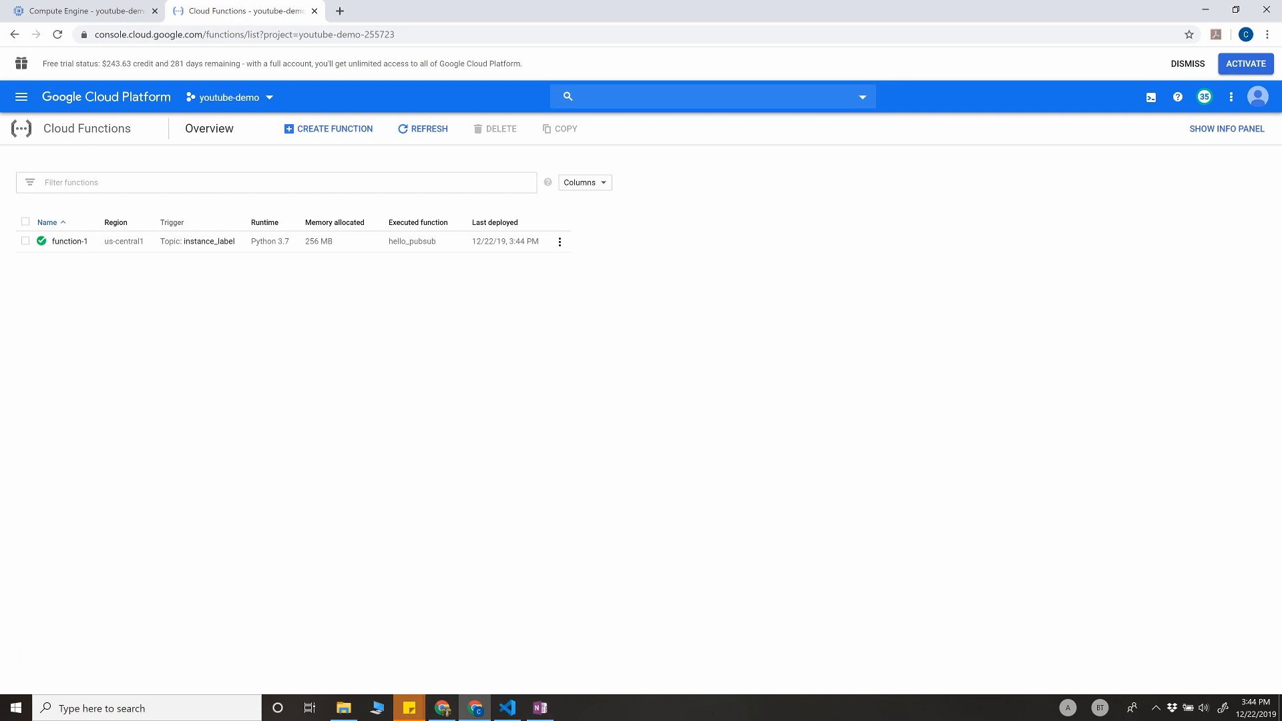
pyautogui.click(87, 14)
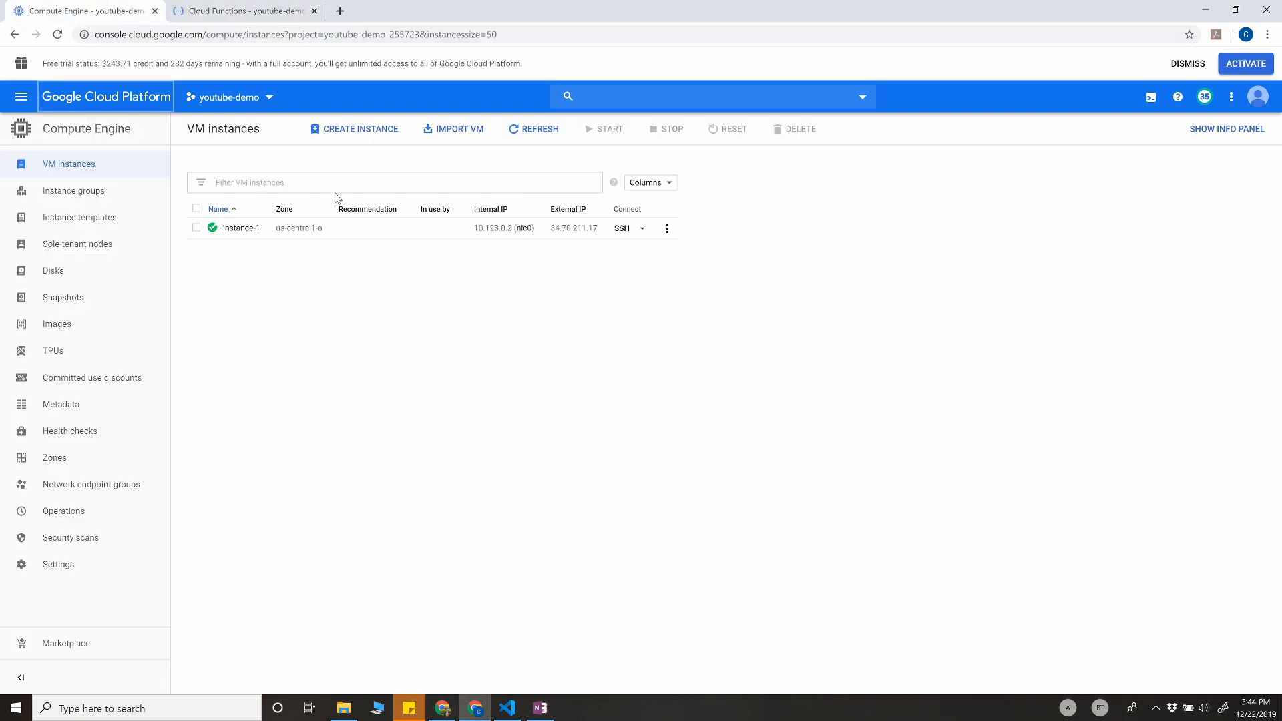
# Create a new VM instance, instance-2, with the default settings.
pyautogui.click(360, 129)
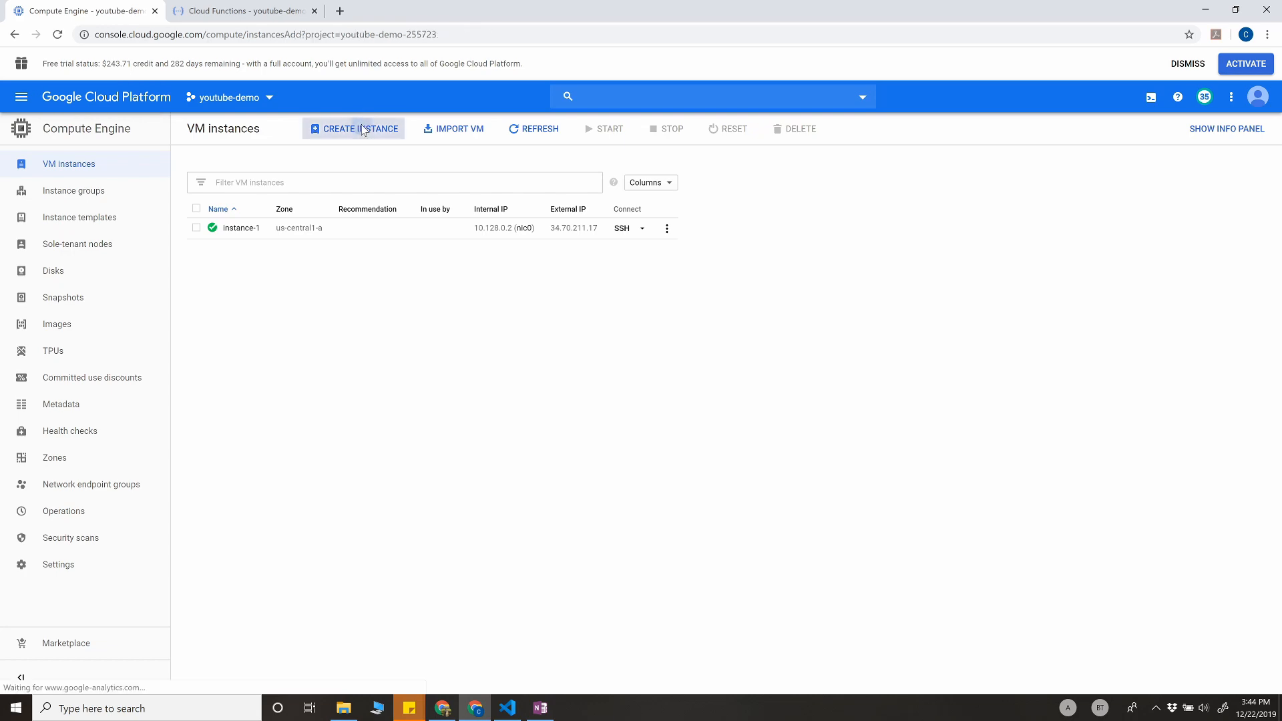
pyautogui.click(361, 128)
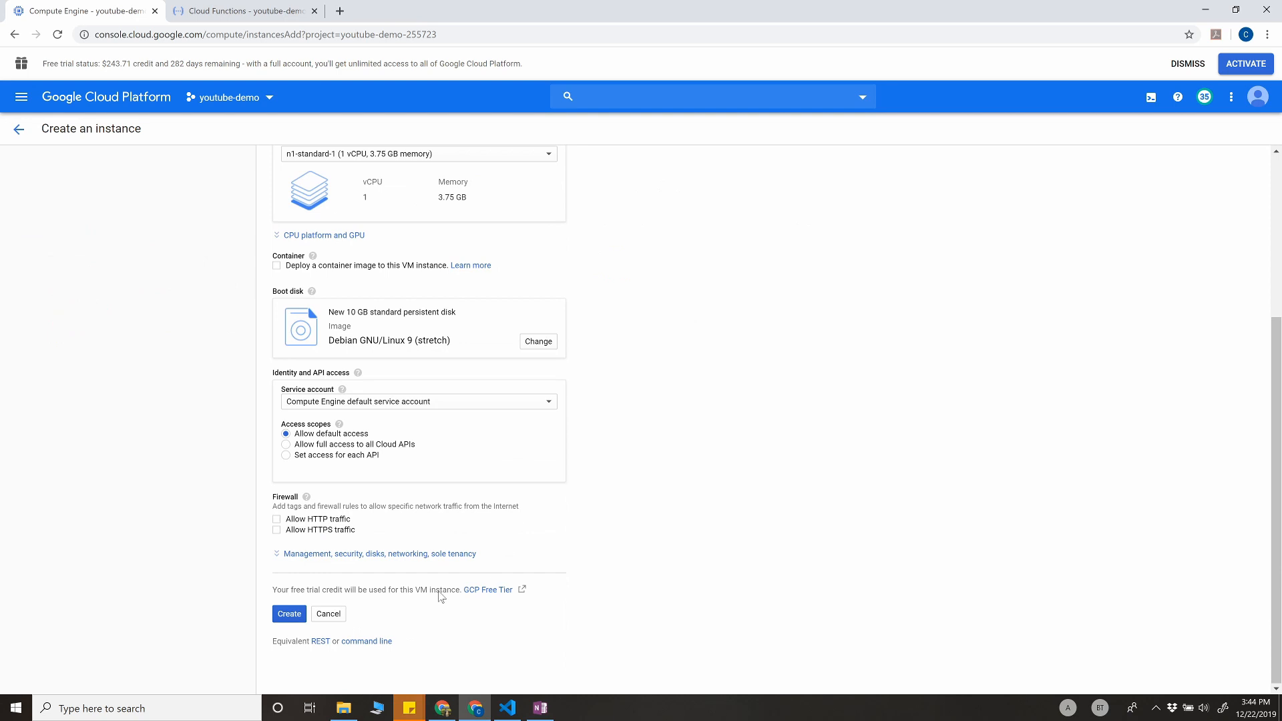
pyautogui.click(289, 613)
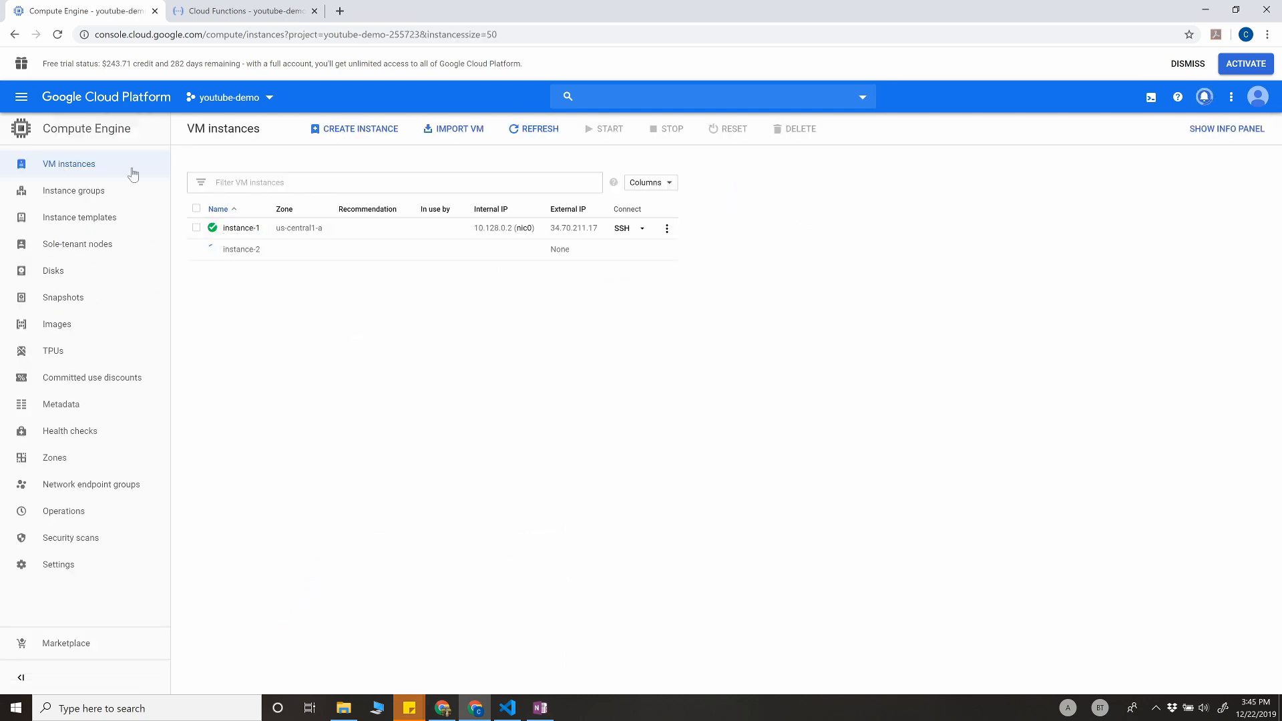
# Check that instance-1's Labels show None, then return to the VM instances list.
pyautogui.click(241, 227)
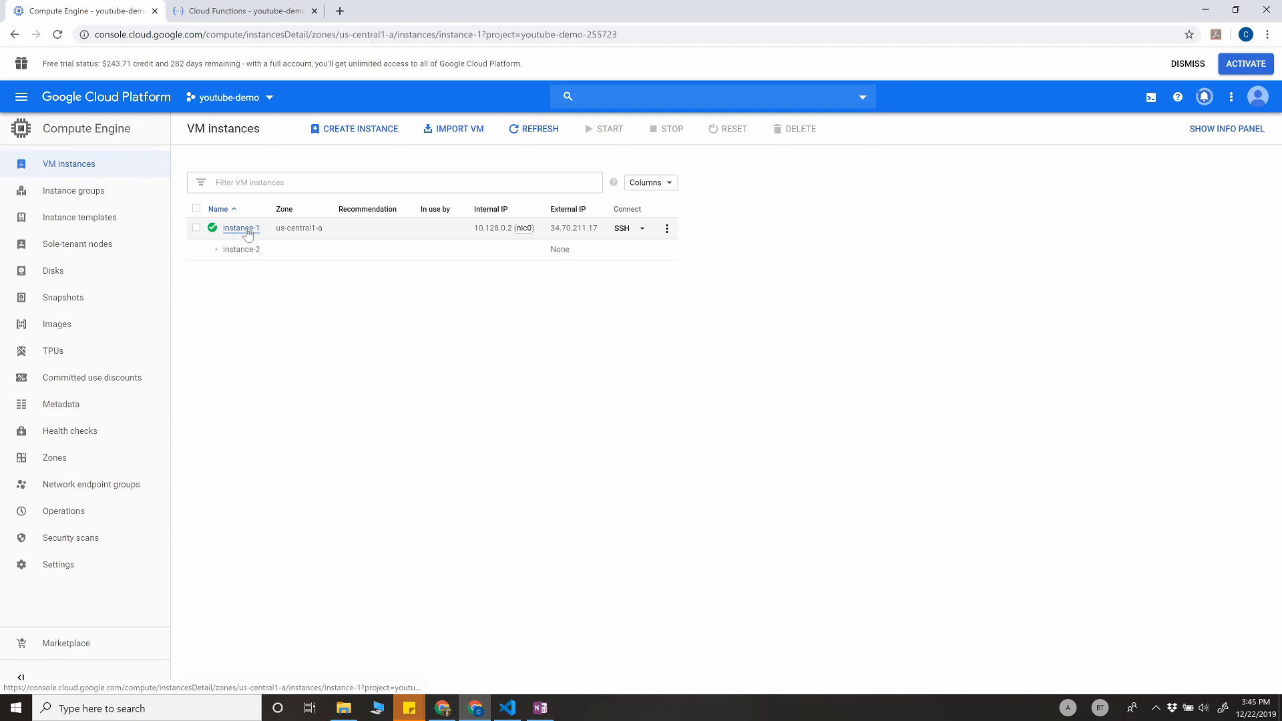
pyautogui.click(241, 228)
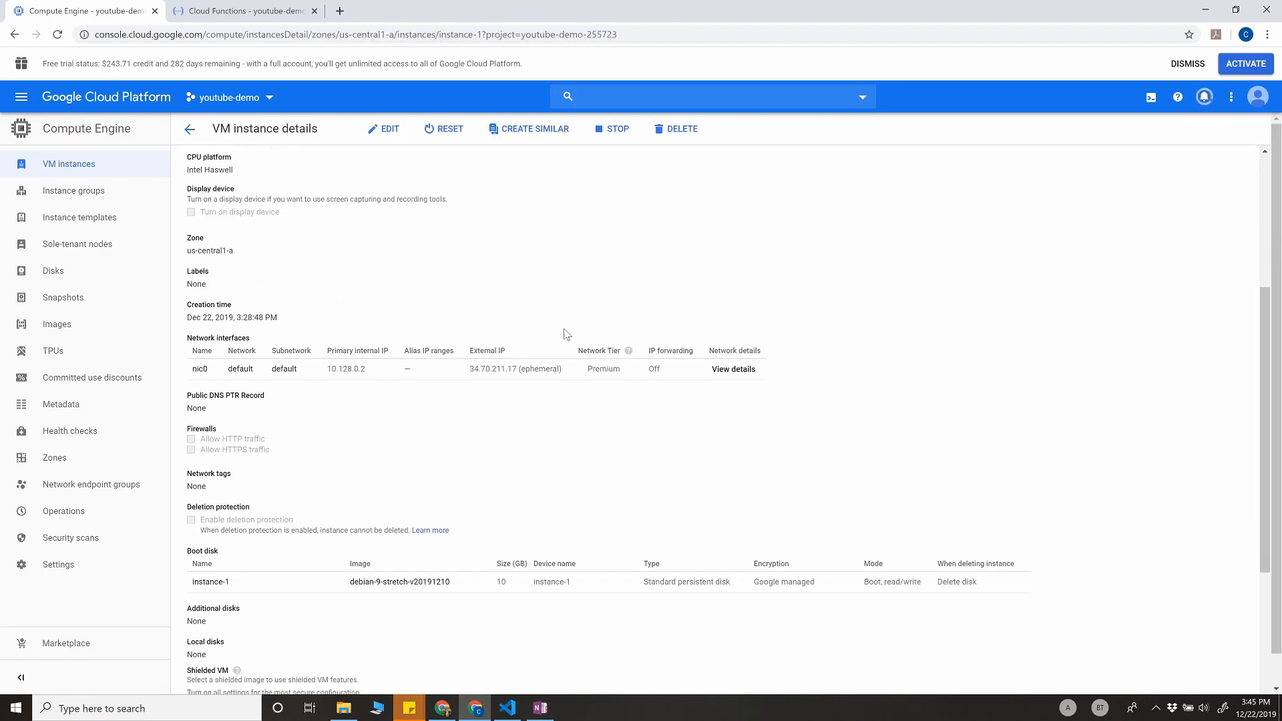
pyautogui.scroll(-3)
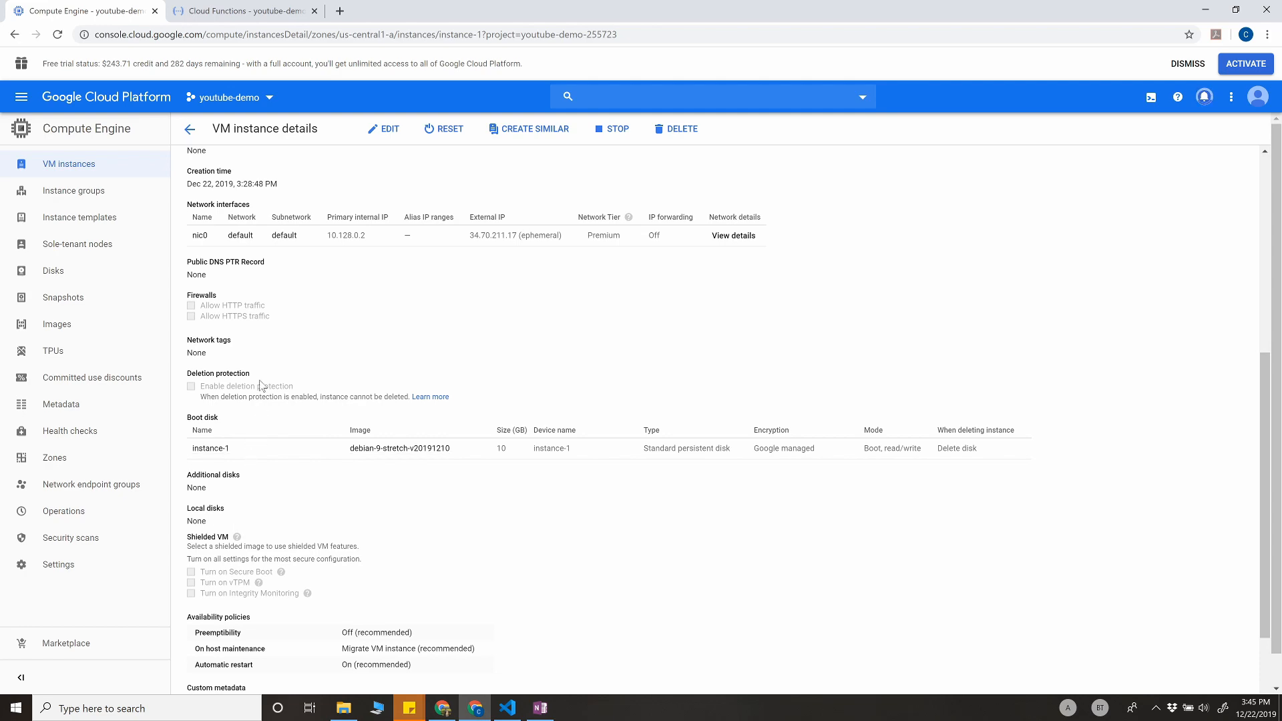
pyautogui.scroll(3)
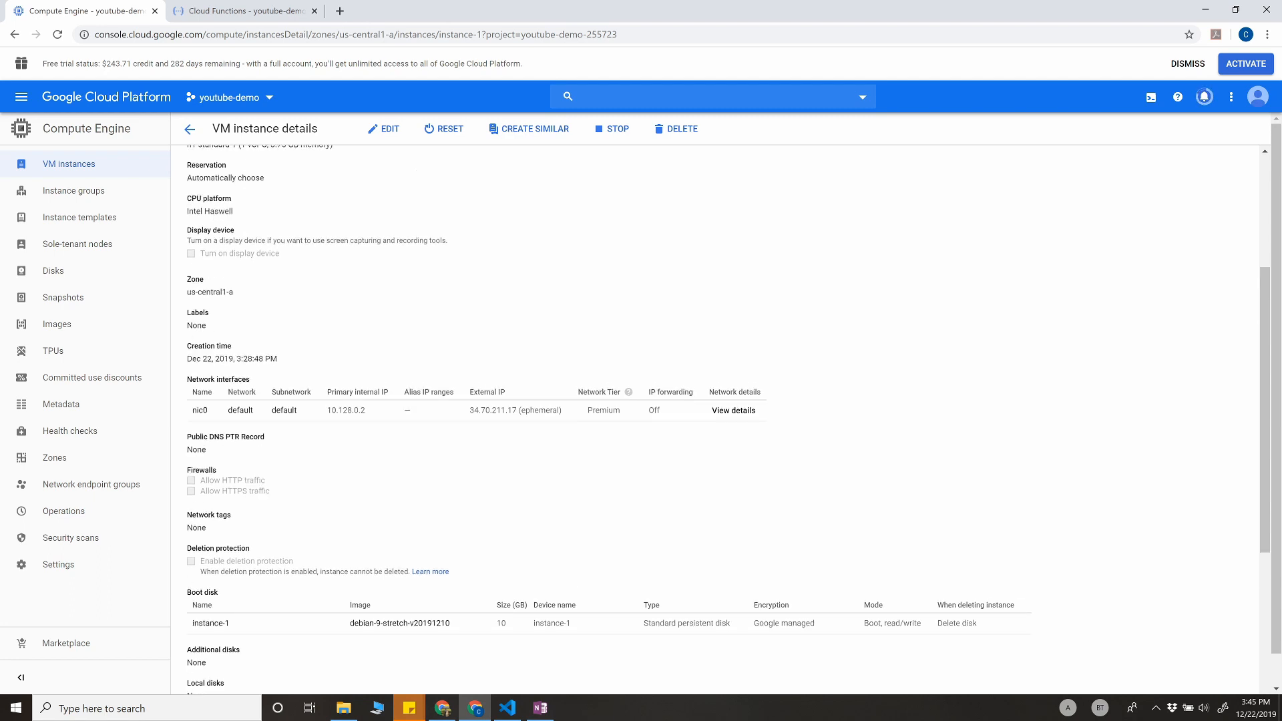
pyautogui.moveTo(187, 312); pyautogui.dragTo(207, 325)
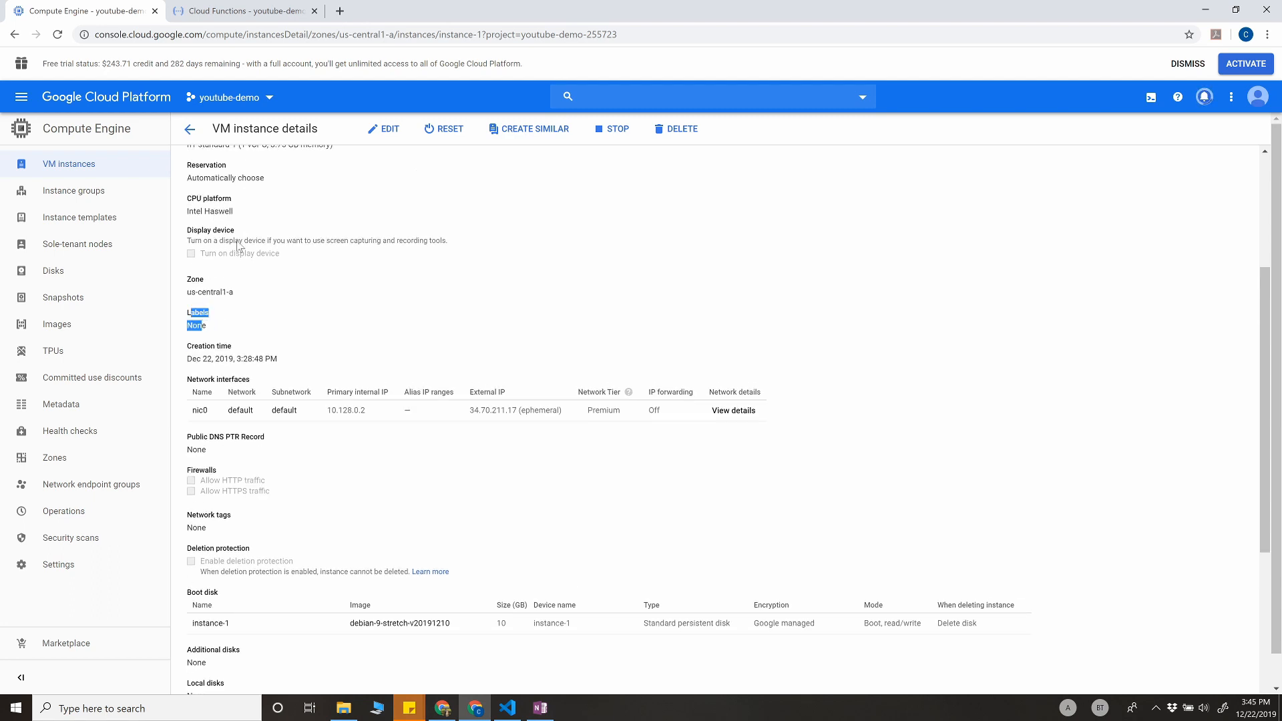
pyautogui.click(189, 128)
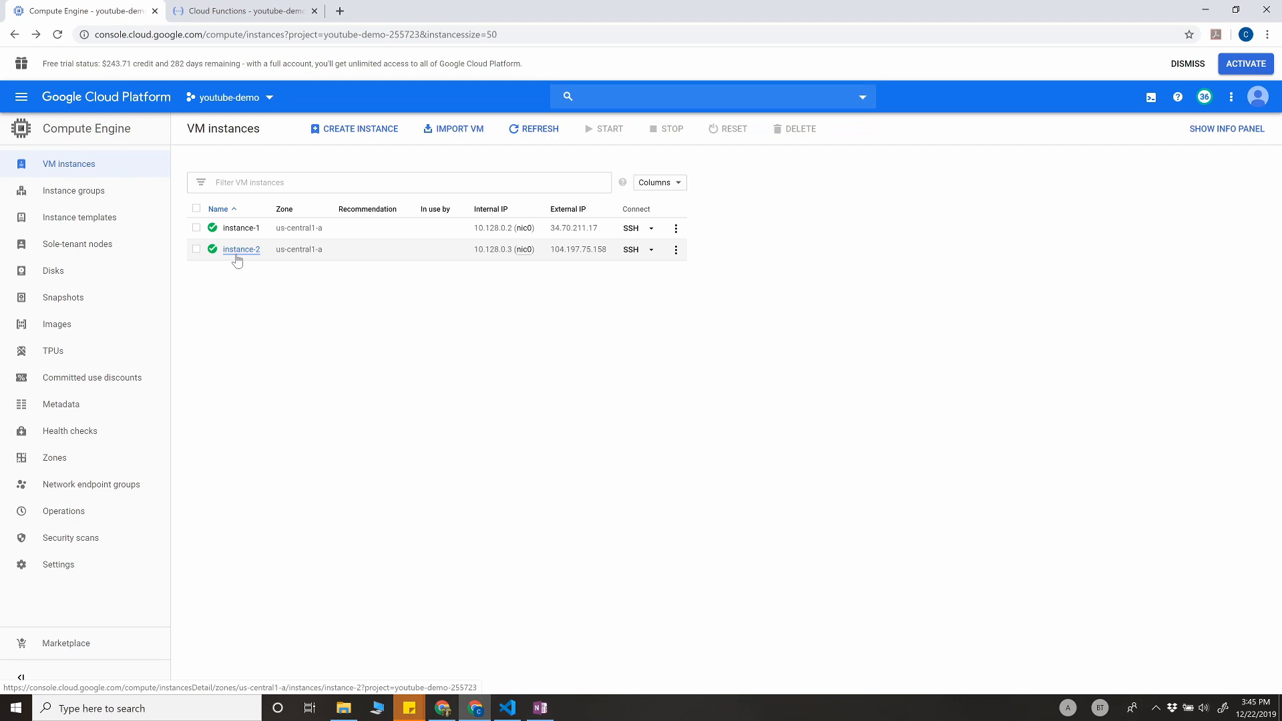
# Open instance-2's details and highlight its environment : test label.
pyautogui.click(241, 249)
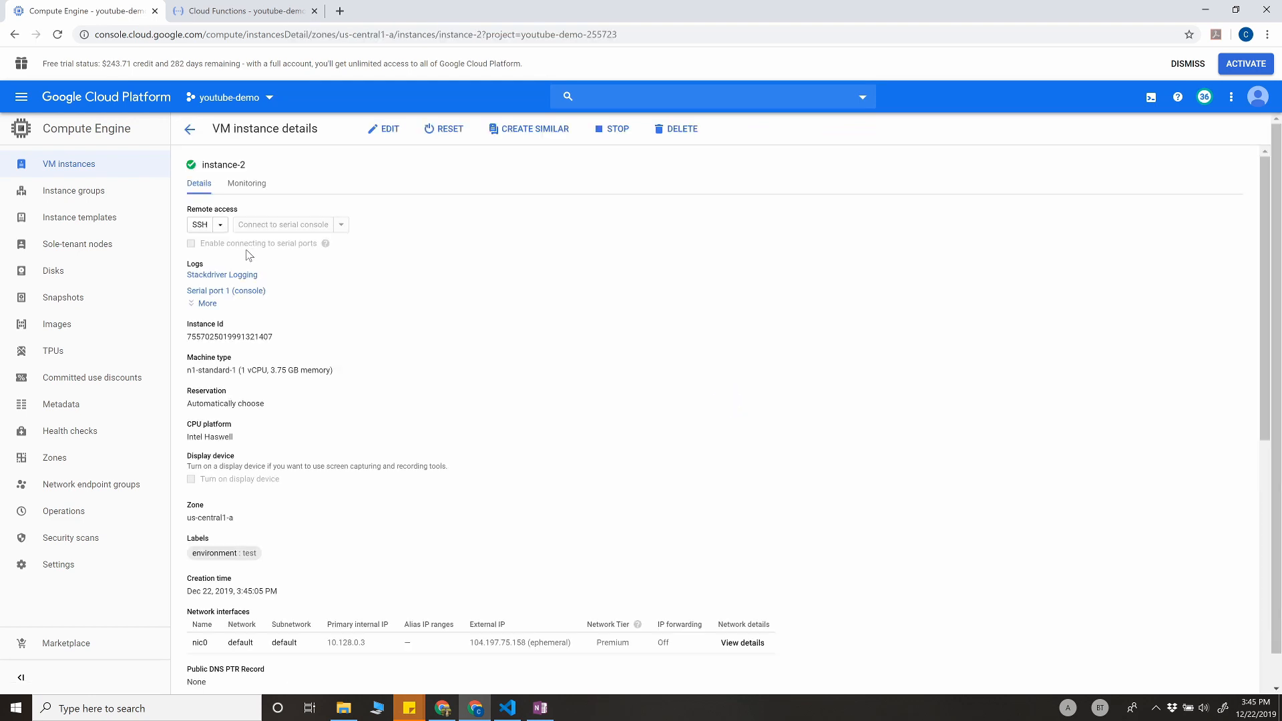
pyautogui.moveTo(383, 359)
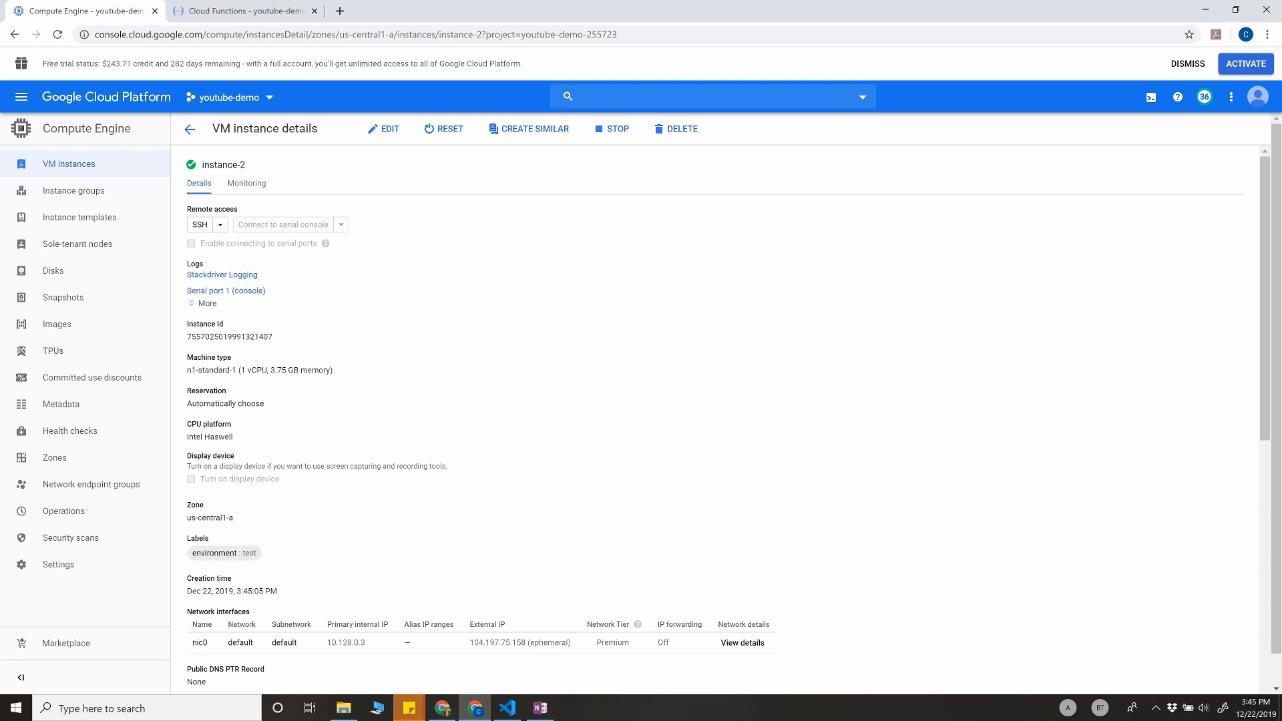
pyautogui.doubleClick(212, 553)
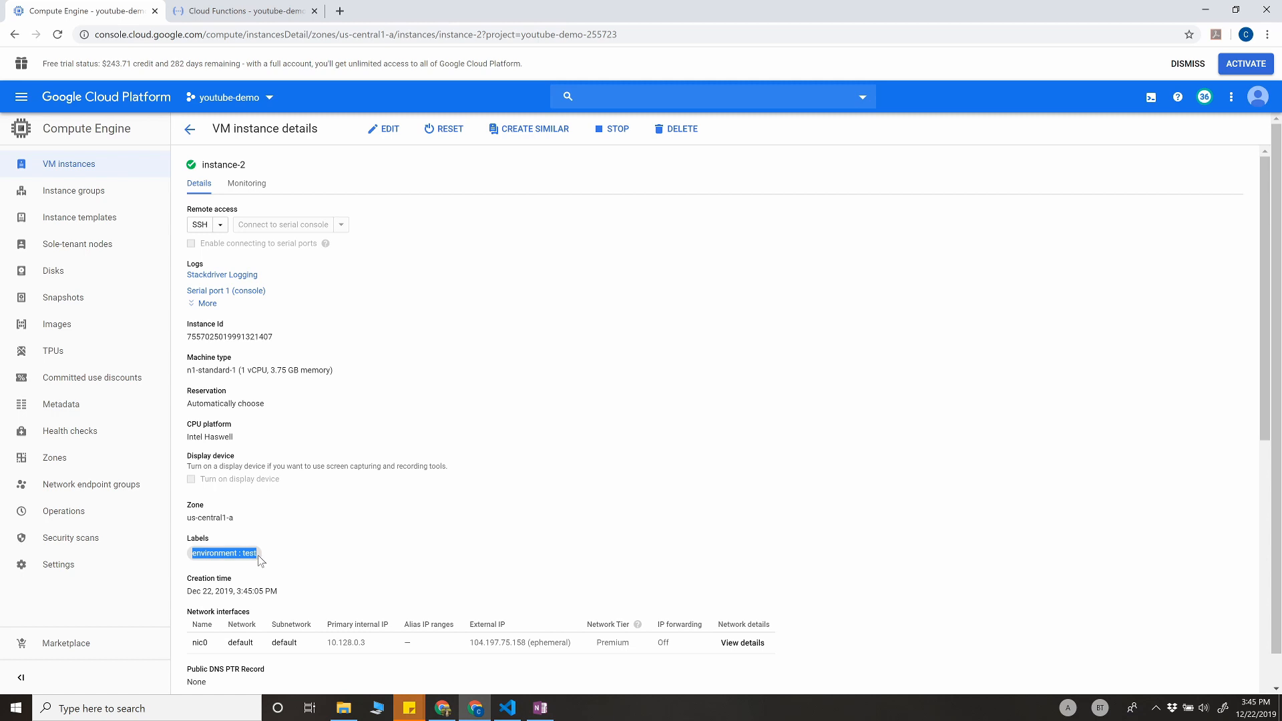
pyautogui.click(189, 129)
pyautogui.write('cloud funciton')
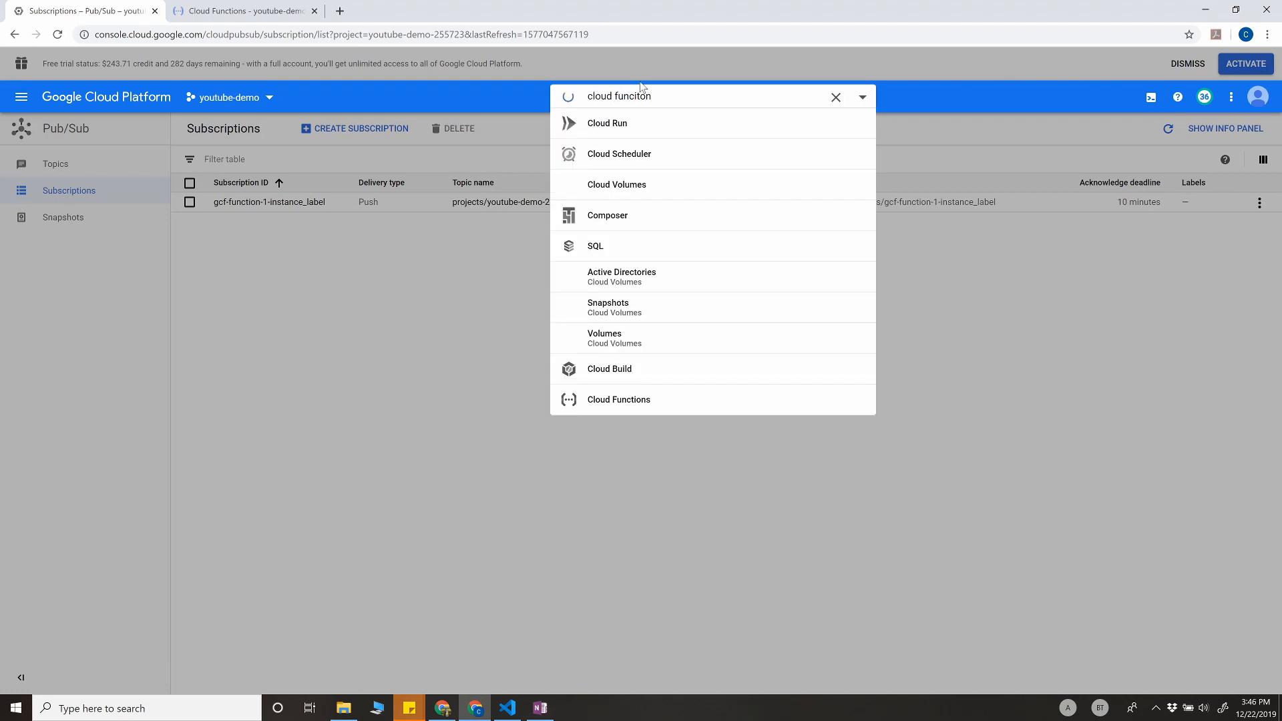
# Search 'cloud functions', open function-1 and view its Invocations chart and logs.
pyautogui.click(835, 96)
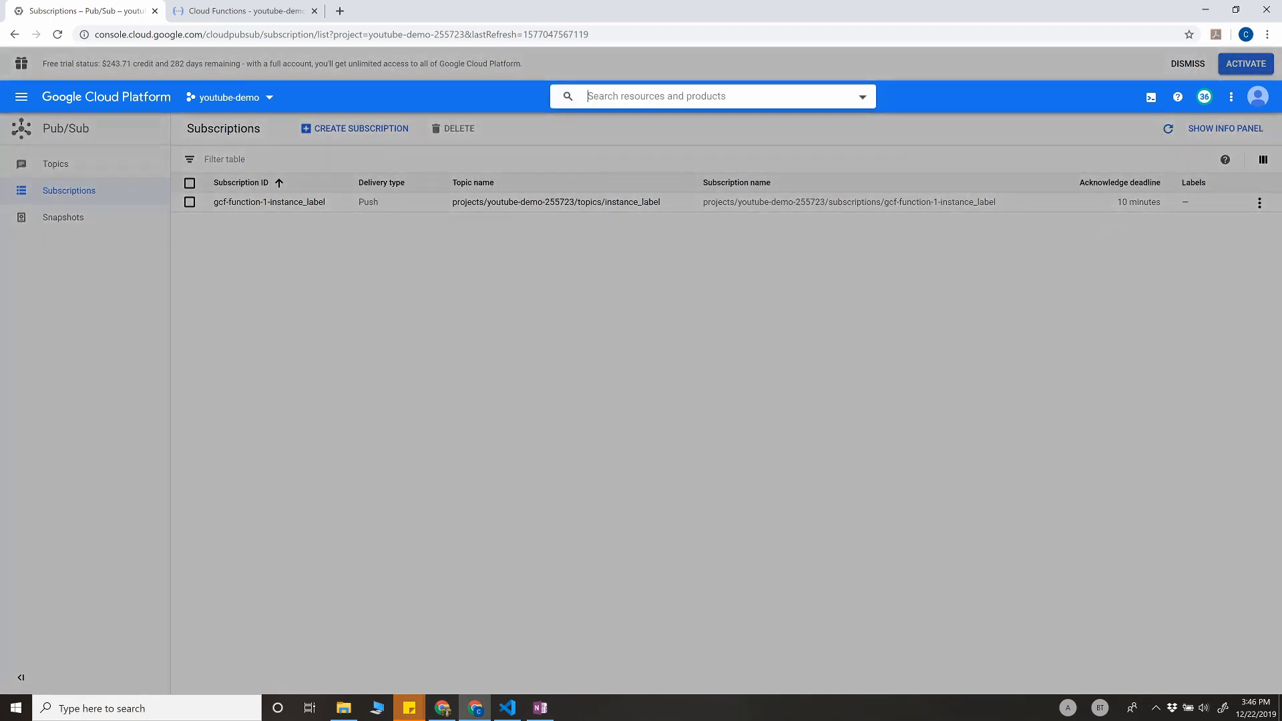
pyautogui.write('cloud functions')
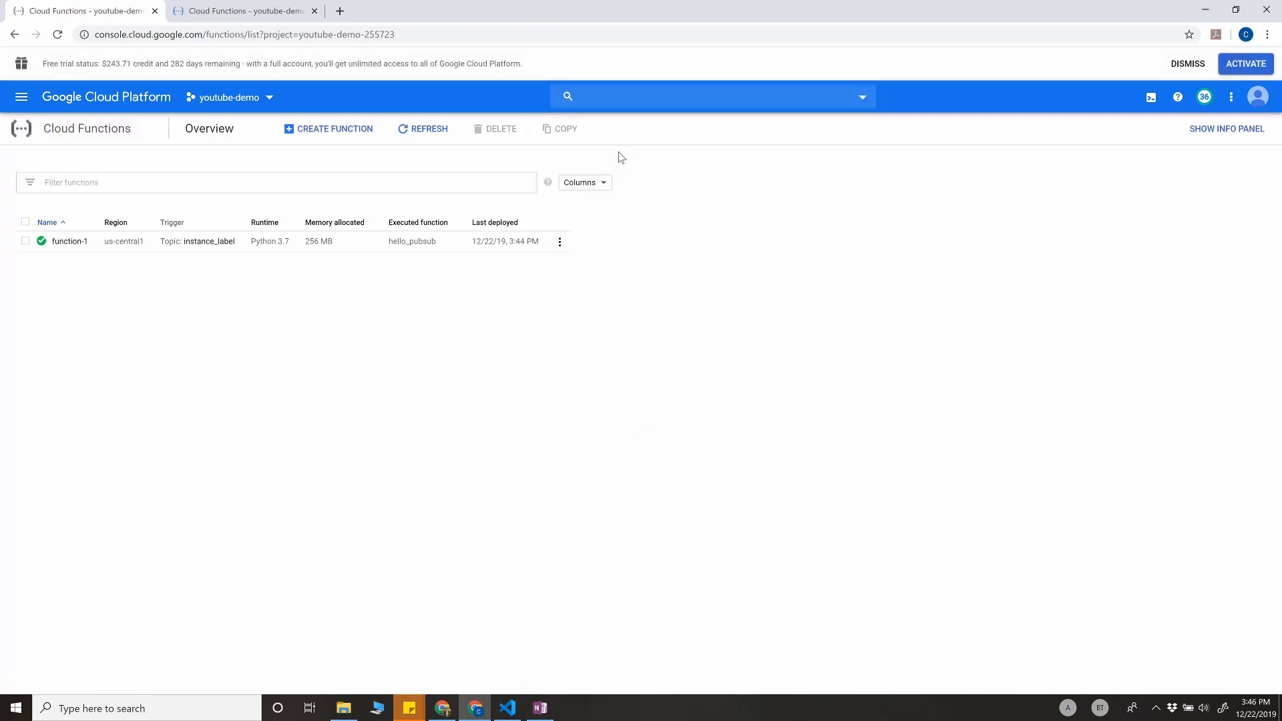
pyautogui.click(69, 241)
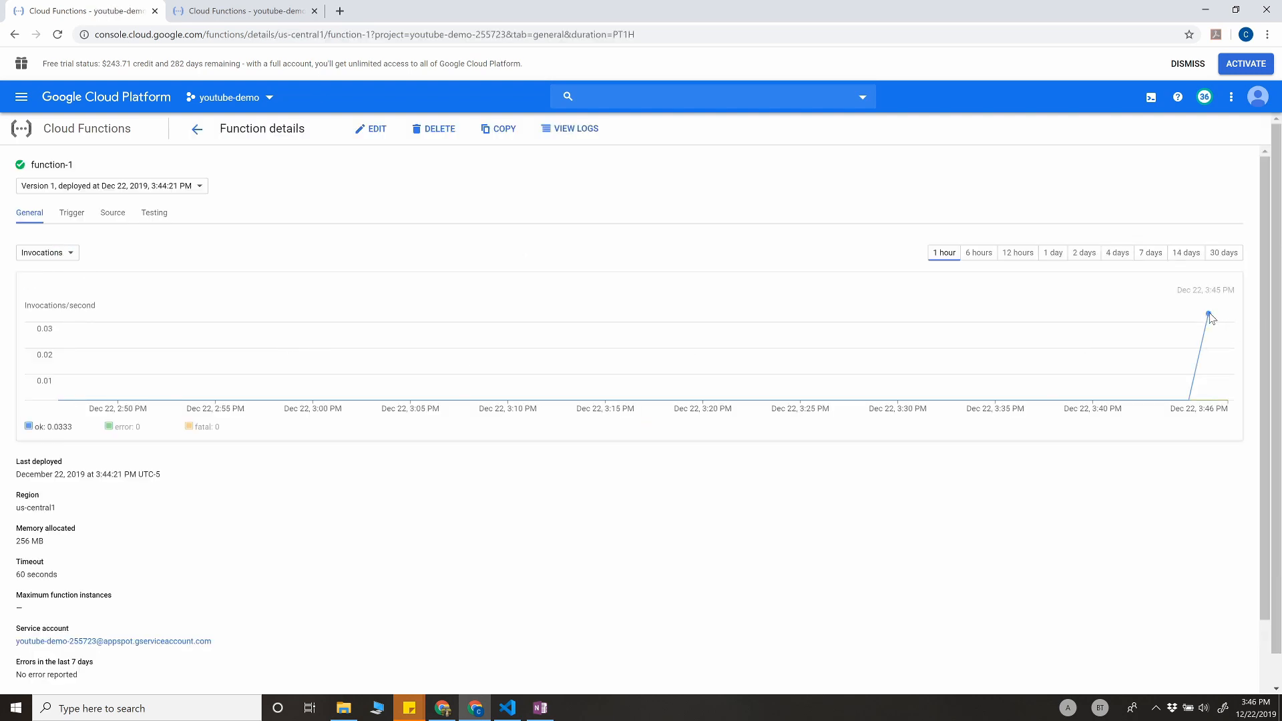
pyautogui.scroll(-3)
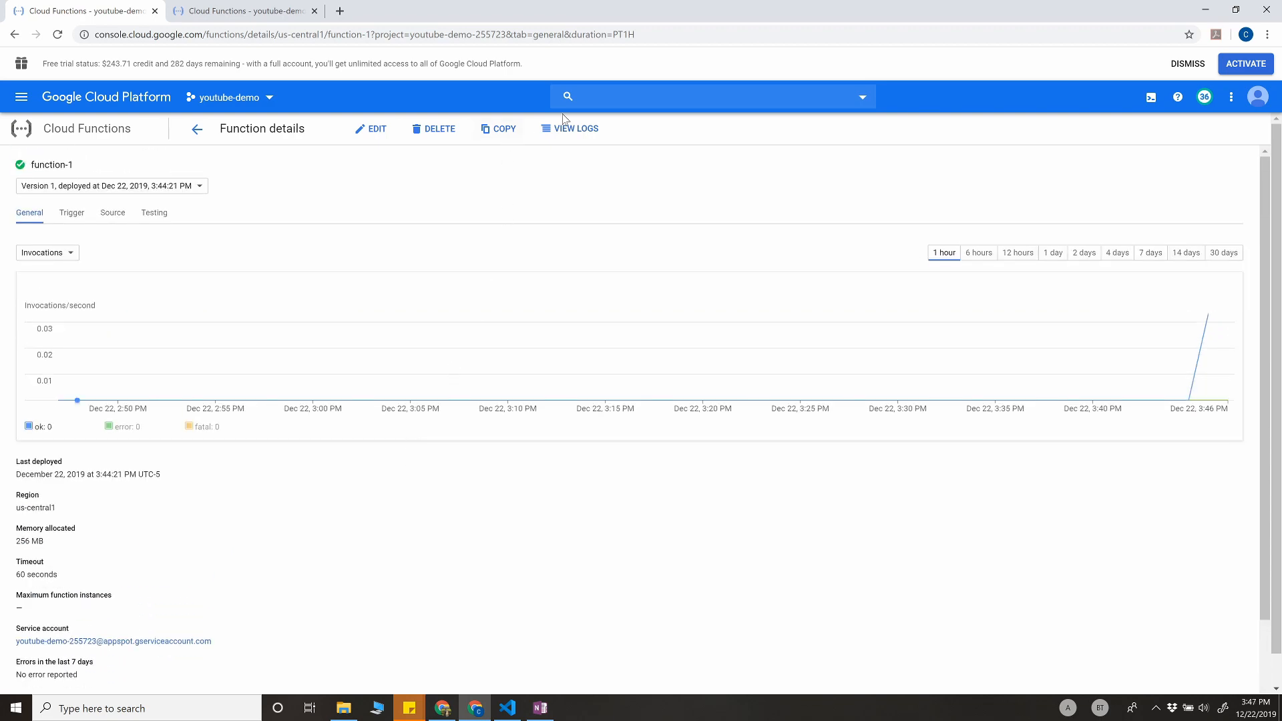
pyautogui.click(575, 129)
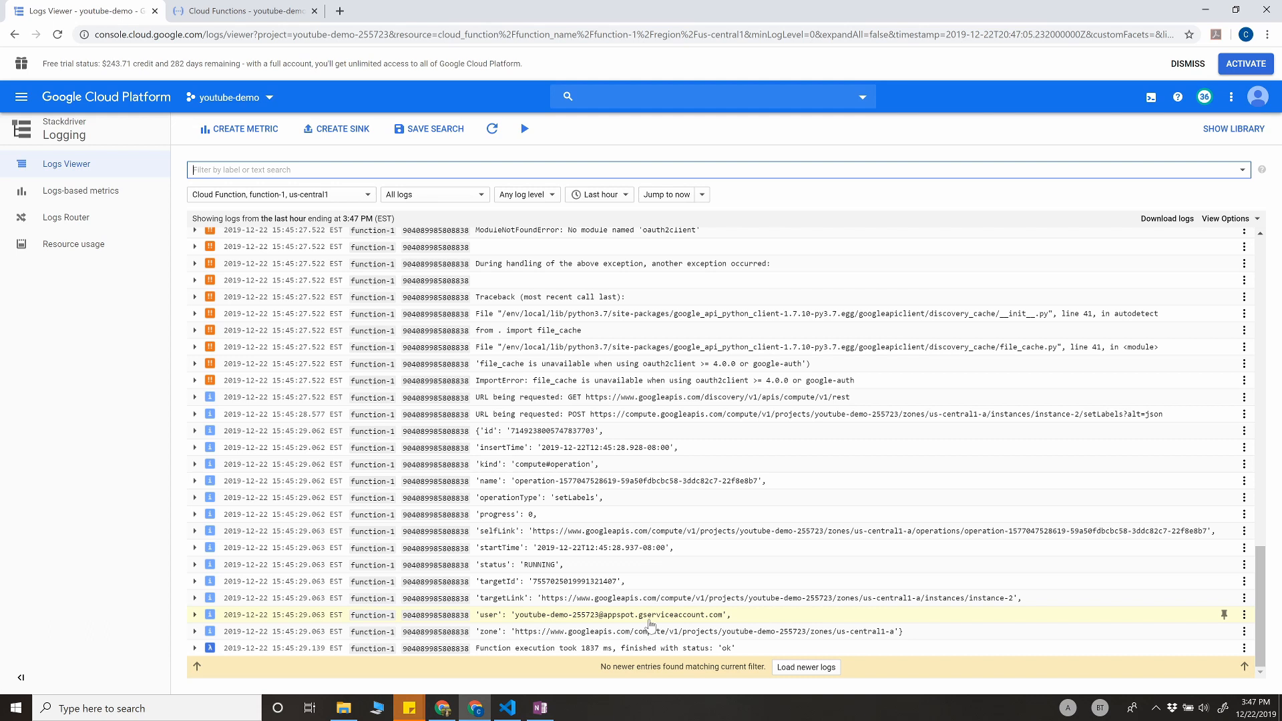
pyautogui.moveTo(637, 589)
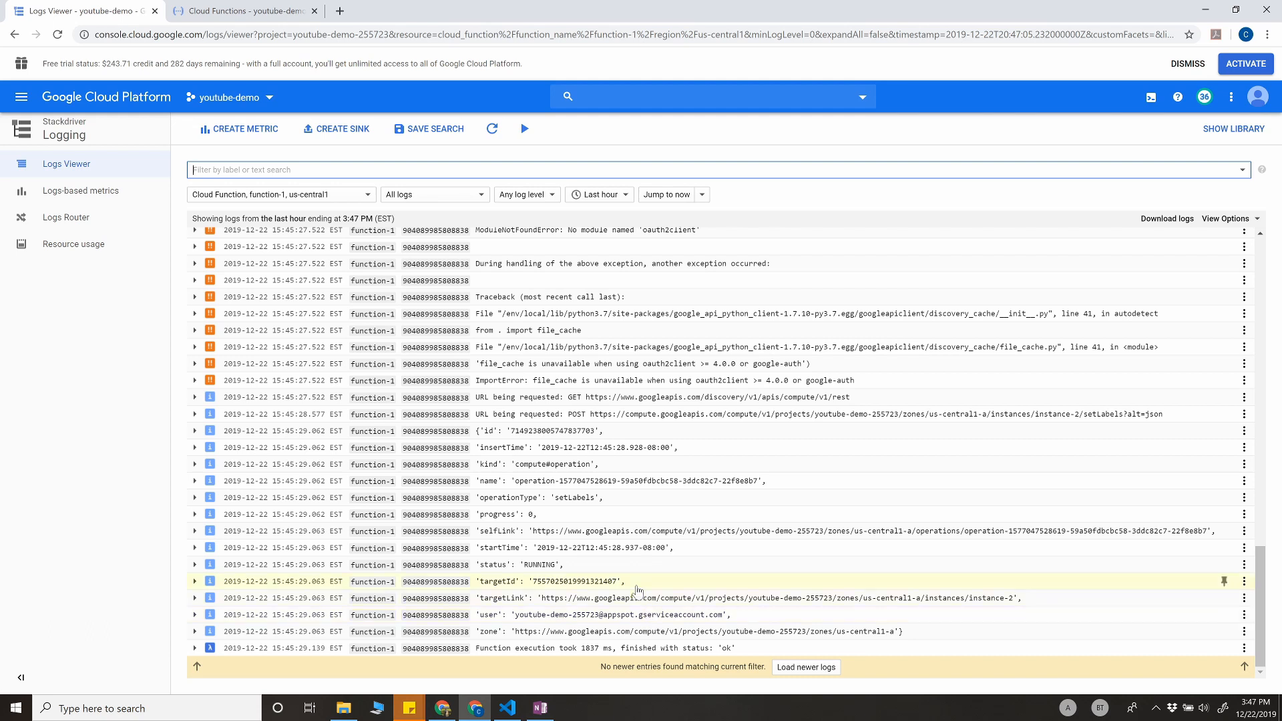